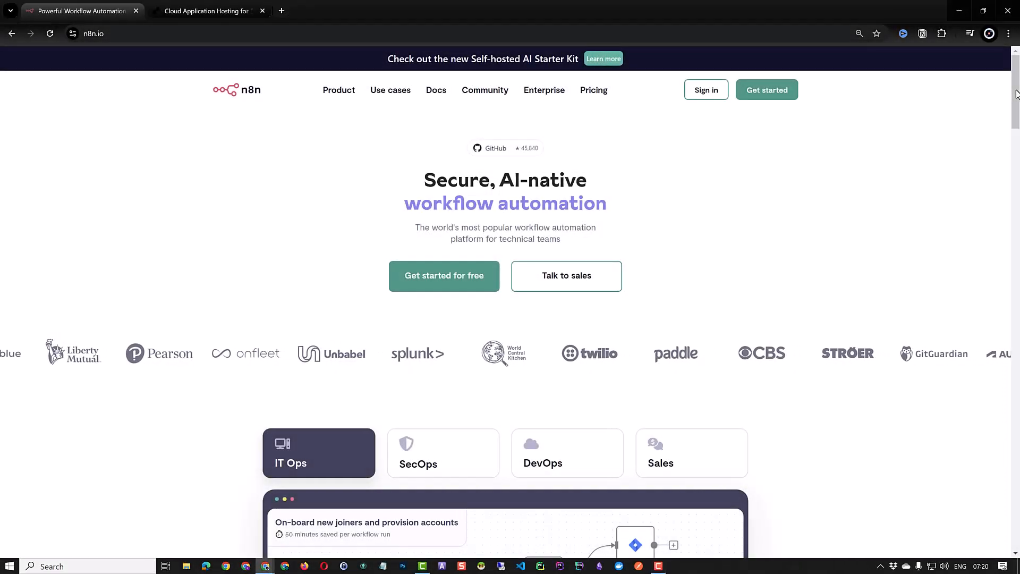
Scroll through the n8n.io homepage to review its features
scroll(down, 3)
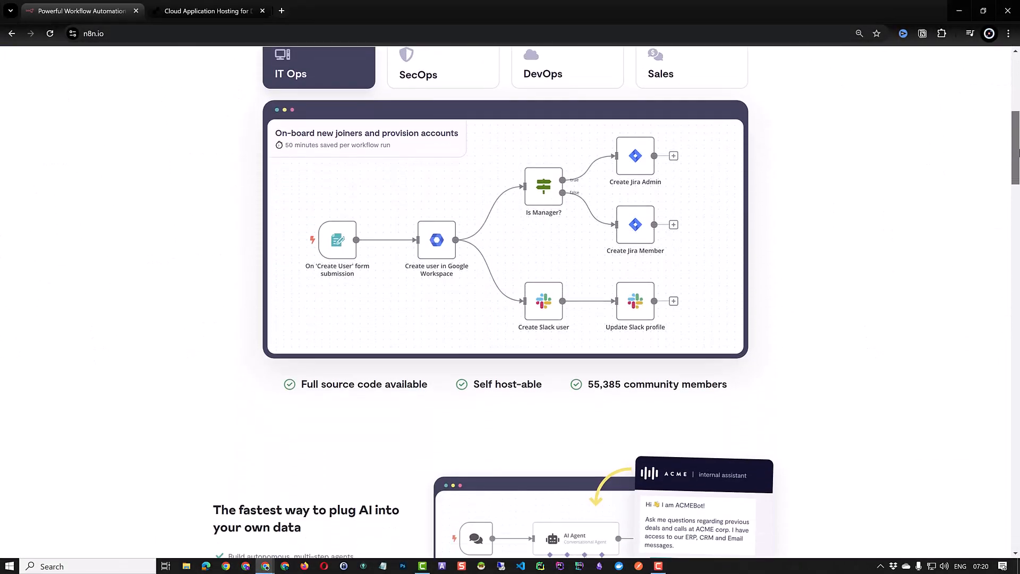
scroll(down, 3)
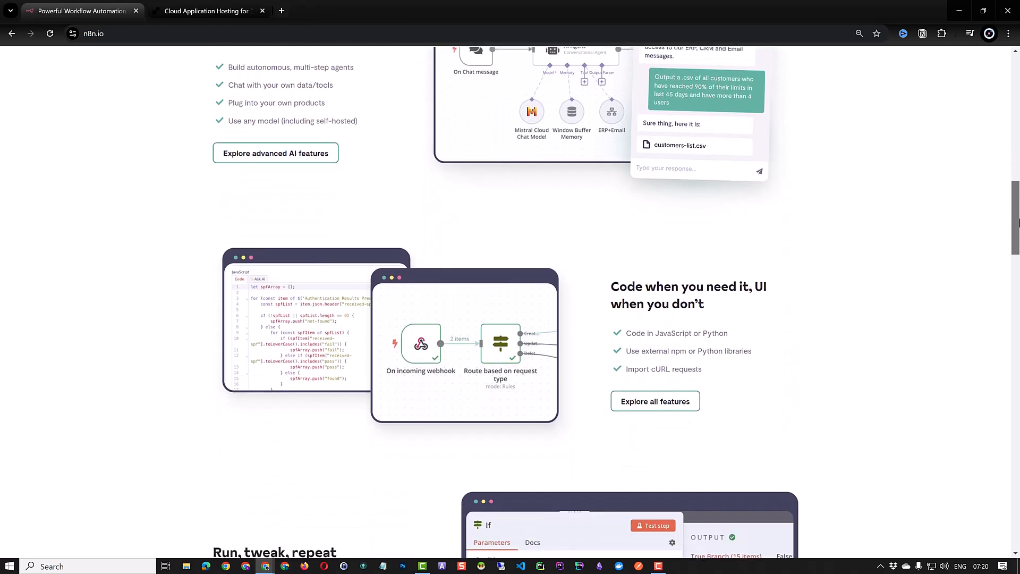
scroll(down, 3)
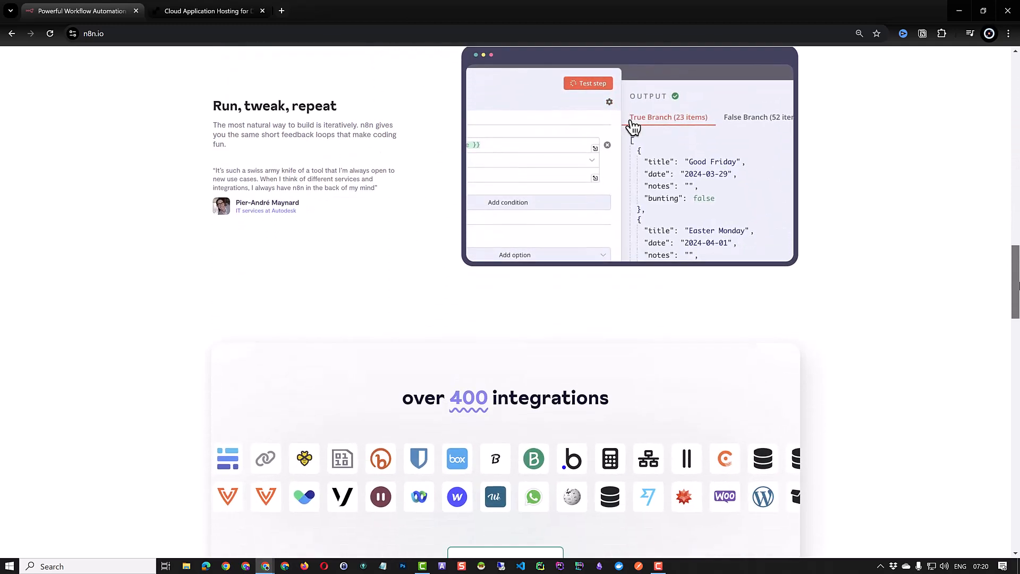
scroll(down, 3)
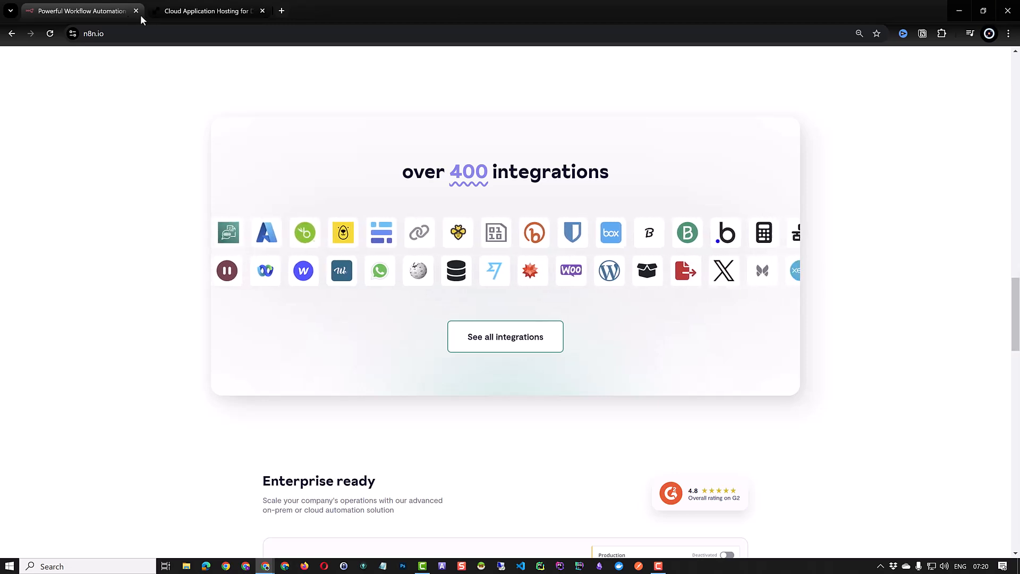
Switch to the render.com homepage and scroll through its hosting overview
click(208, 10)
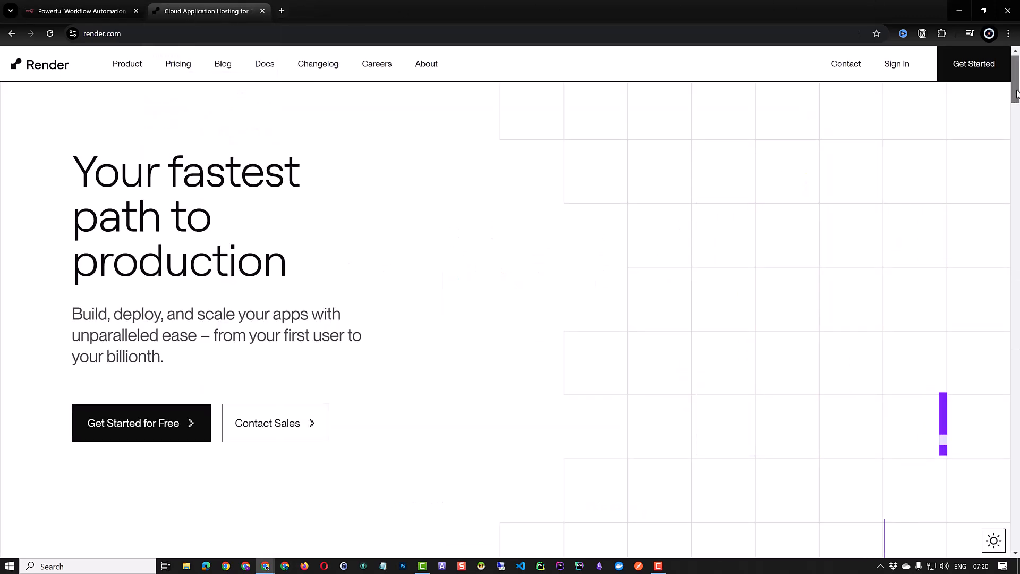
scroll(down, 3)
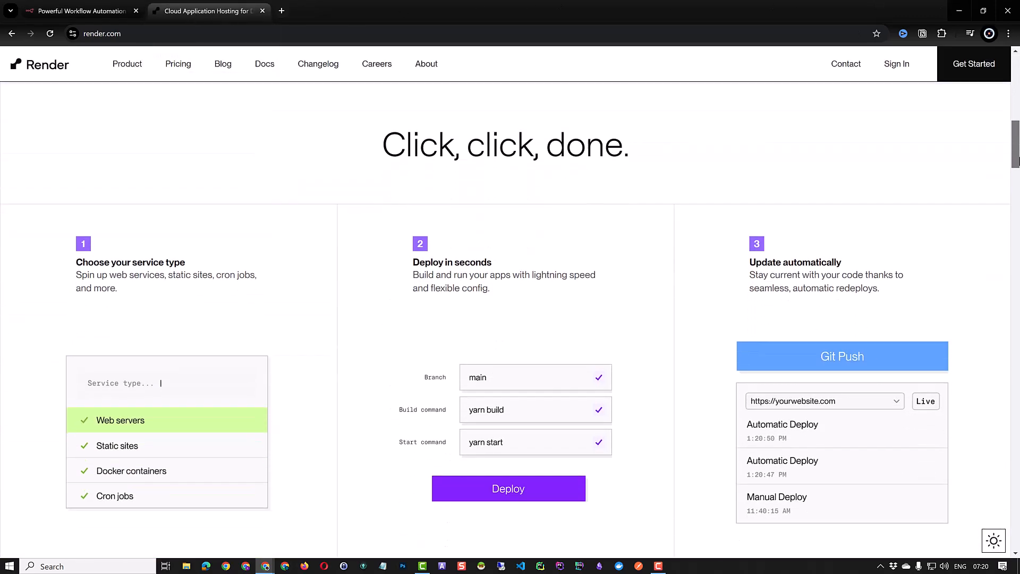
scroll(down, 3)
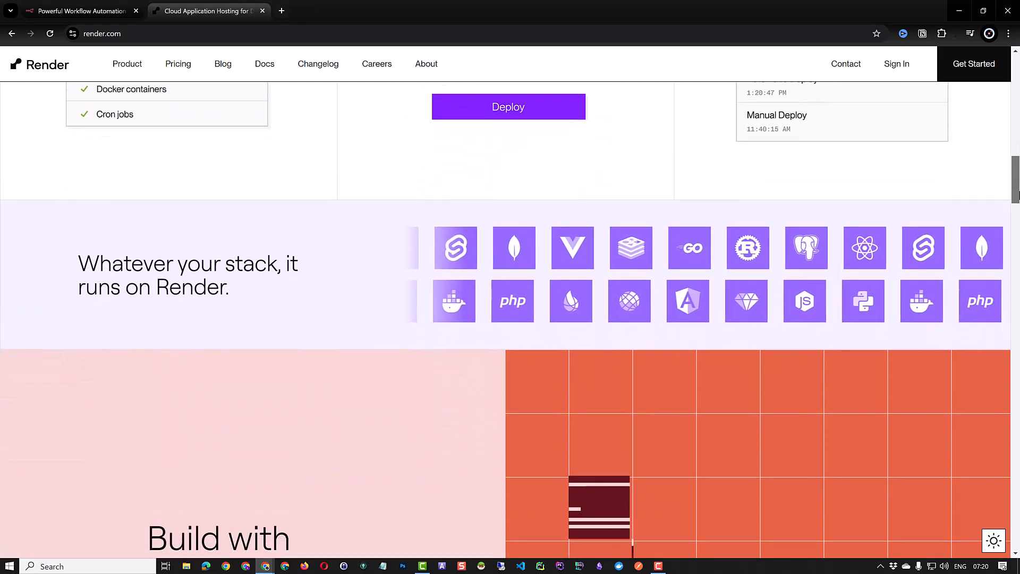
scroll(down, 3)
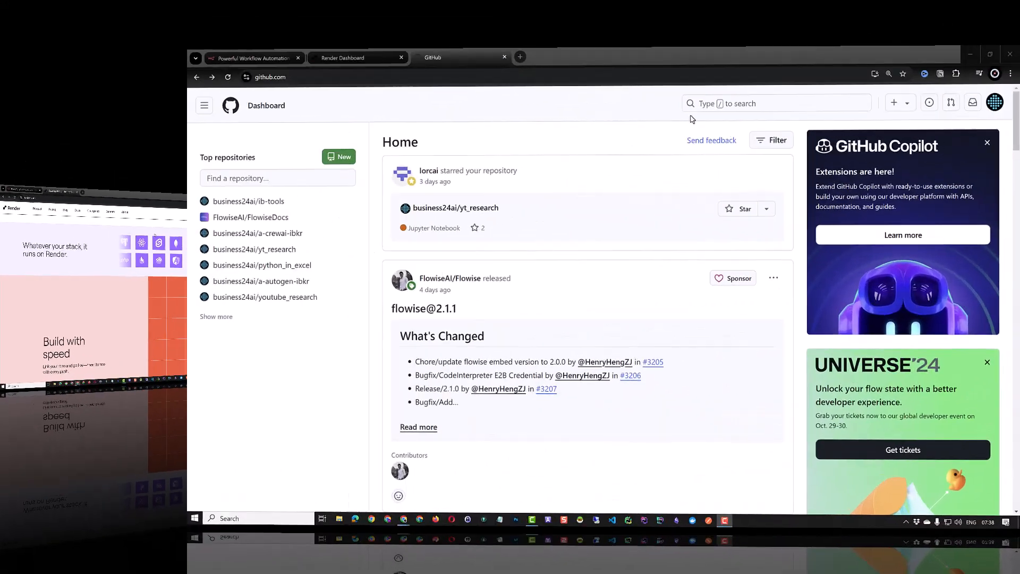
Search GitHub for n8n, go to the n8n-io/n8n repository and start a fork
text(n)
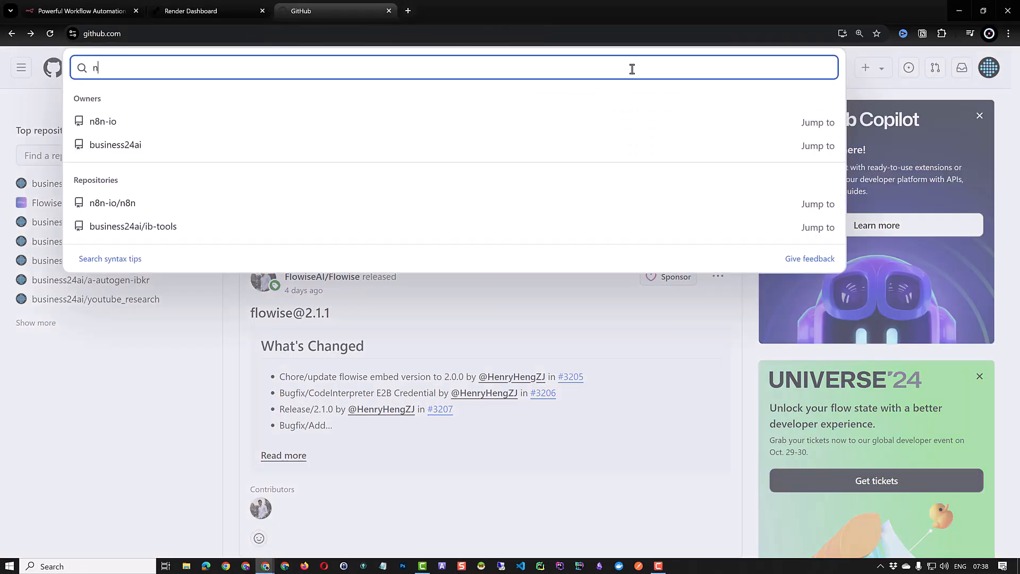
key(Return)
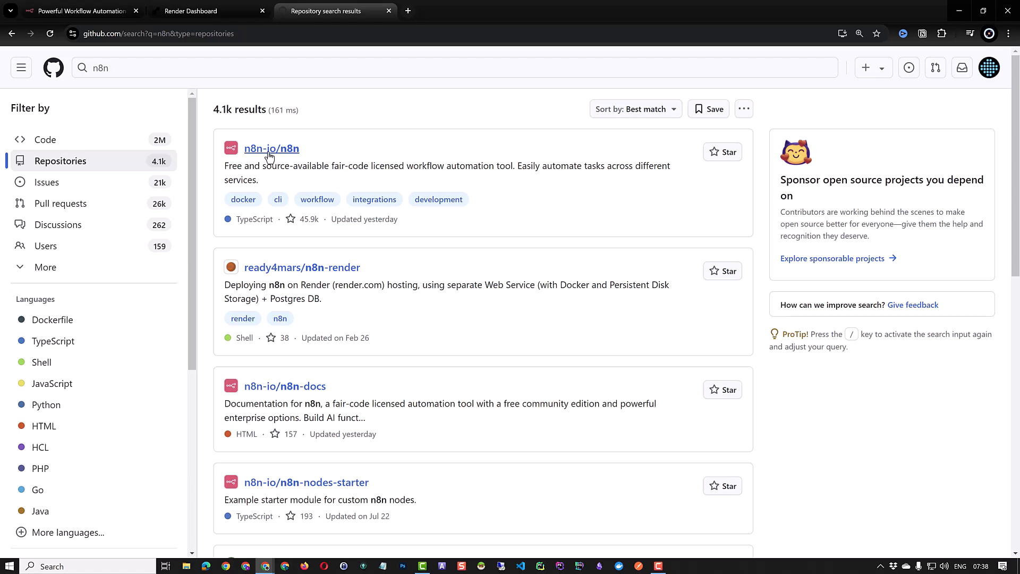
click(271, 148)
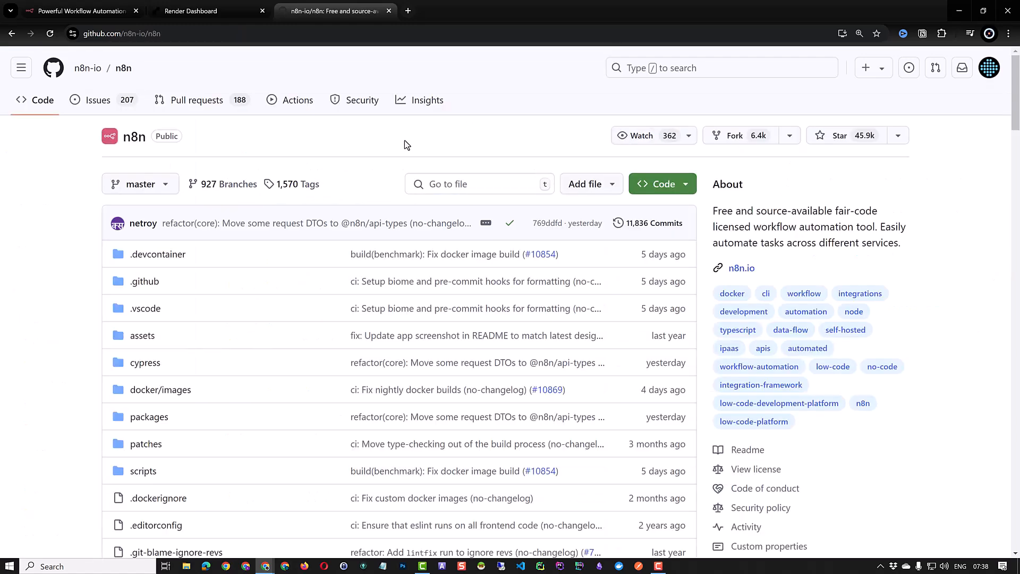
mouse_move(790, 135)
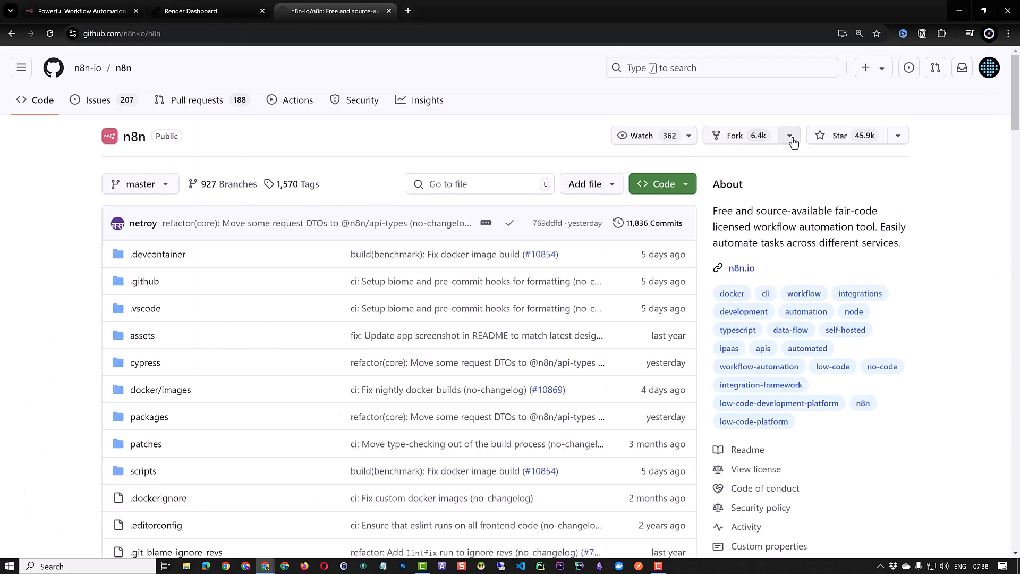
click(734, 135)
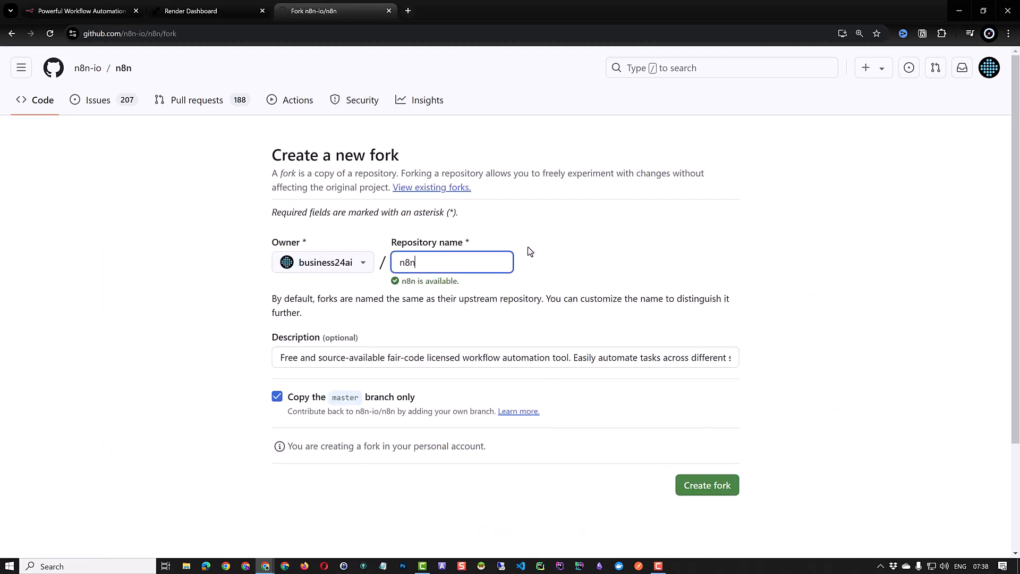
Name the fork n8n-render-b24 and create it under the business24ai account
text(-rende)
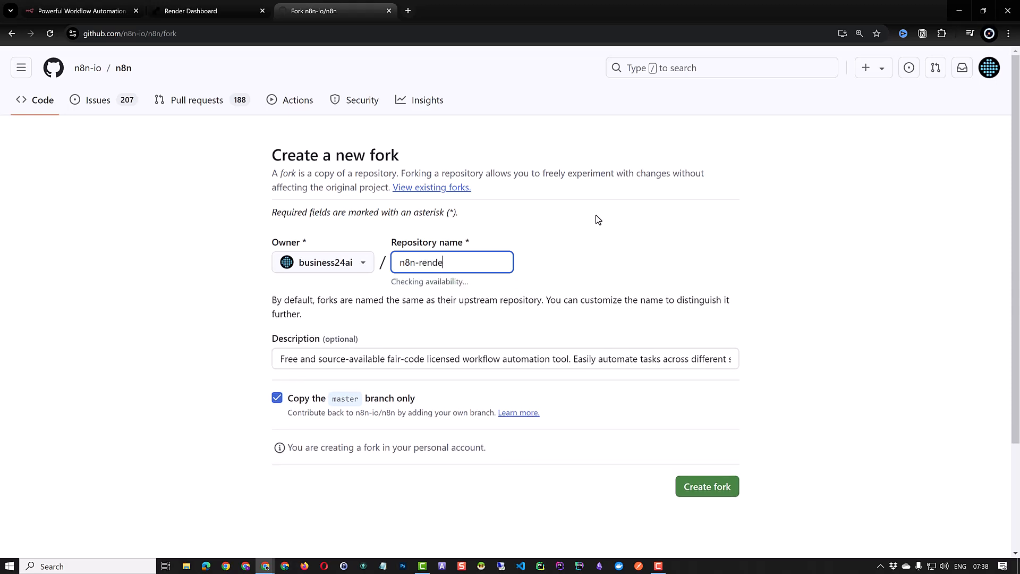
text(r-b24)
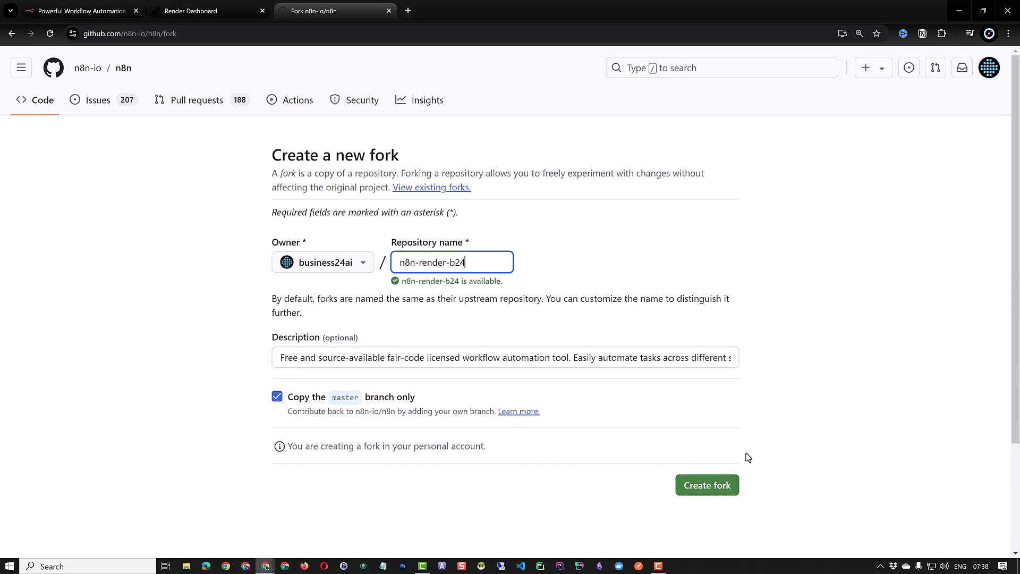
click(706, 485)
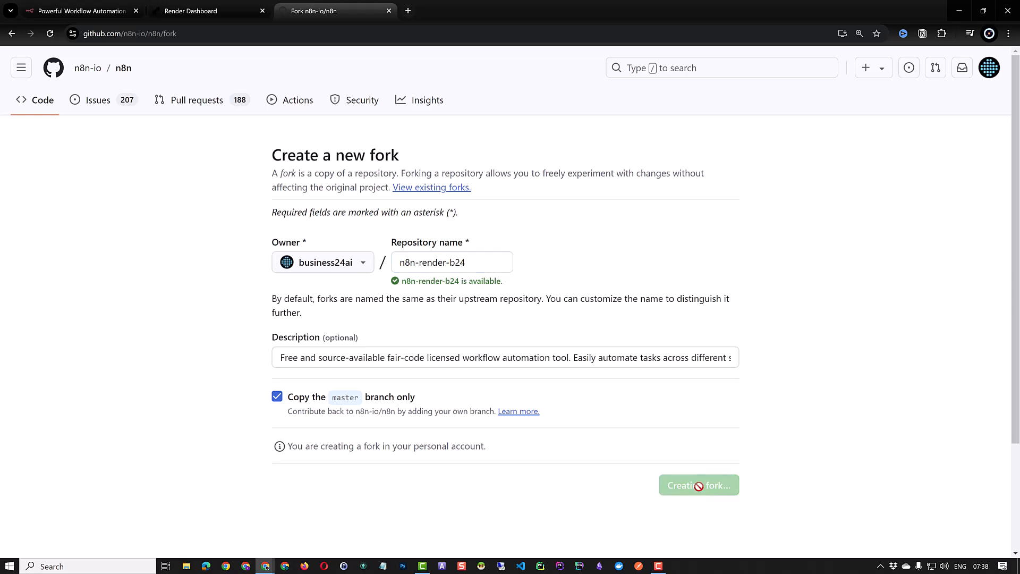
click(698, 485)
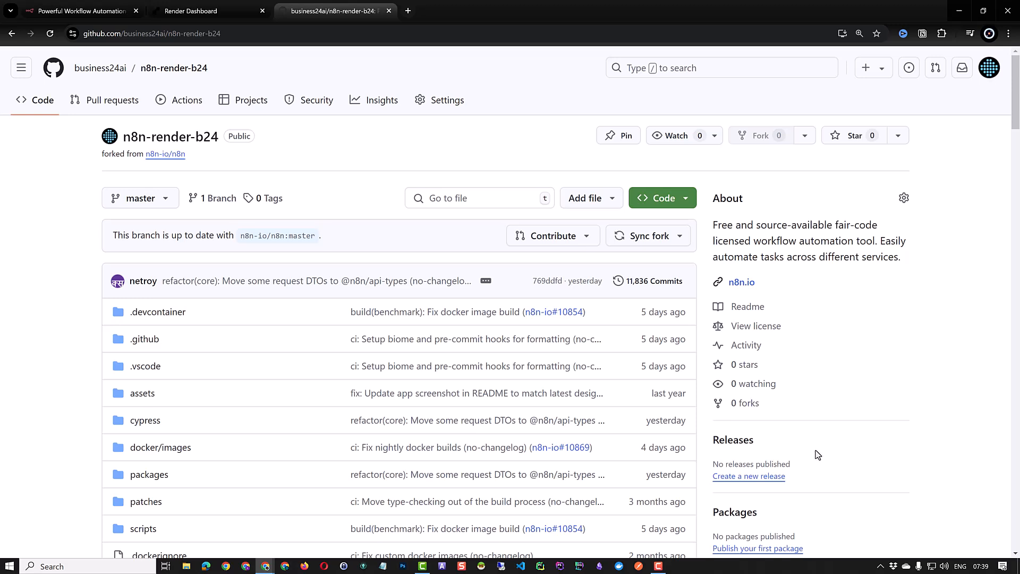
mouse_move(823, 453)
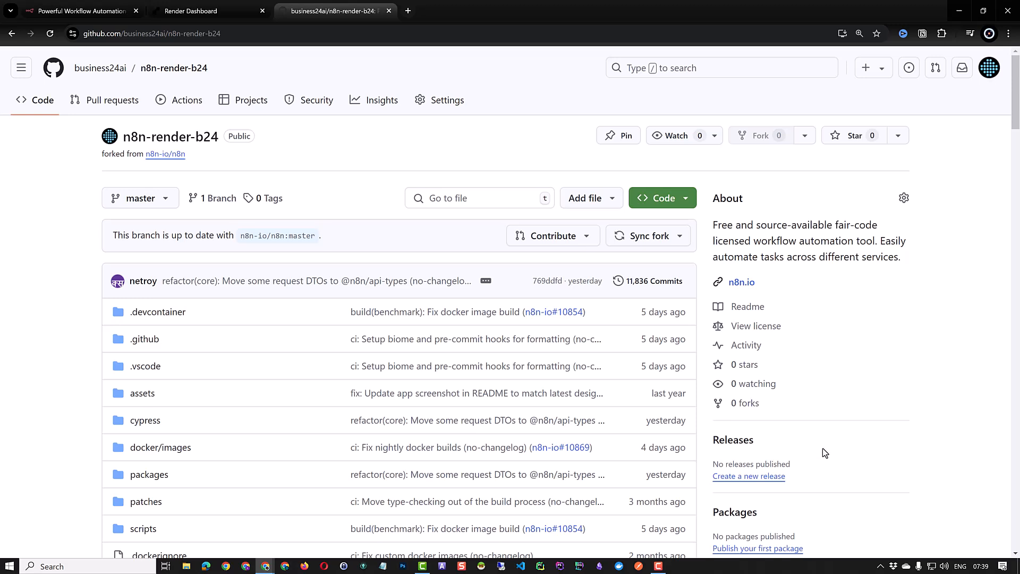
Return to the repository page, then switch over to the Render dashboard
click(145, 68)
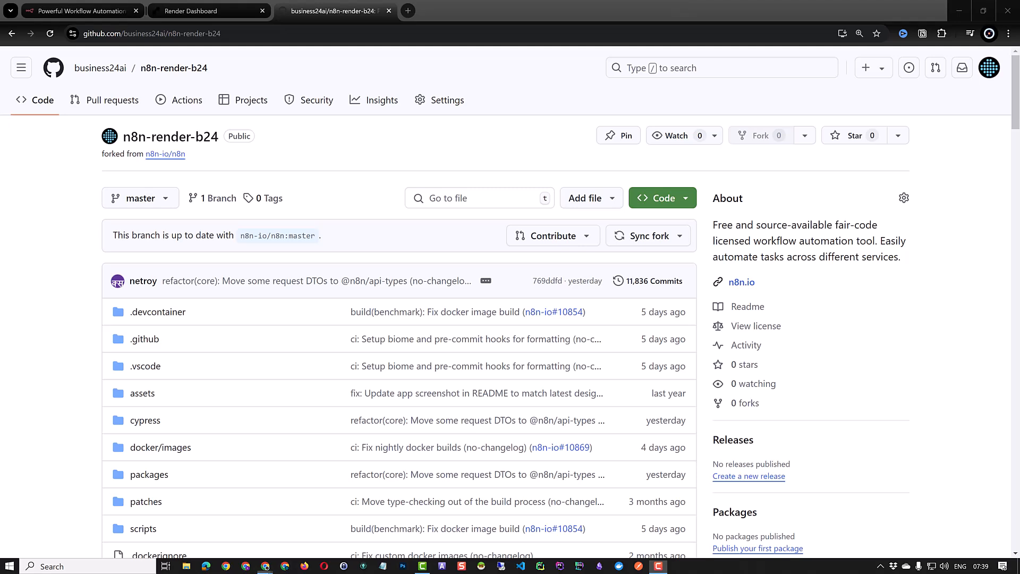
click(208, 11)
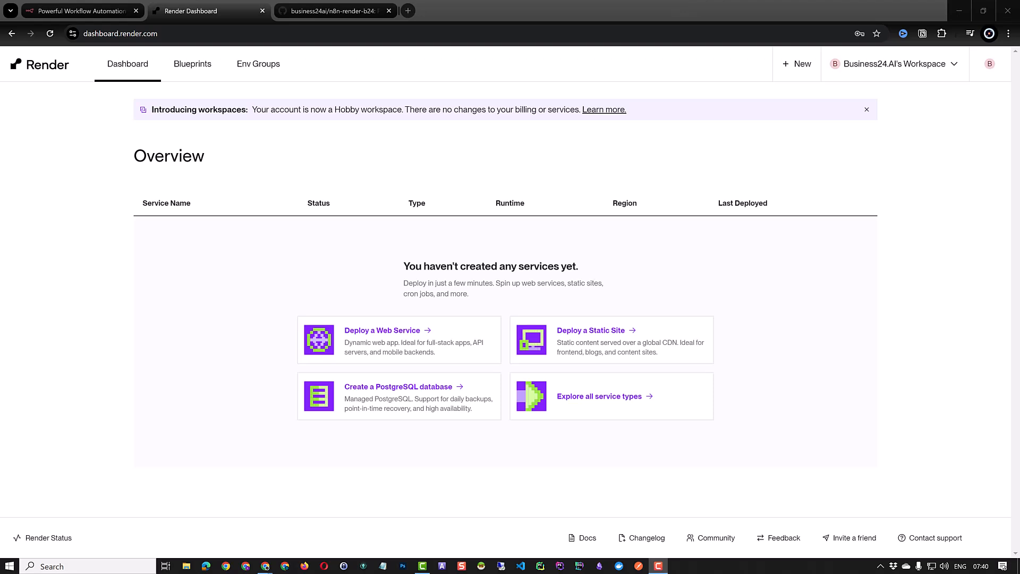
mouse_move(411, 174)
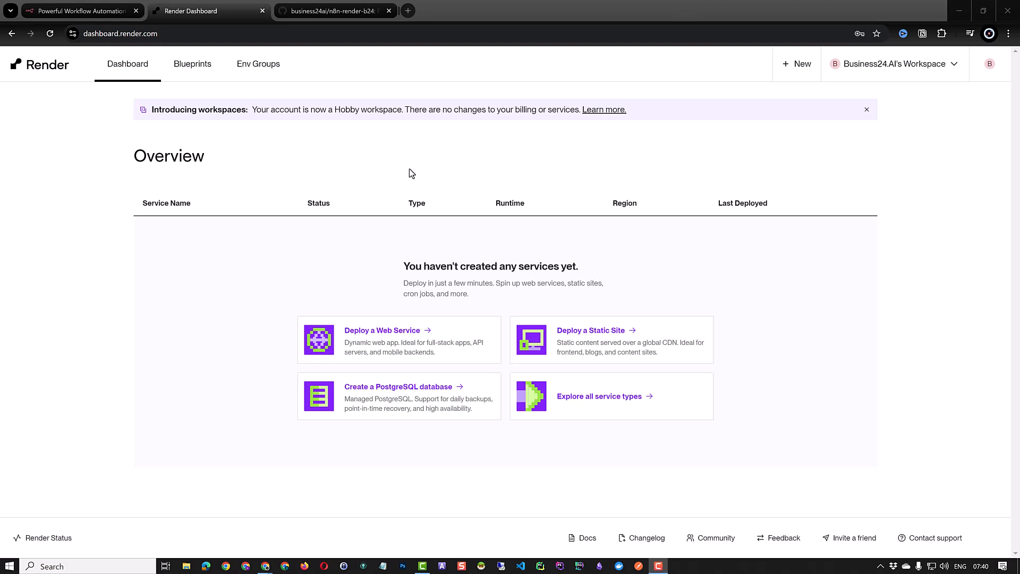
mouse_move(901, 68)
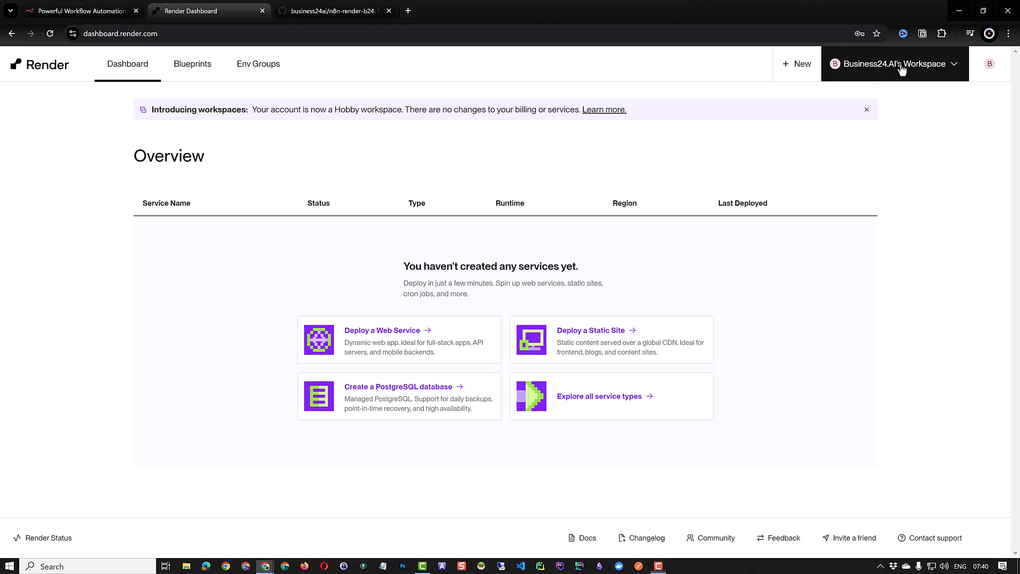
Check GitHub credentials in Render account settings, then bring up the New resource menu
click(893, 64)
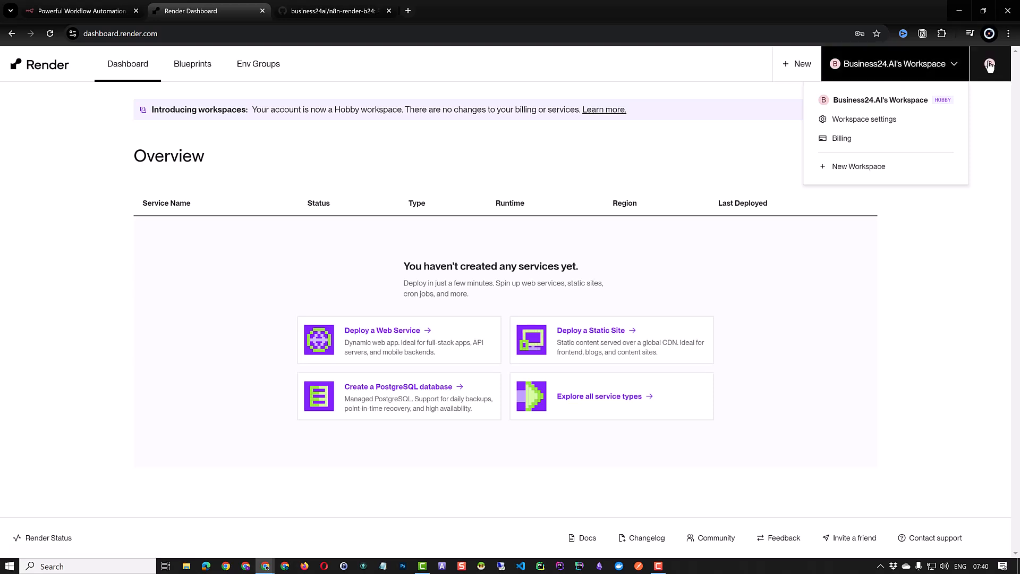
click(989, 64)
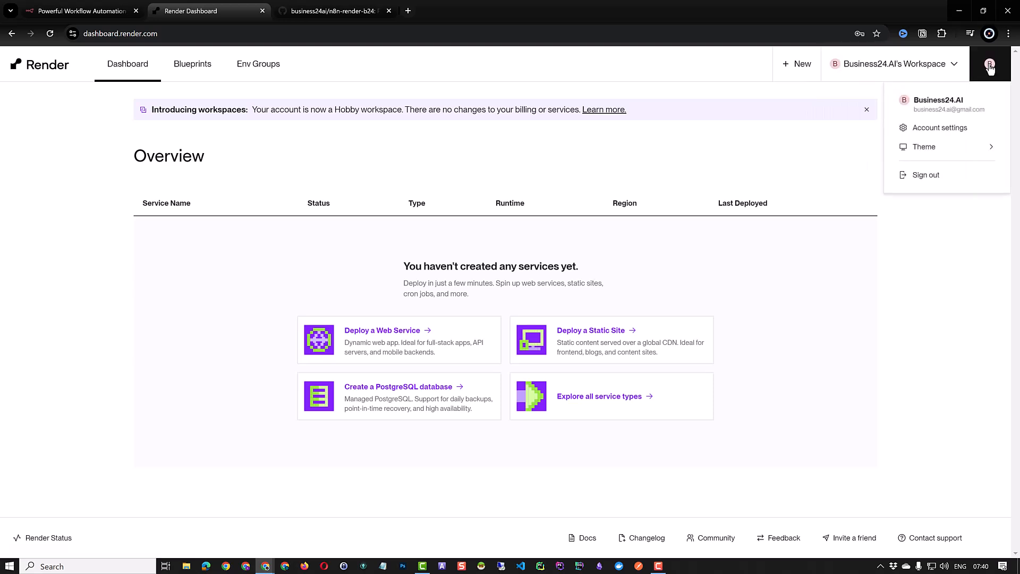
mouse_move(939, 128)
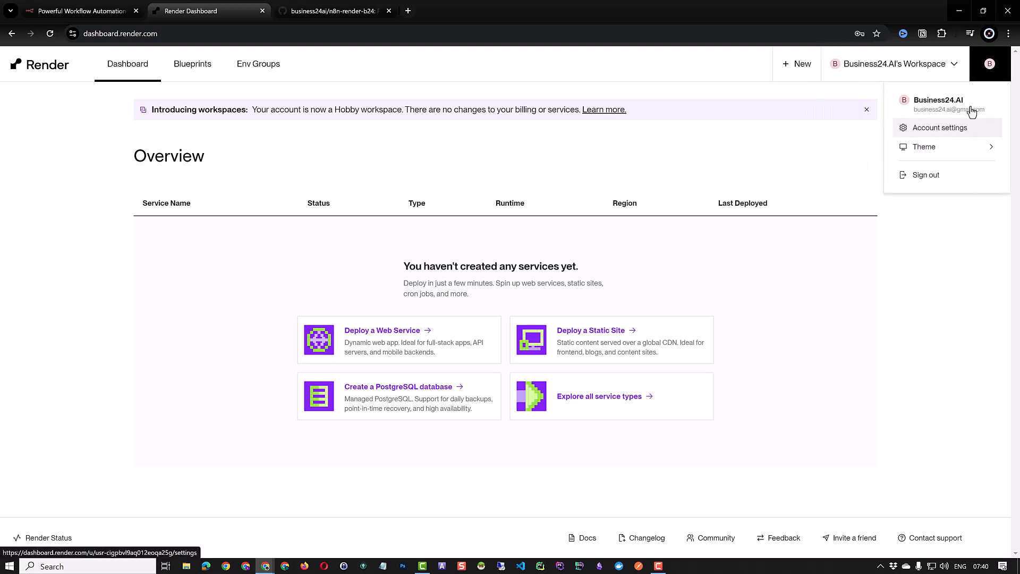
click(939, 127)
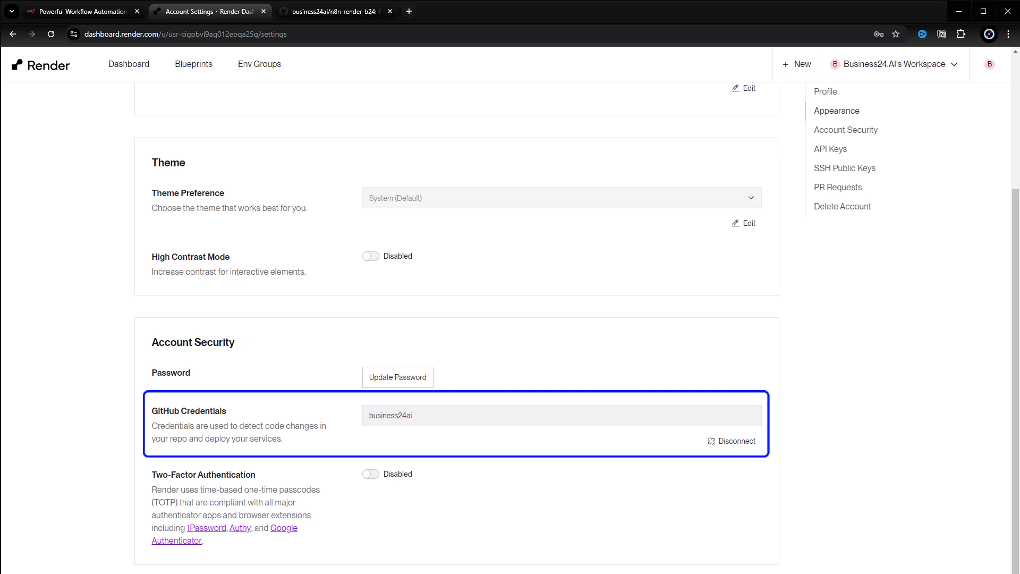
scroll(up, 3)
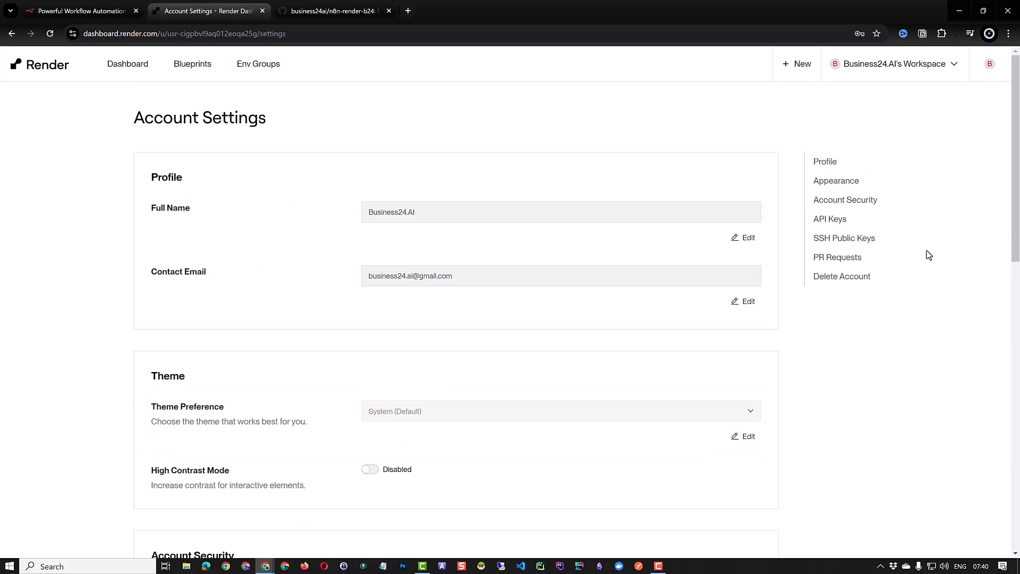
click(796, 64)
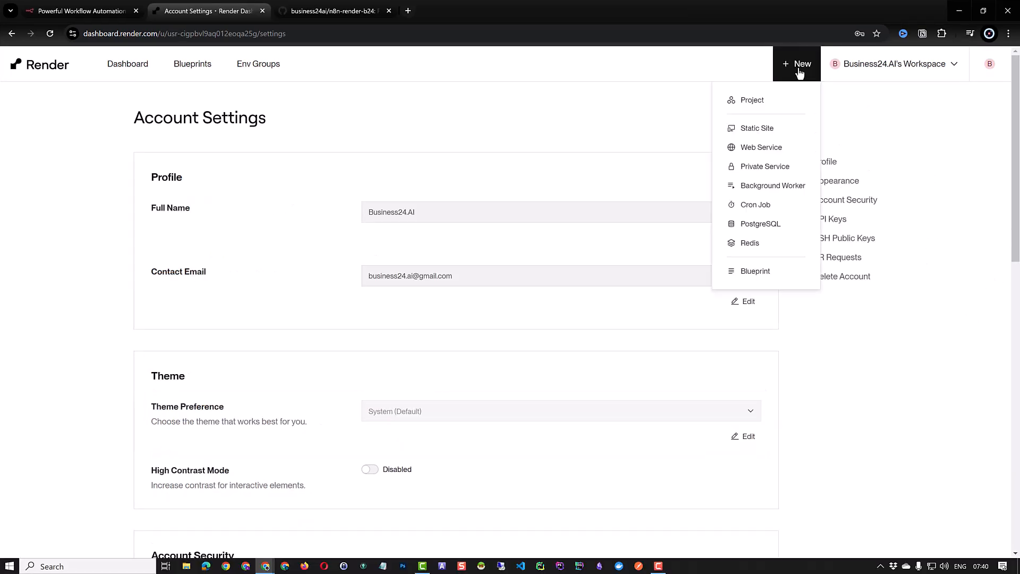
Create a new Web Service connected to the n8n-render-b24 repository
click(760, 147)
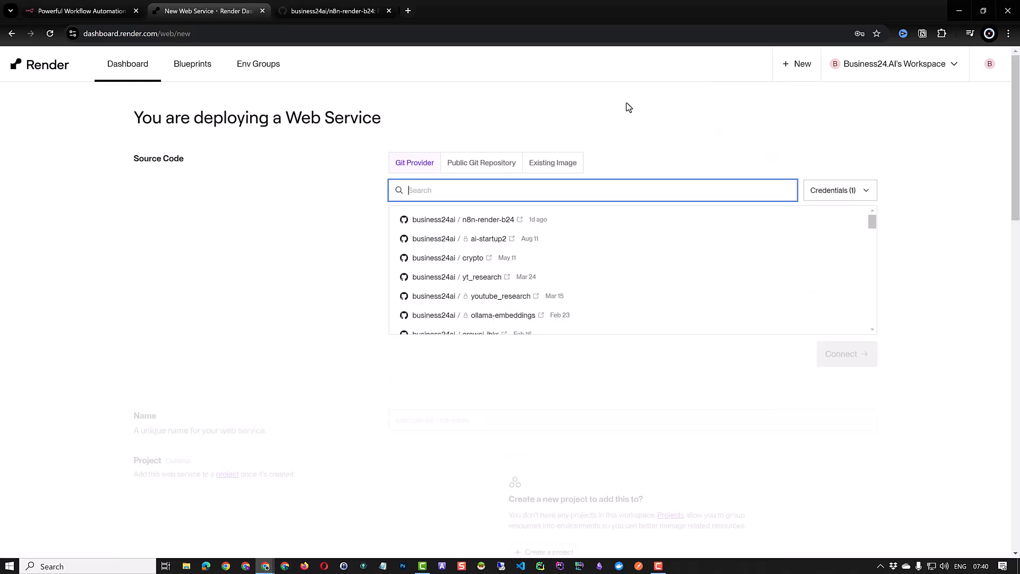
text(n)
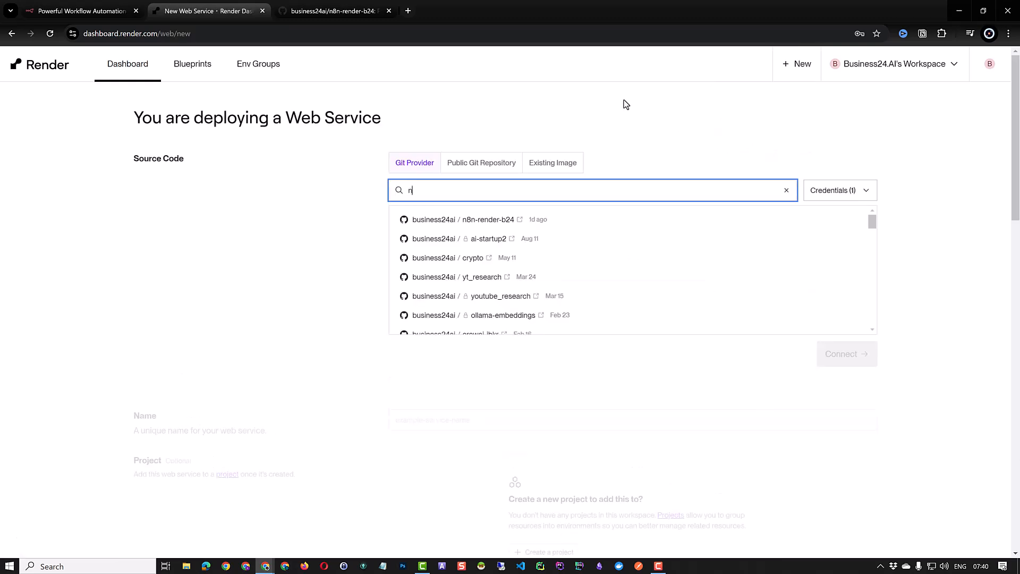
text(8n)
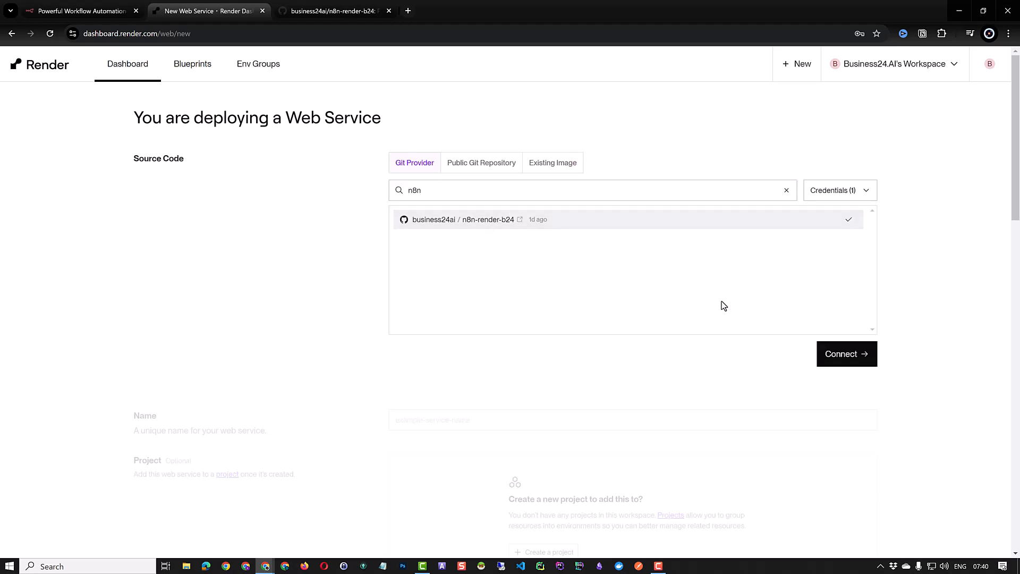
click(846, 353)
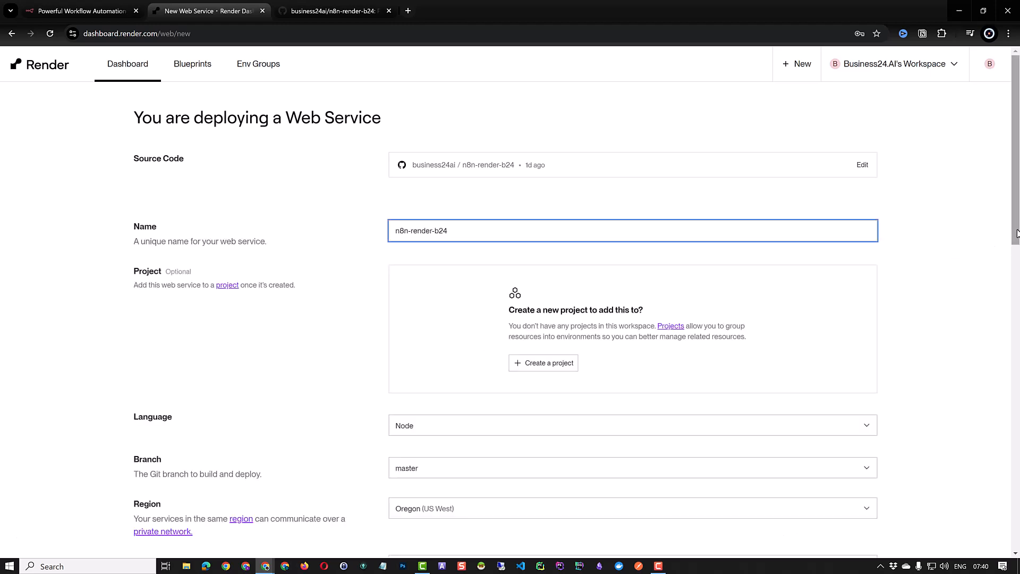
Set the web service region to Frankfurt (EU Central)
scroll(down, 3)
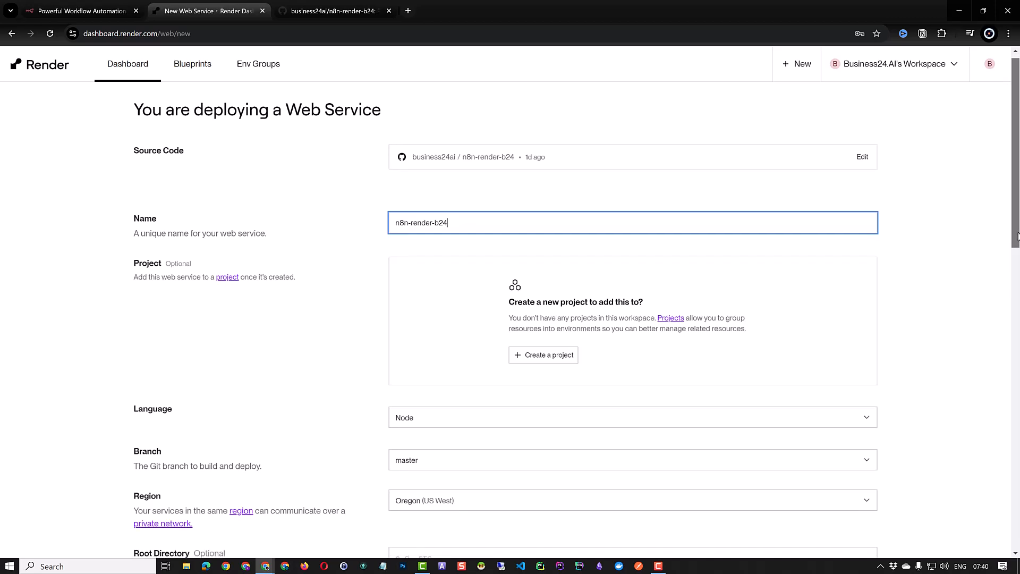
scroll(down, 3)
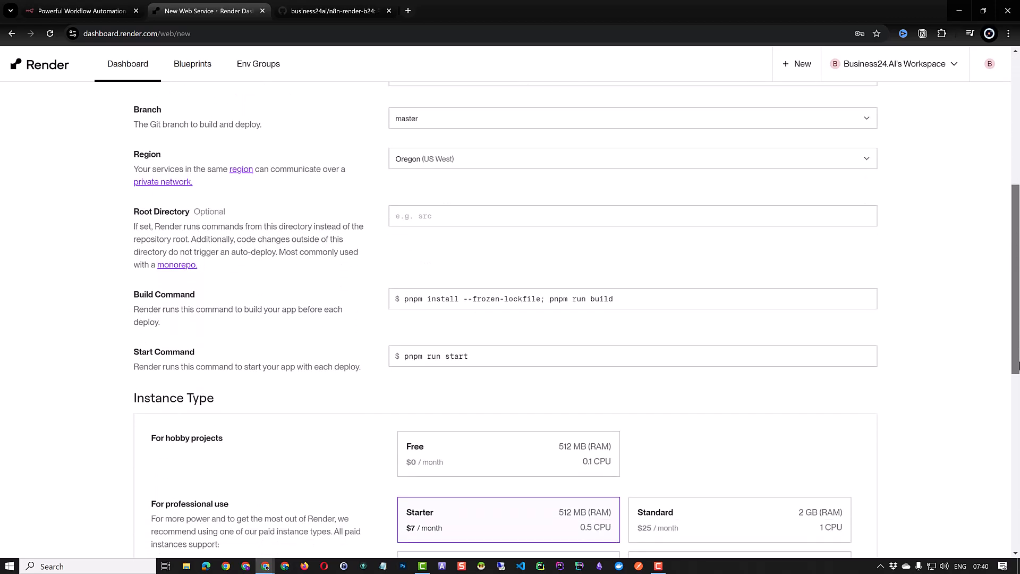
scroll(down, 3)
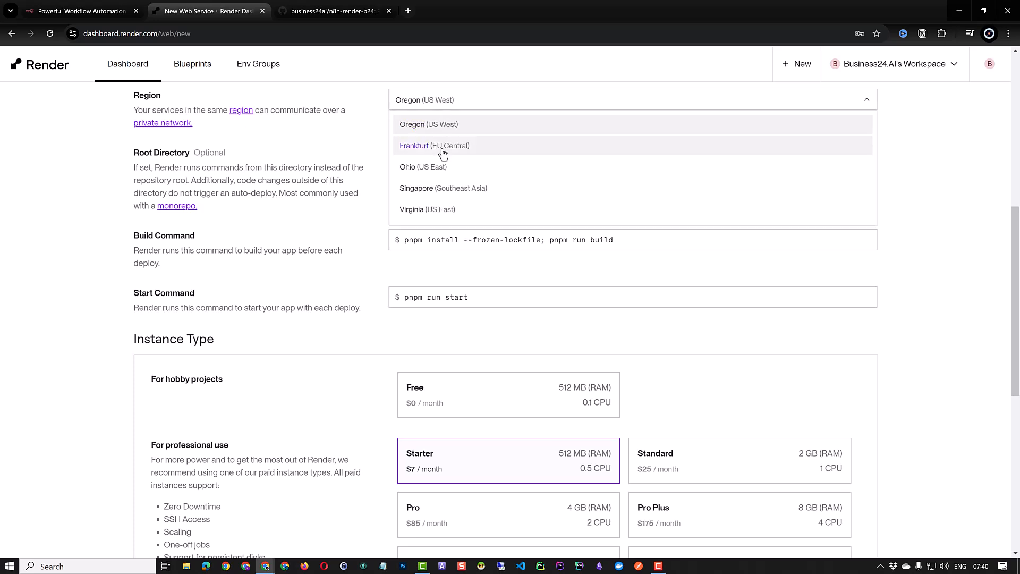
click(434, 145)
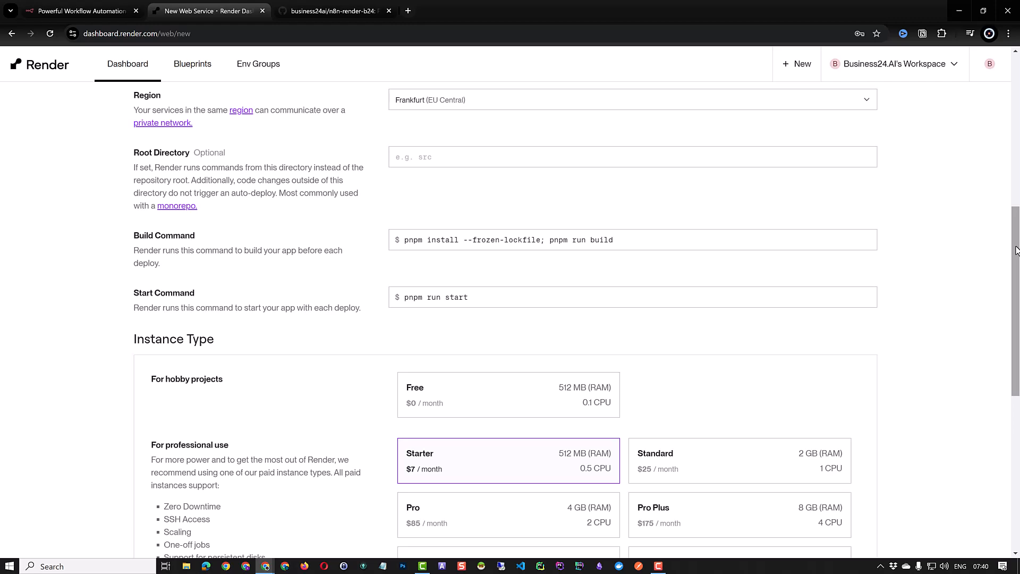
Keep the Starter instance type and deploy the web service
scroll(down, 3)
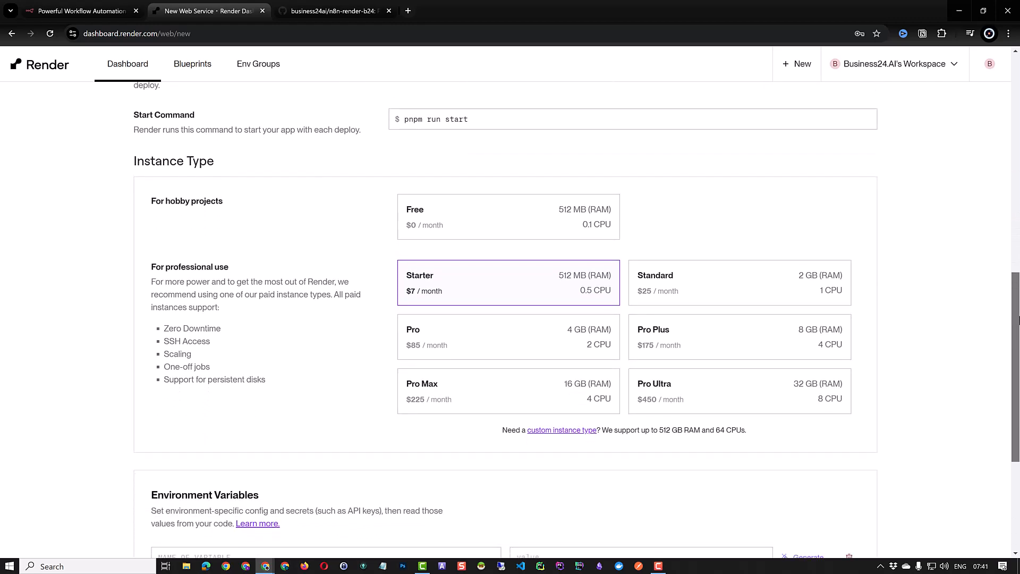
scroll(down, 3)
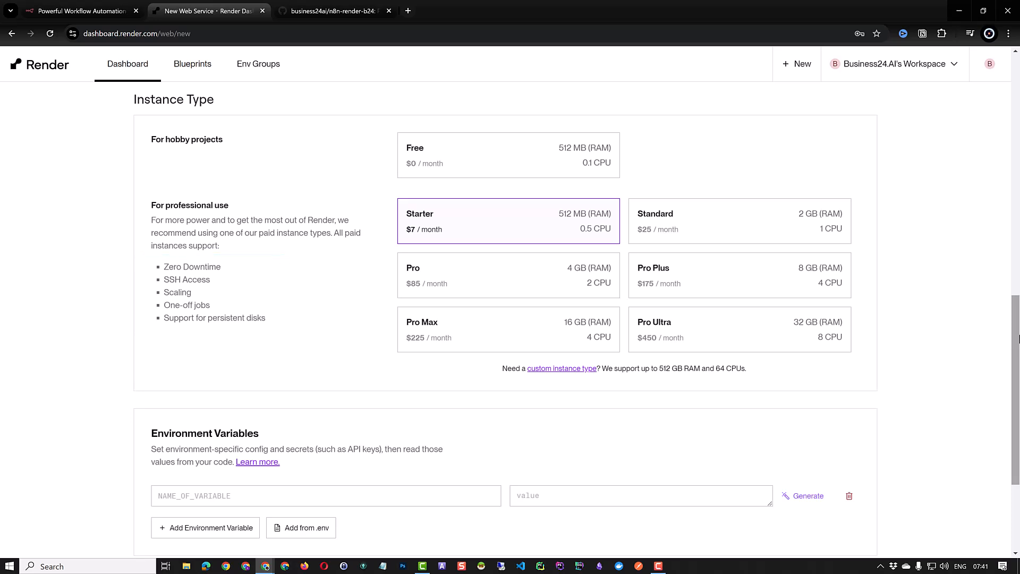
mouse_move(1014, 339)
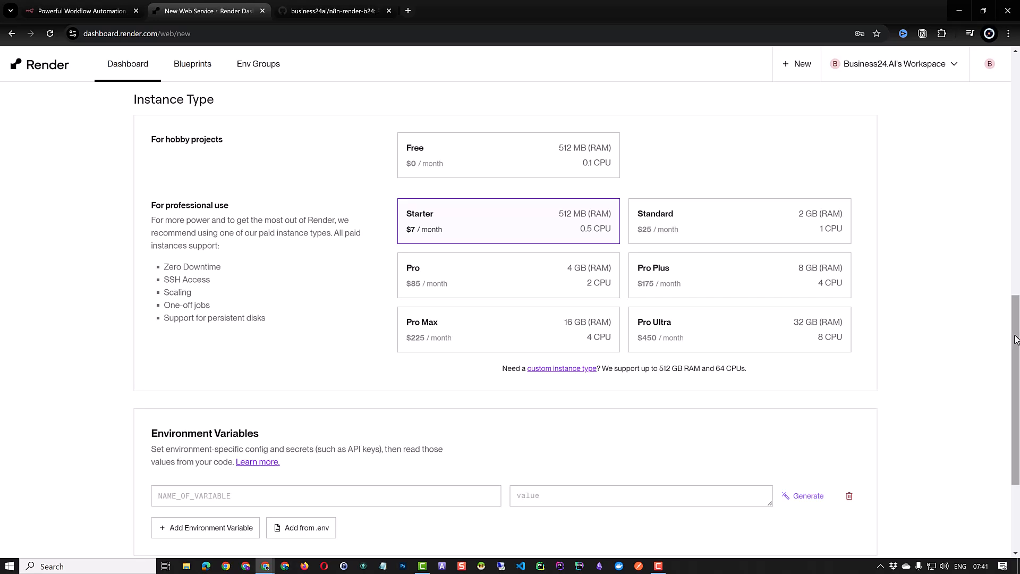
scroll(down, 3)
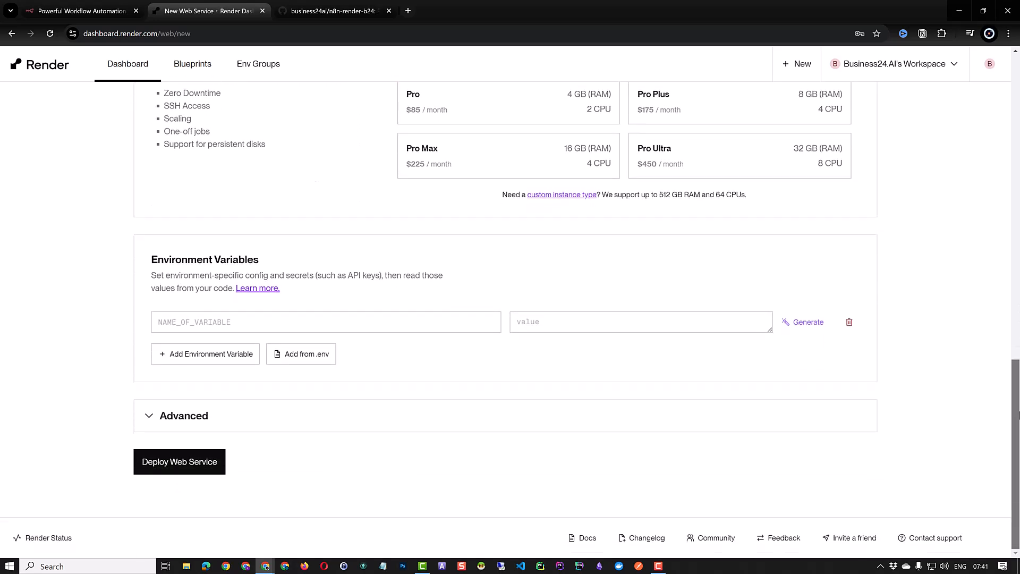
mouse_move(179, 461)
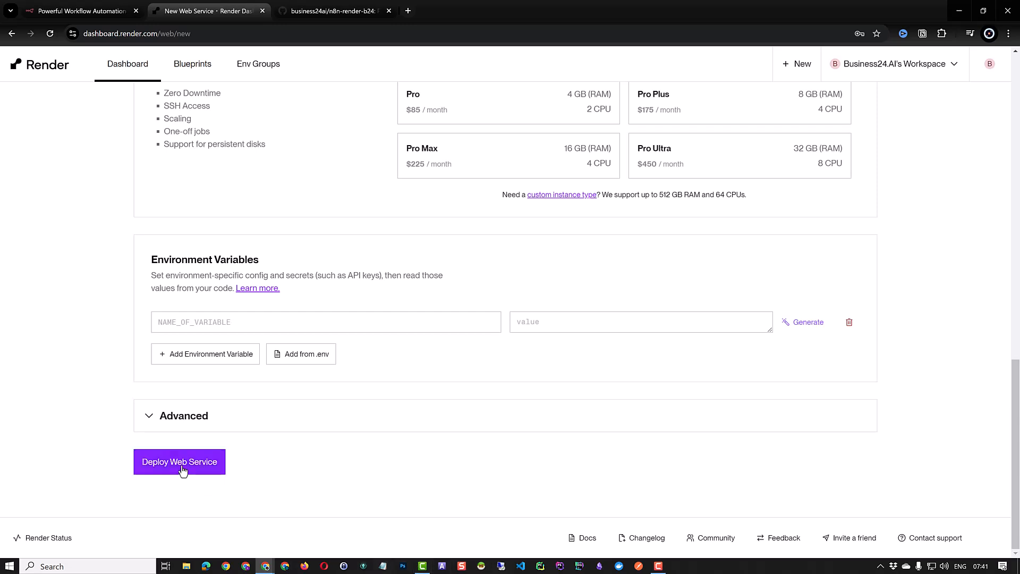
click(179, 461)
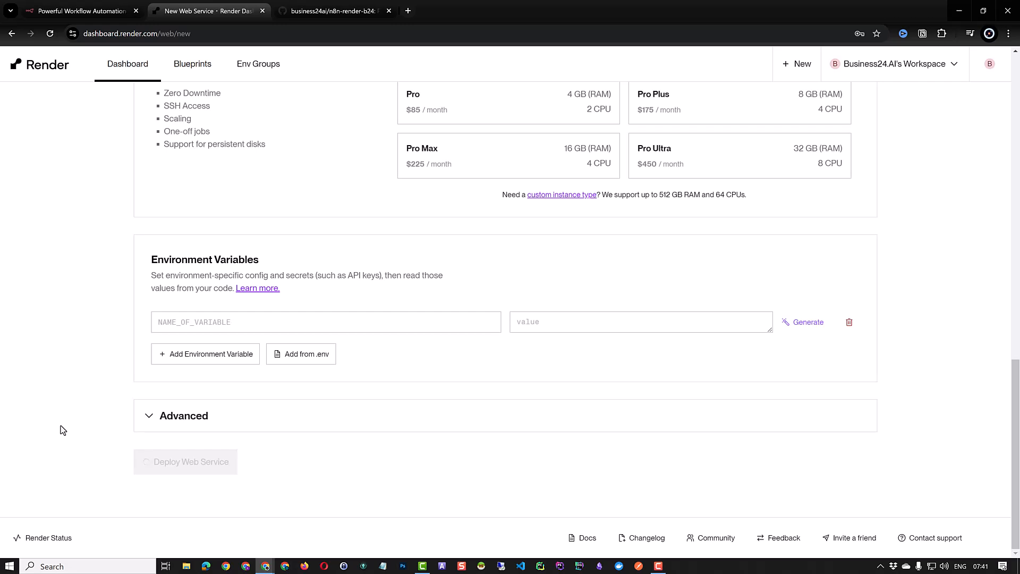
Follow the live deploy logs until 'Build successful' and 'Editor is now accessible' appear
click(185, 461)
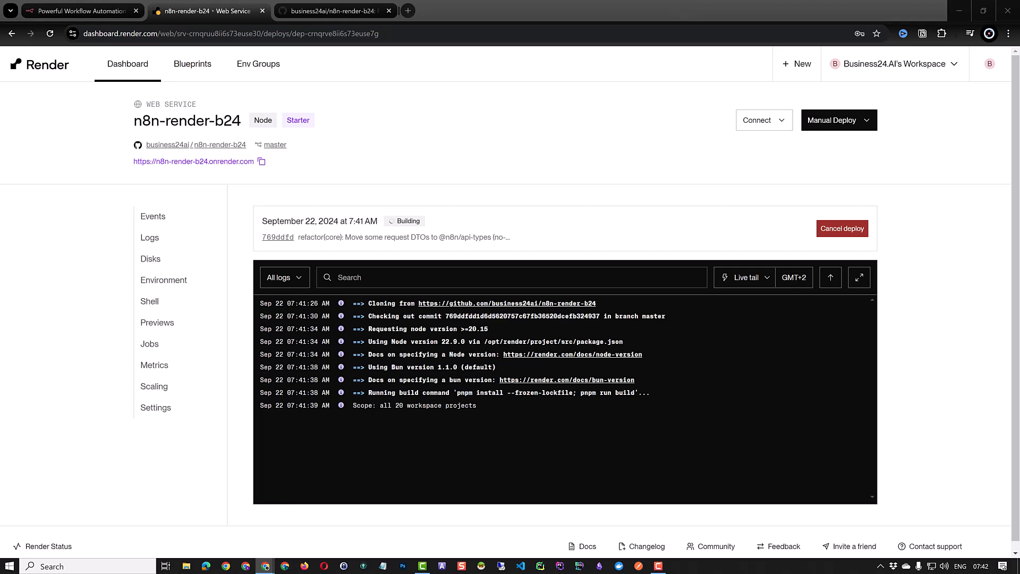
scroll(down, 3)
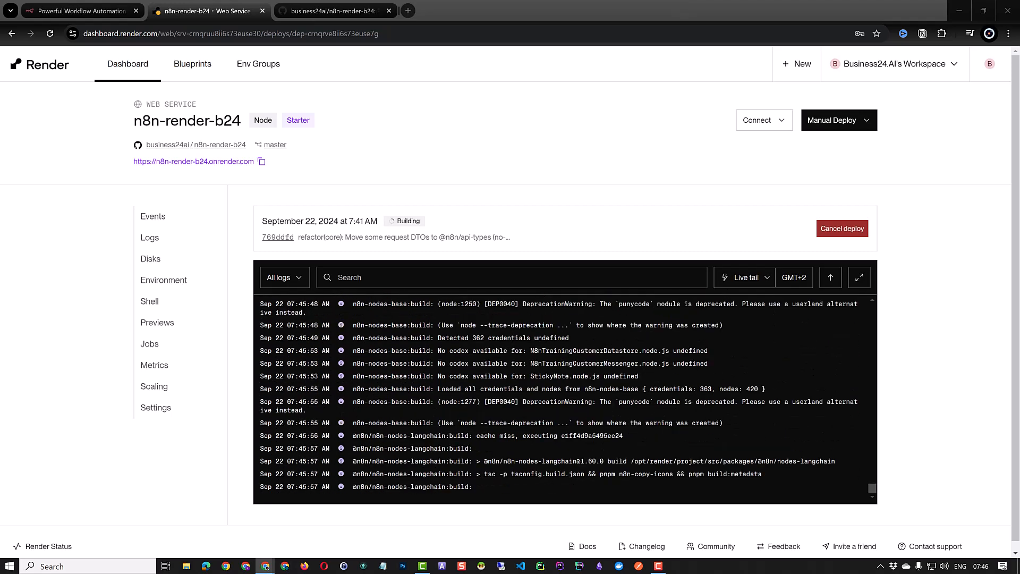
scroll(down, 3)
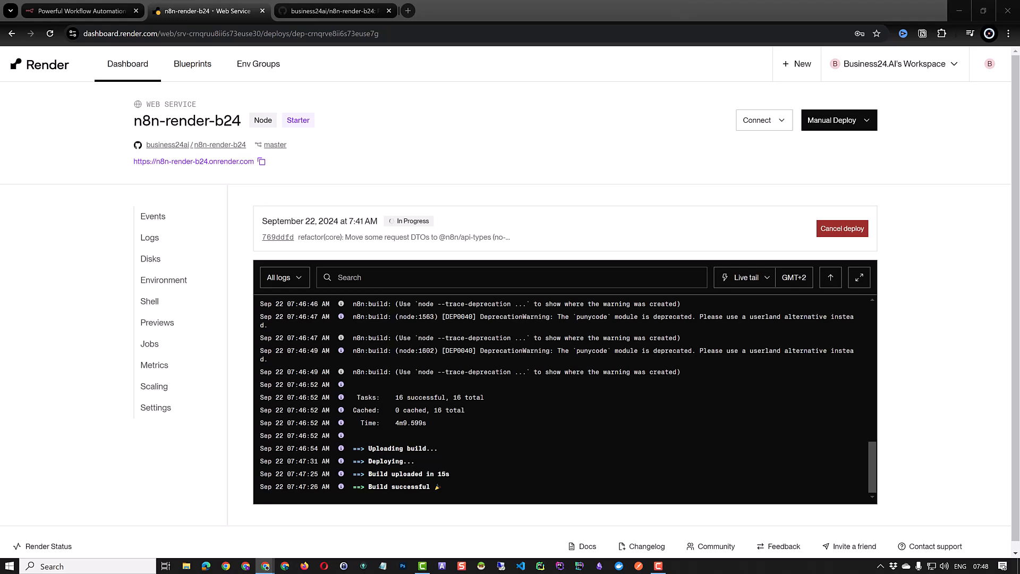
scroll(down, 3)
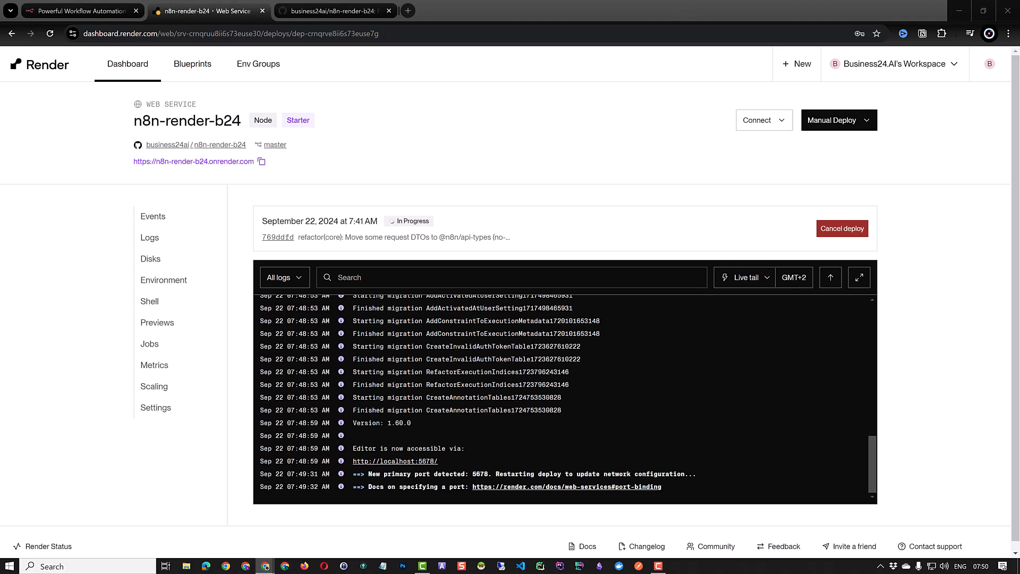
scroll(down, 3)
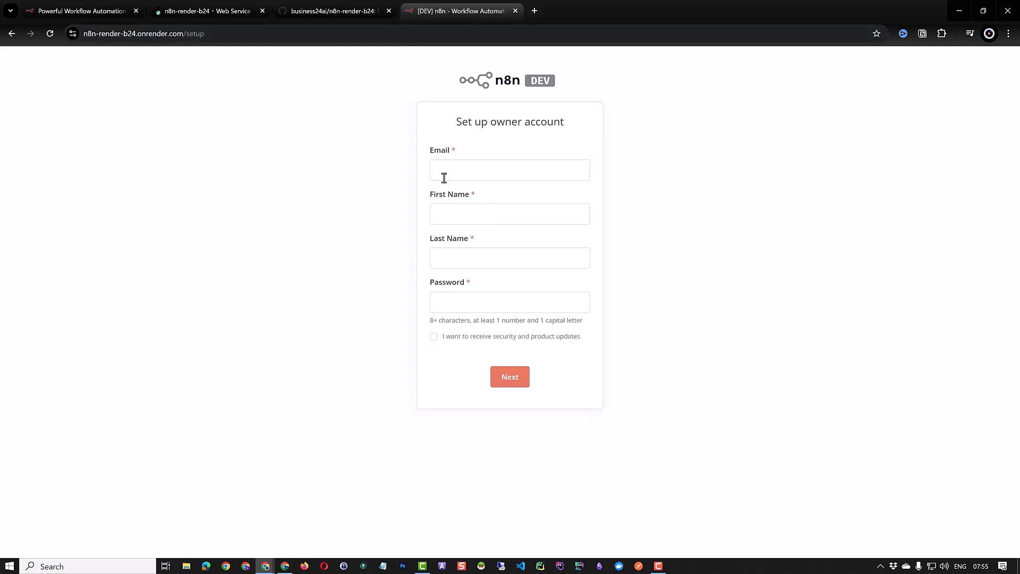
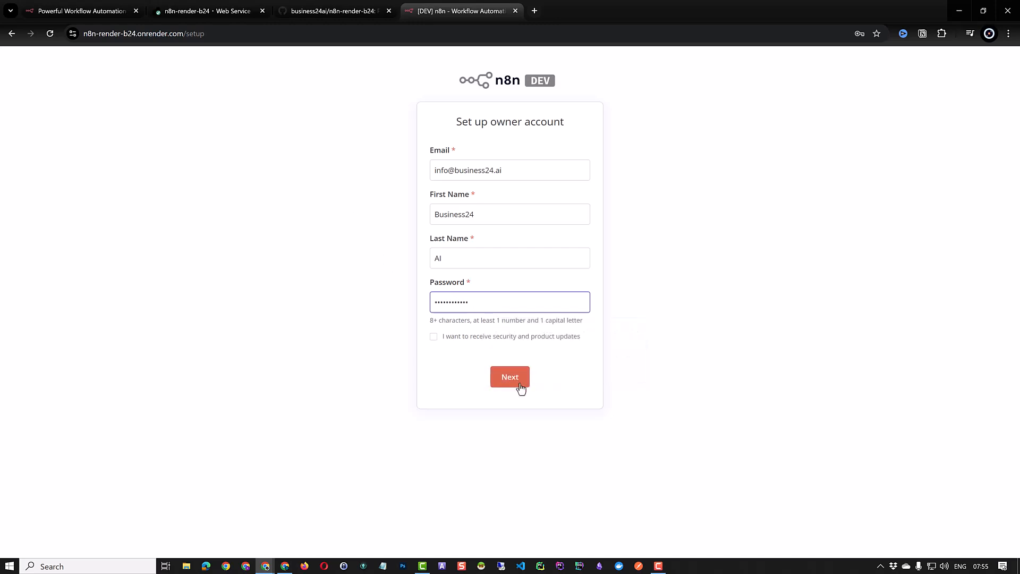
click(509, 376)
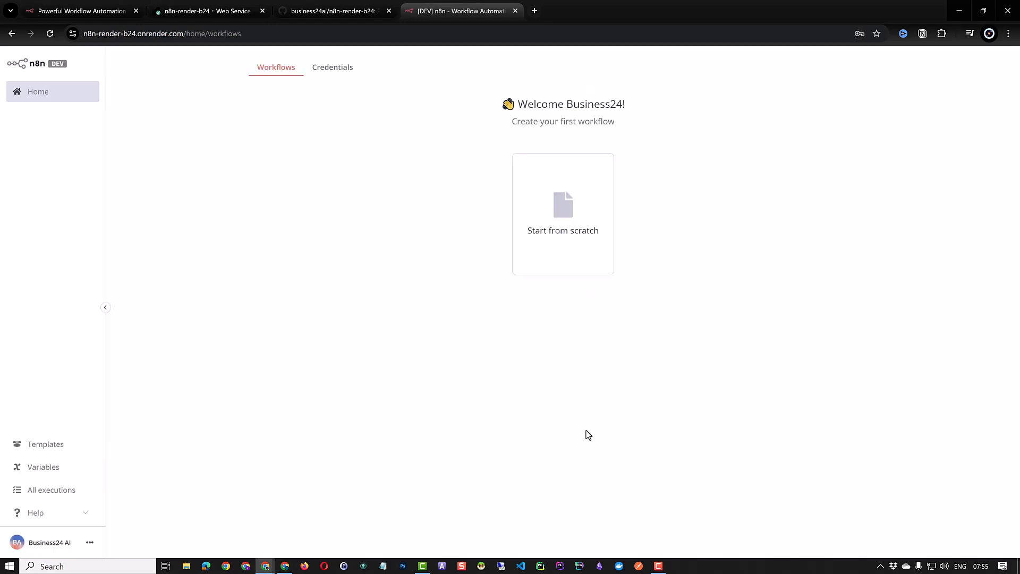
mouse_move(563, 209)
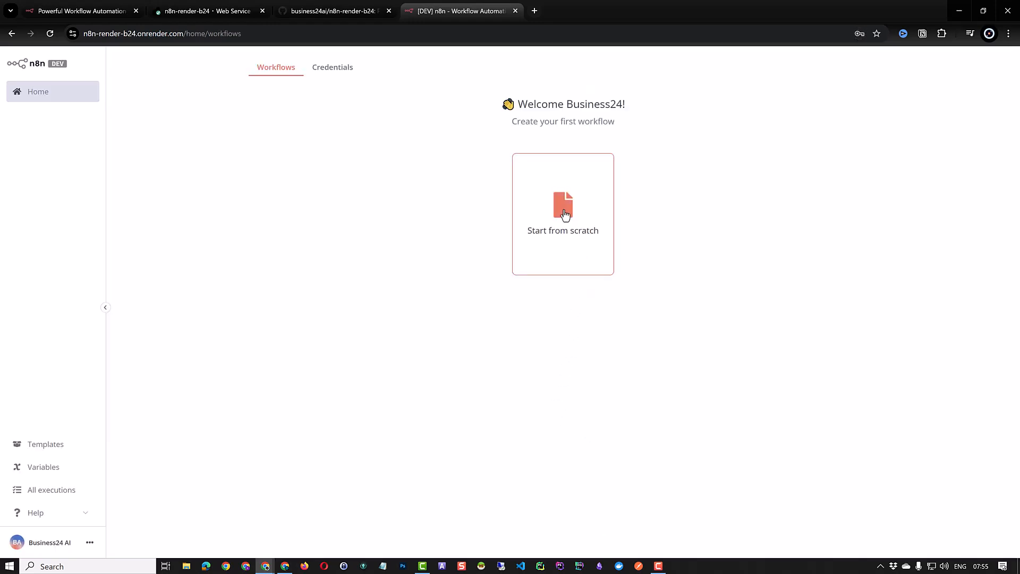
Start a workflow from scratch and search for the Webhook trigger node to add
click(562, 214)
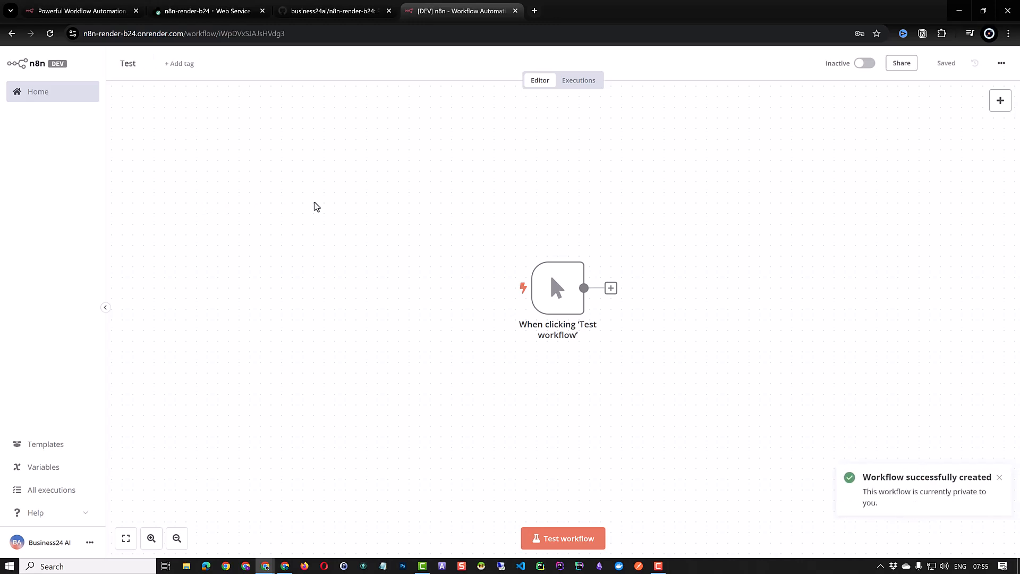
mouse_move(868, 187)
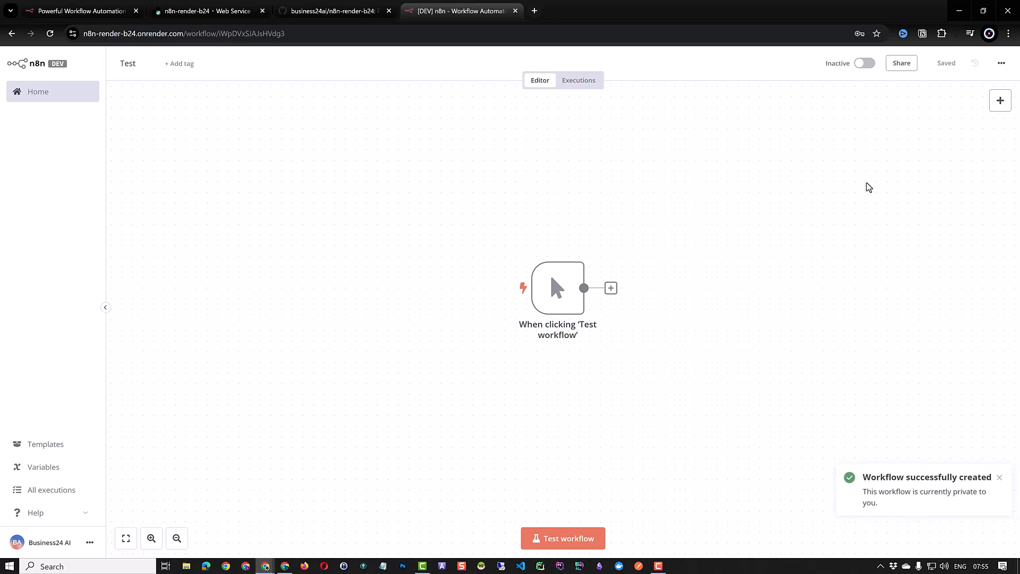
click(610, 288)
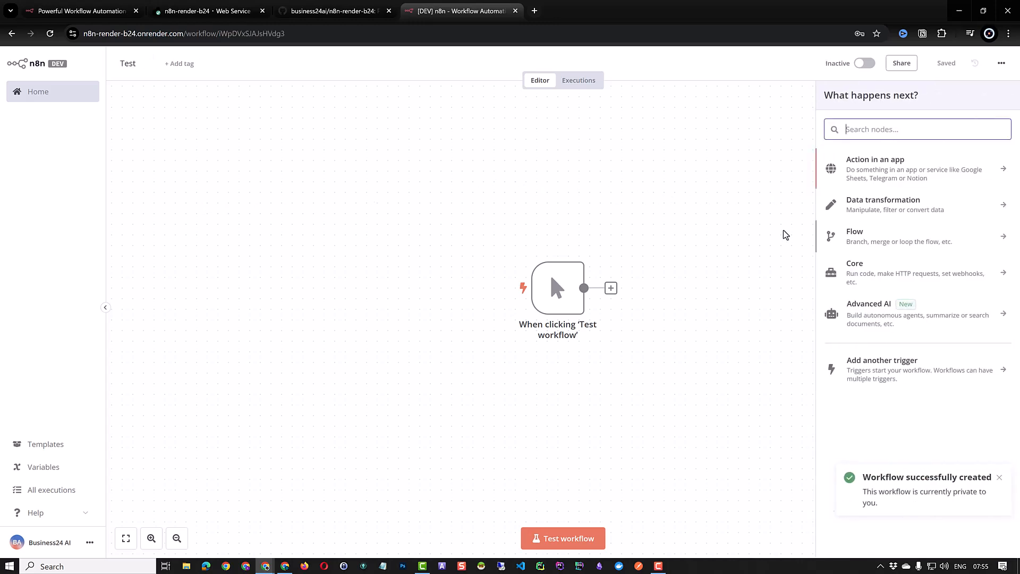
text(webho)
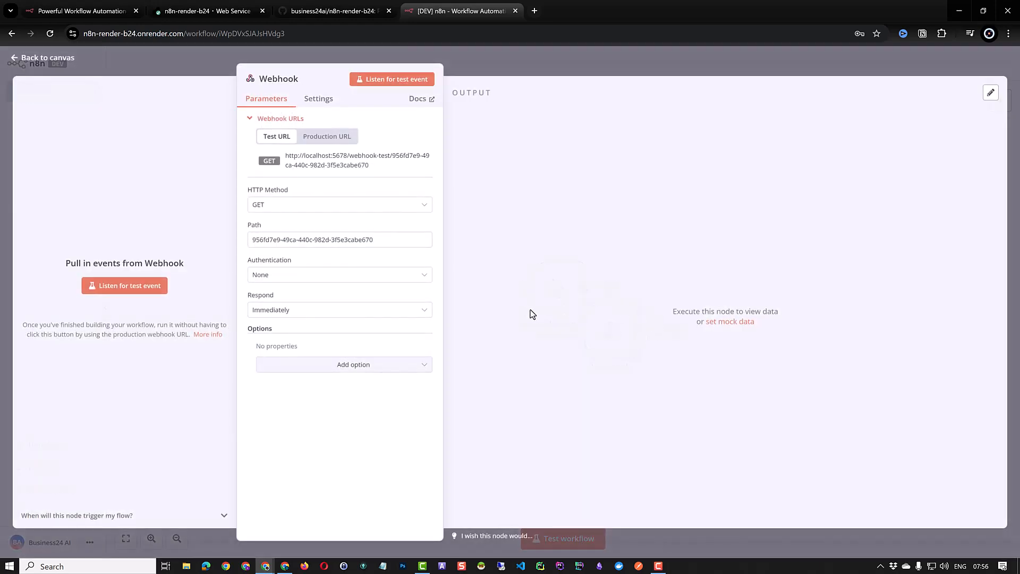
Inspect the Webhook node's test URL and parameters, then return to the Render service's logs
click(340, 161)
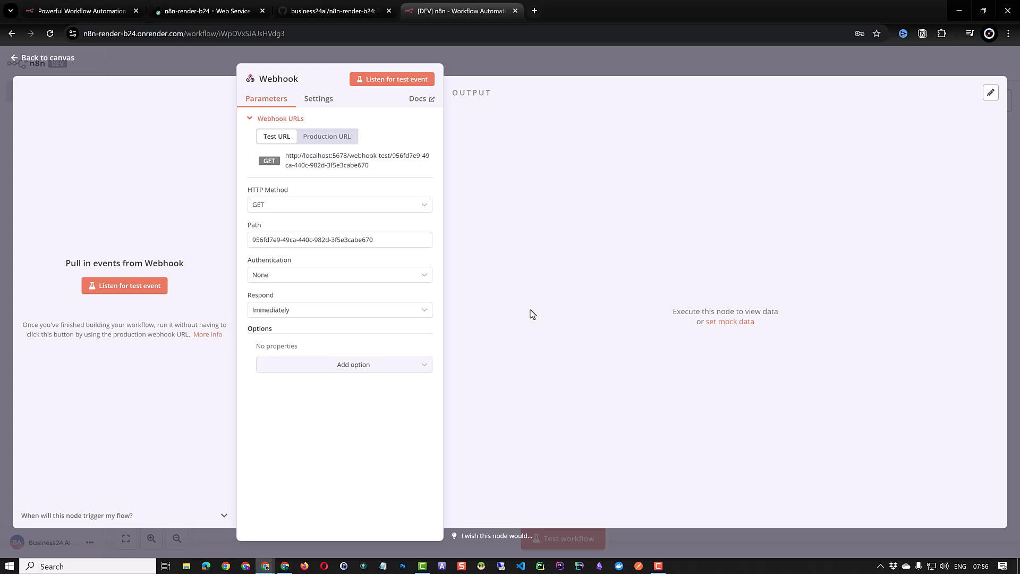
click(460, 10)
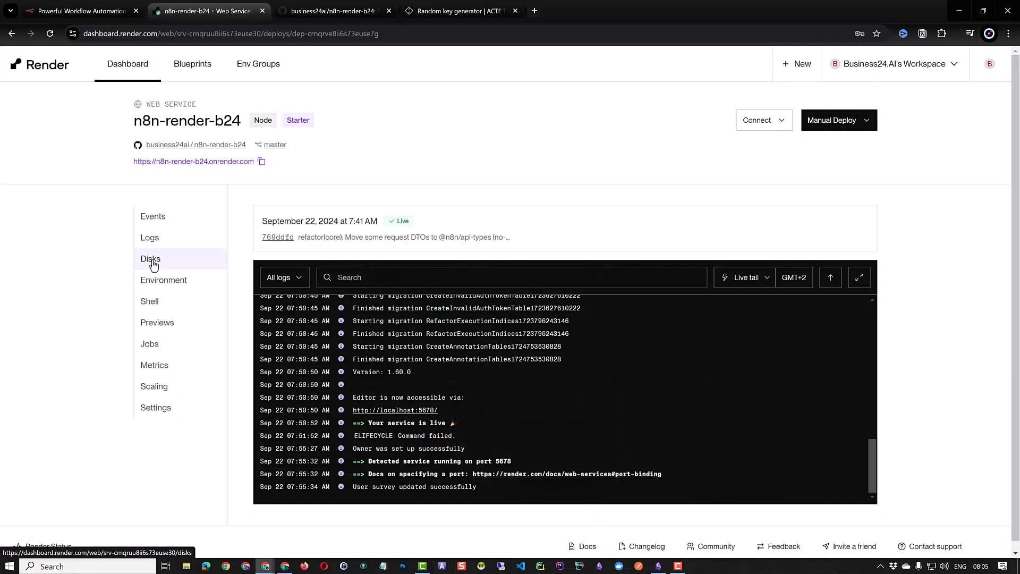
Add a persistent disk at mount path /opt/render/.n8n sized 1 GB to the n8n-render-b24 service
click(149, 258)
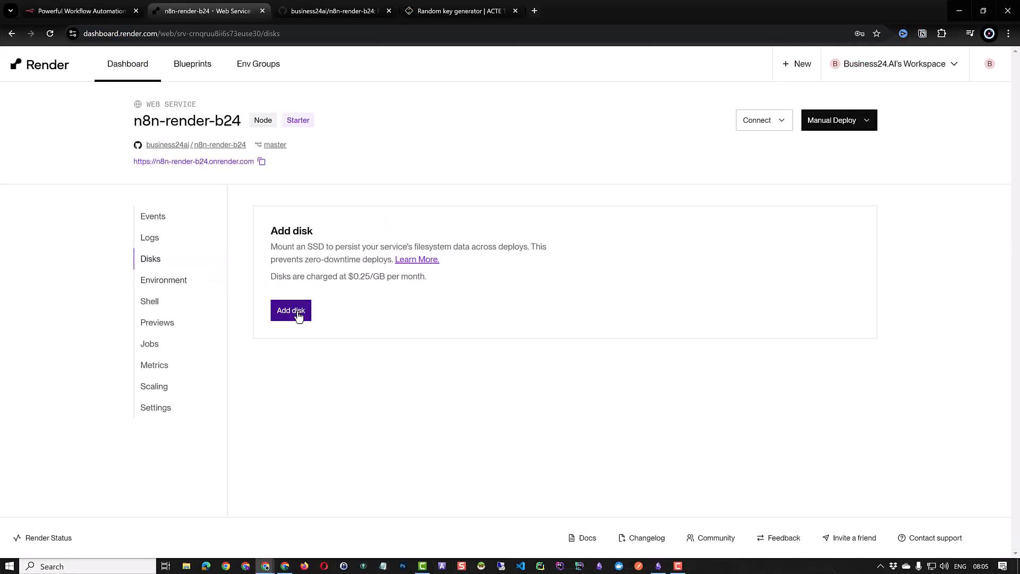
click(290, 310)
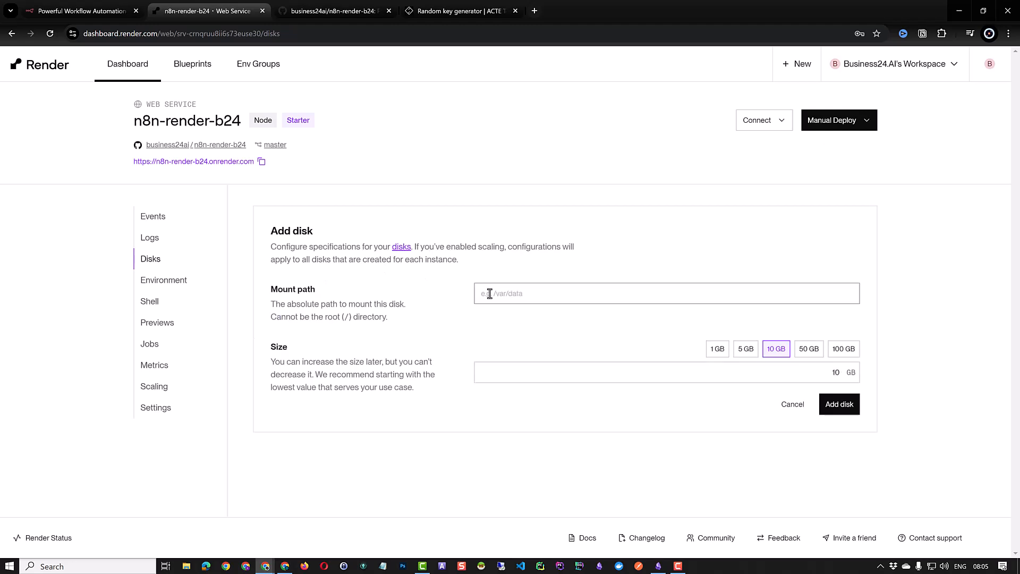
text(/op)
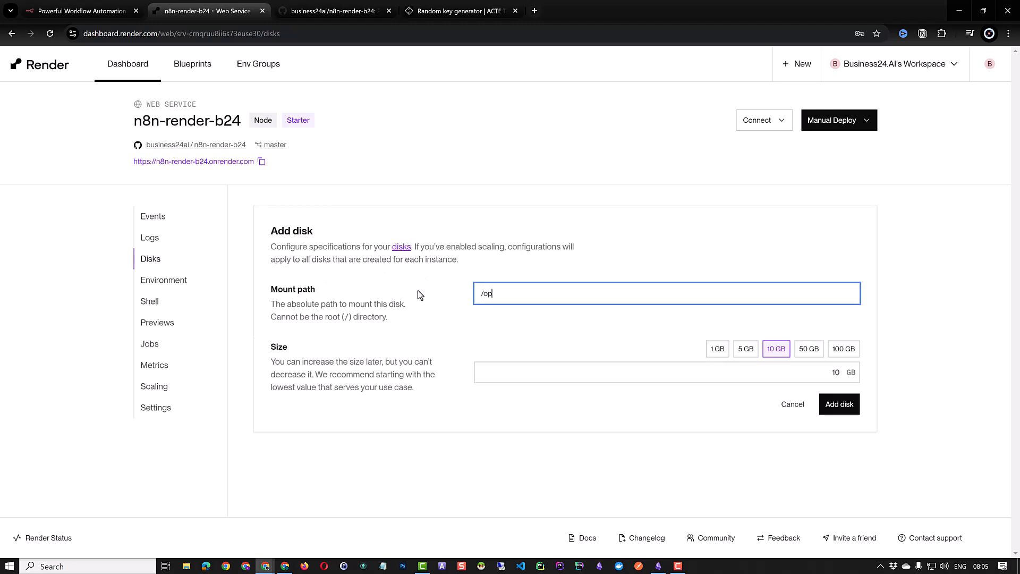
text(t/render/)
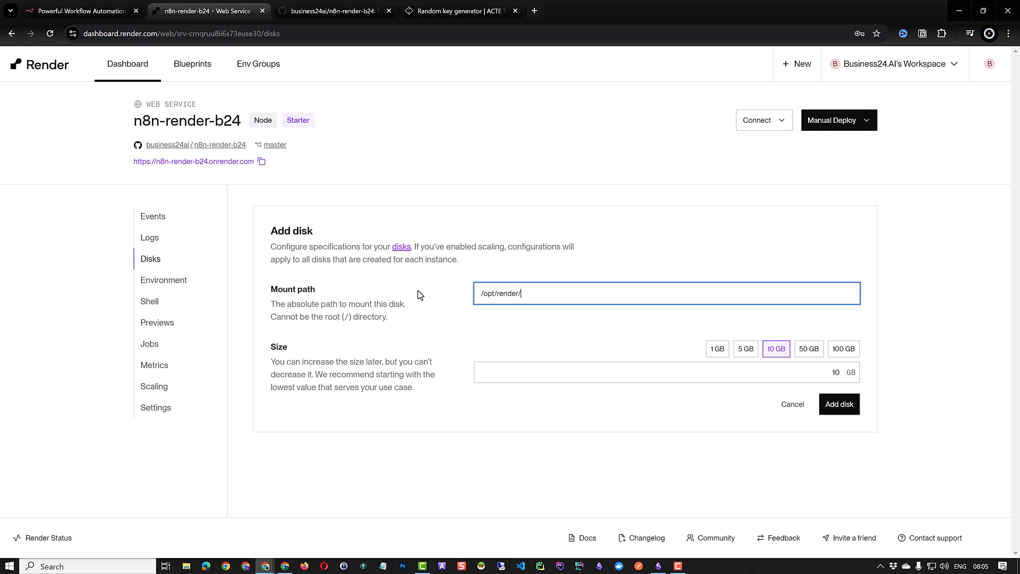
text(n8n)
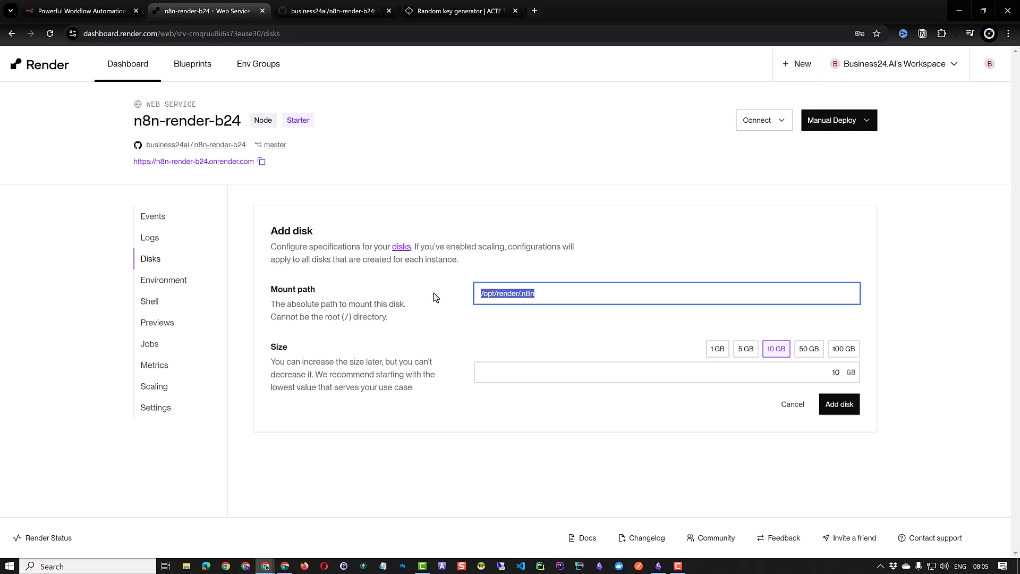
mouse_move(659, 362)
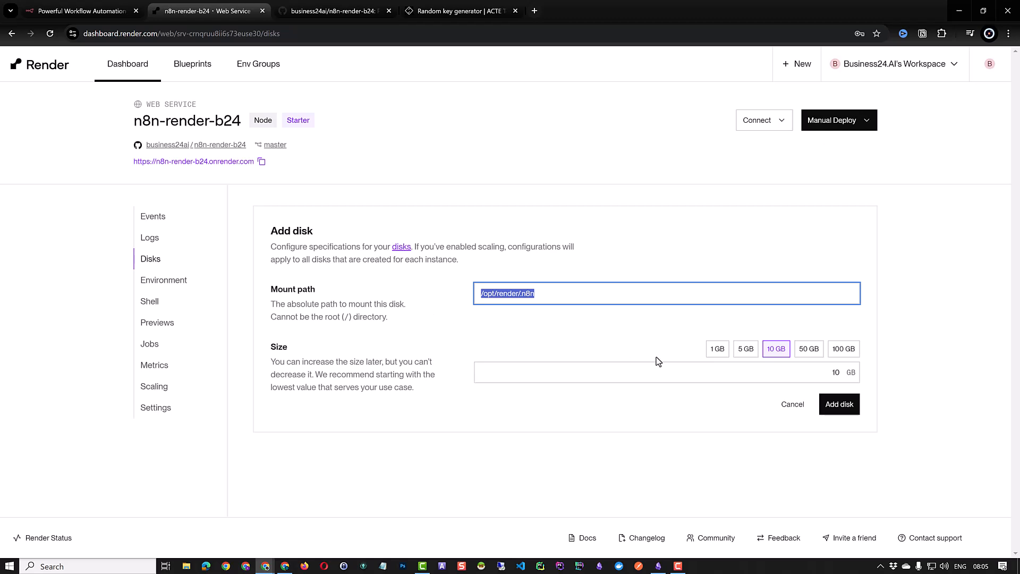
click(716, 349)
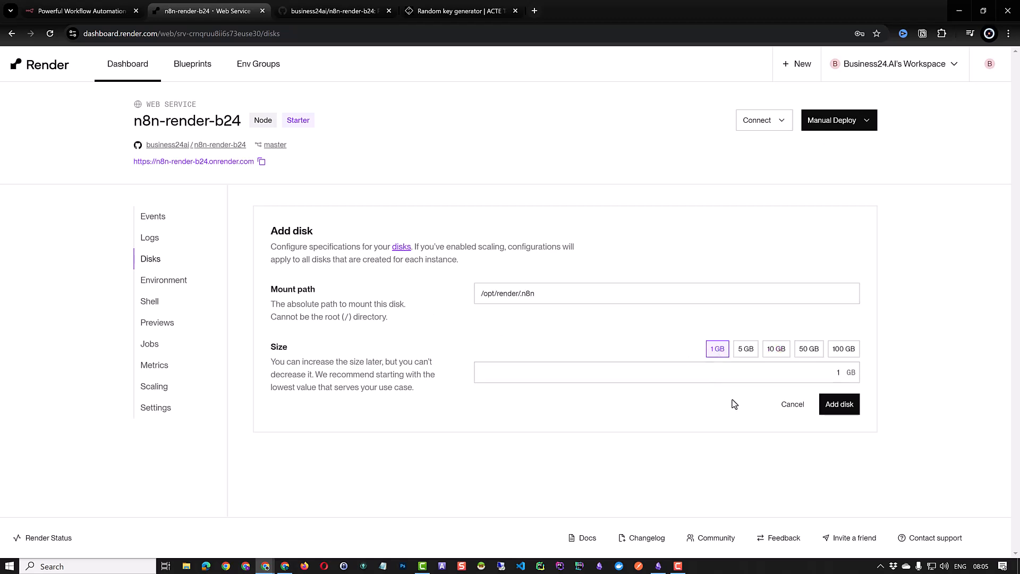
click(838, 404)
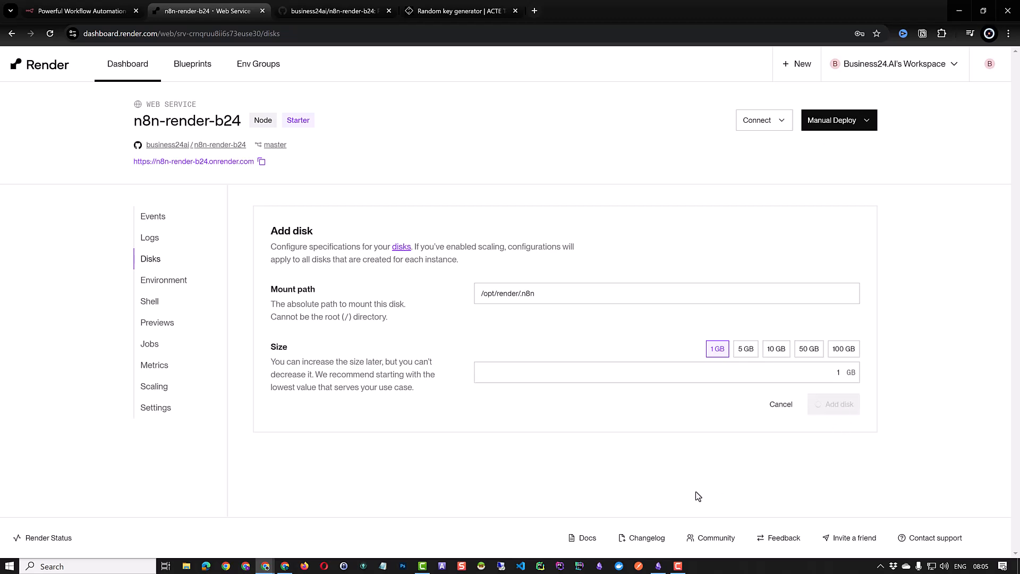
mouse_move(539, 488)
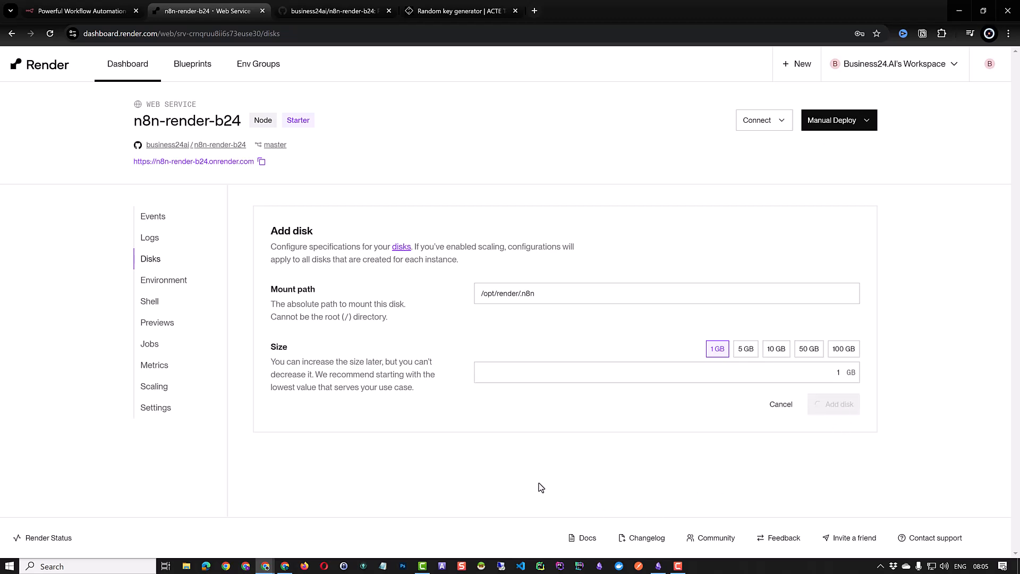
click(833, 403)
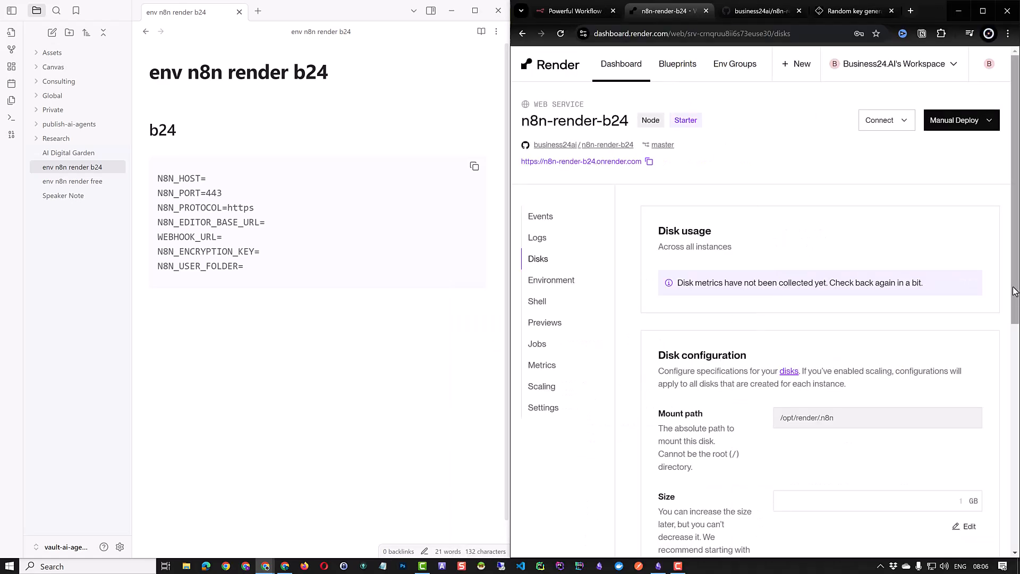
mouse_move(932, 310)
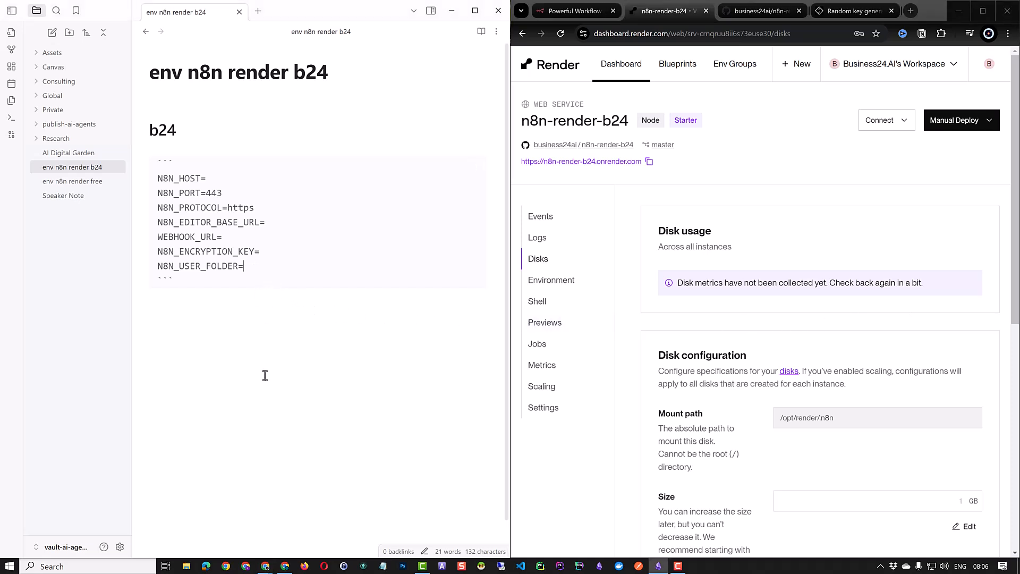
text(/opt/render/.n8n)
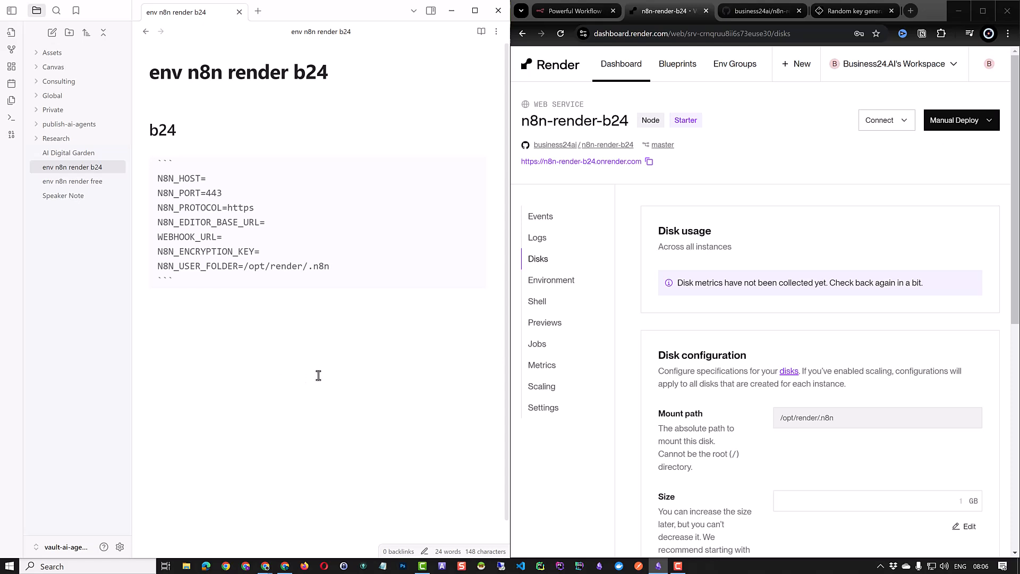
mouse_move(648, 161)
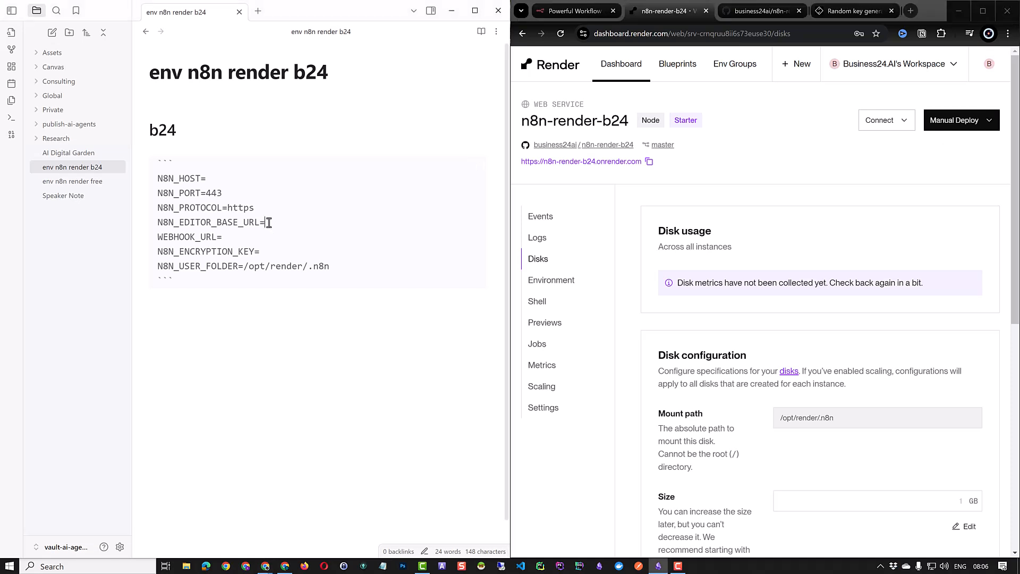
text(https://n8n-render-b24.onrender.com)
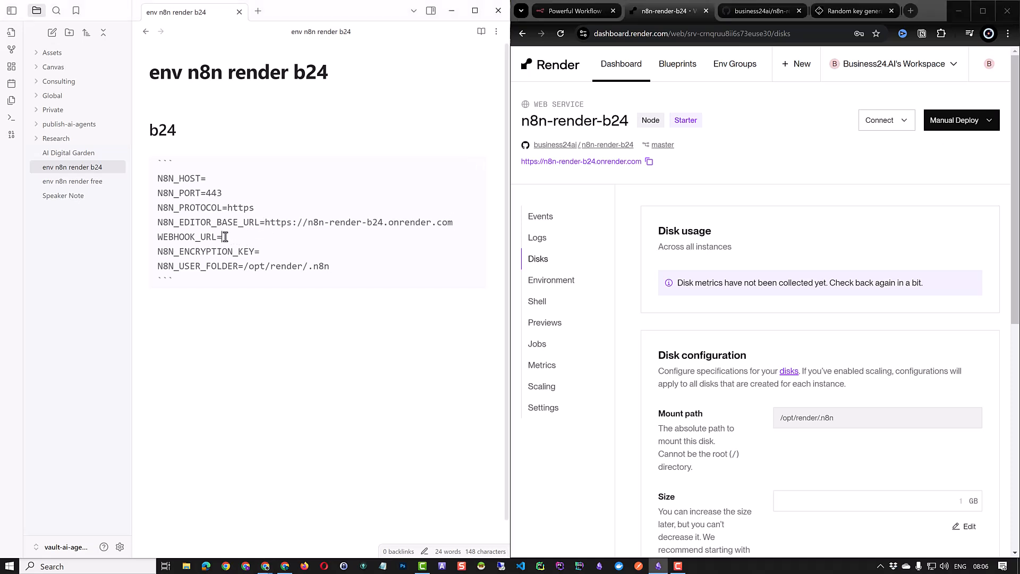
text(https://n8n-render-b24.onrender.com)
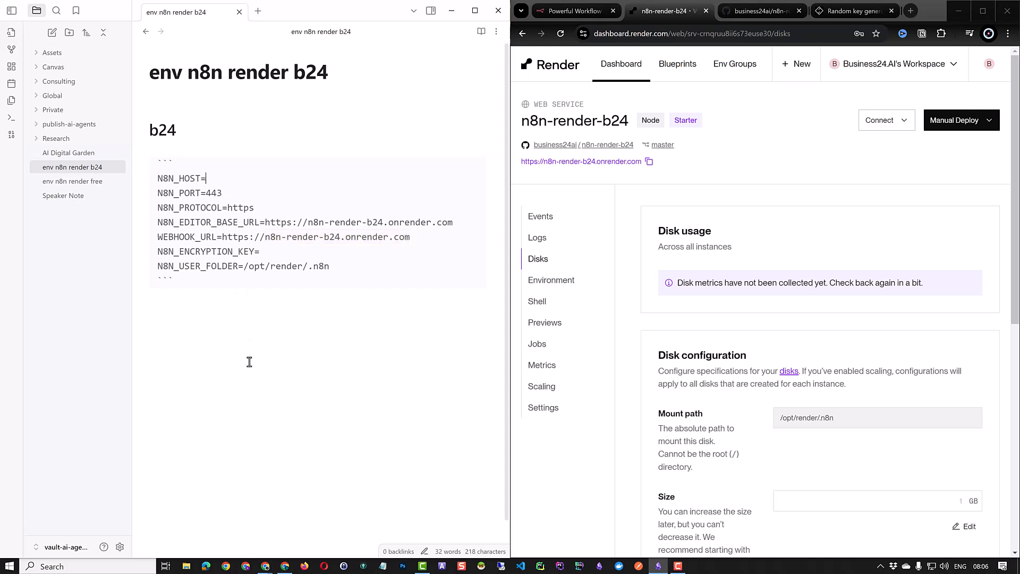
text(n8n-render-b24.onrender.com)
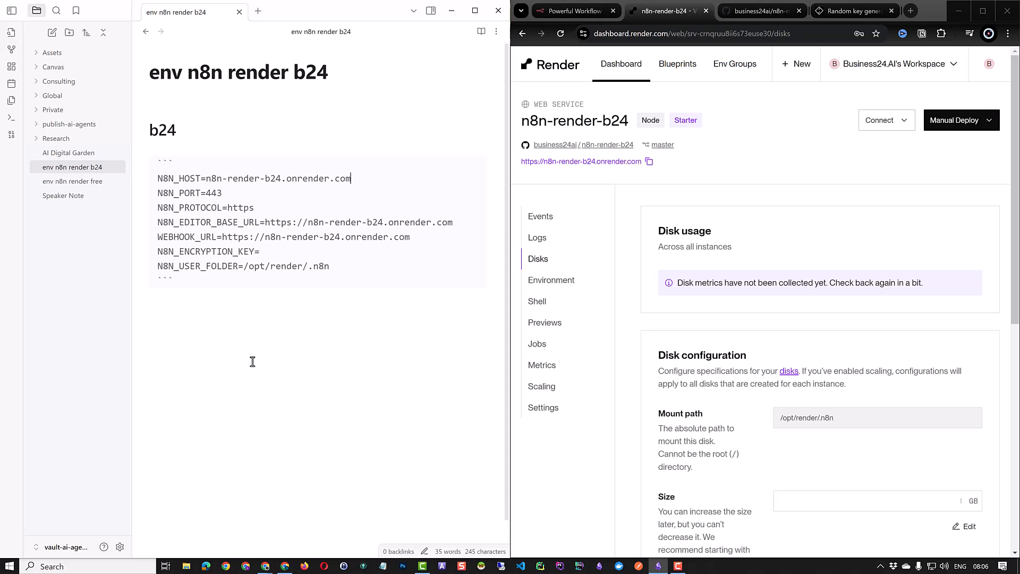
mouse_move(850, 22)
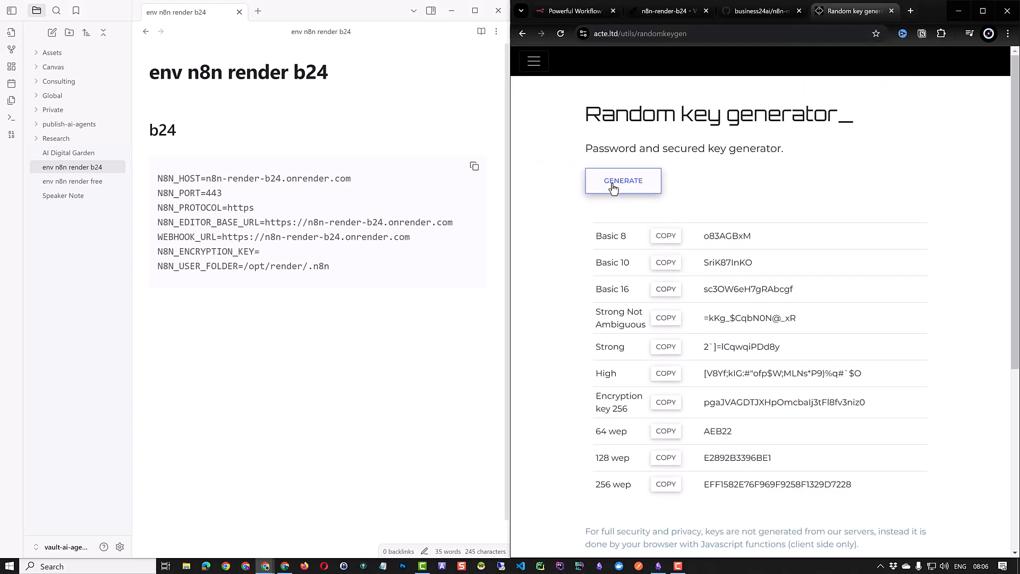
click(621, 181)
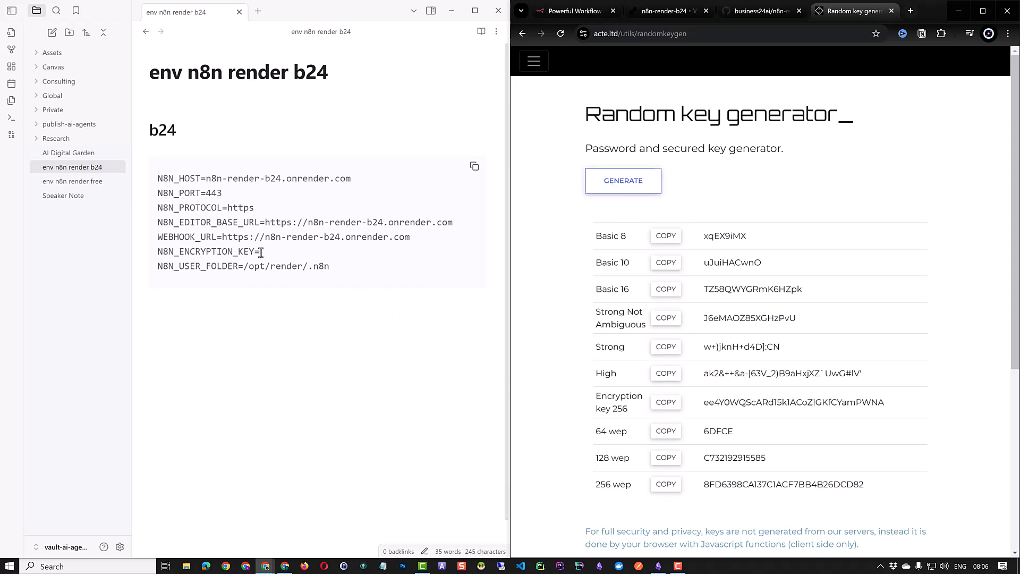
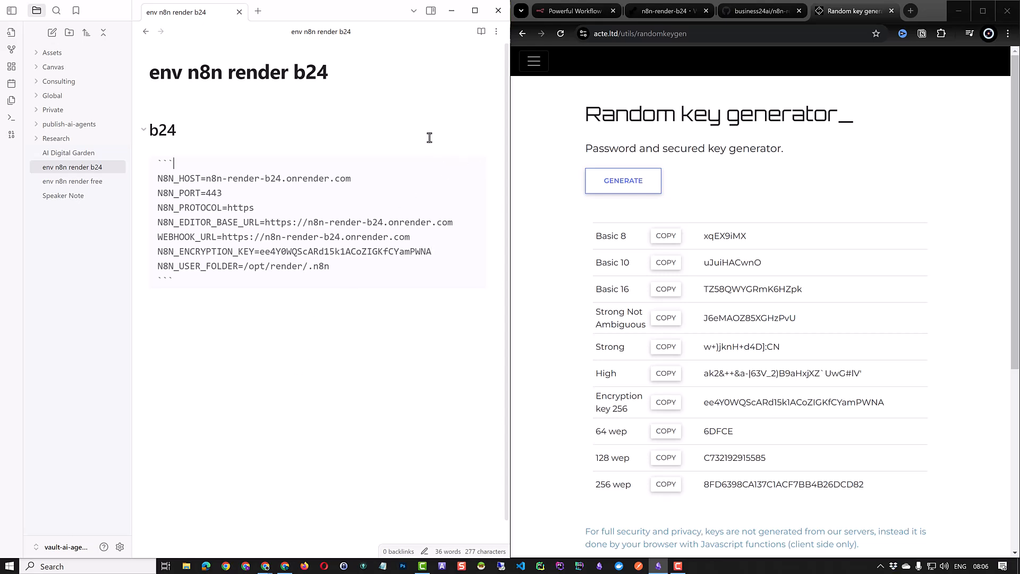
click(474, 165)
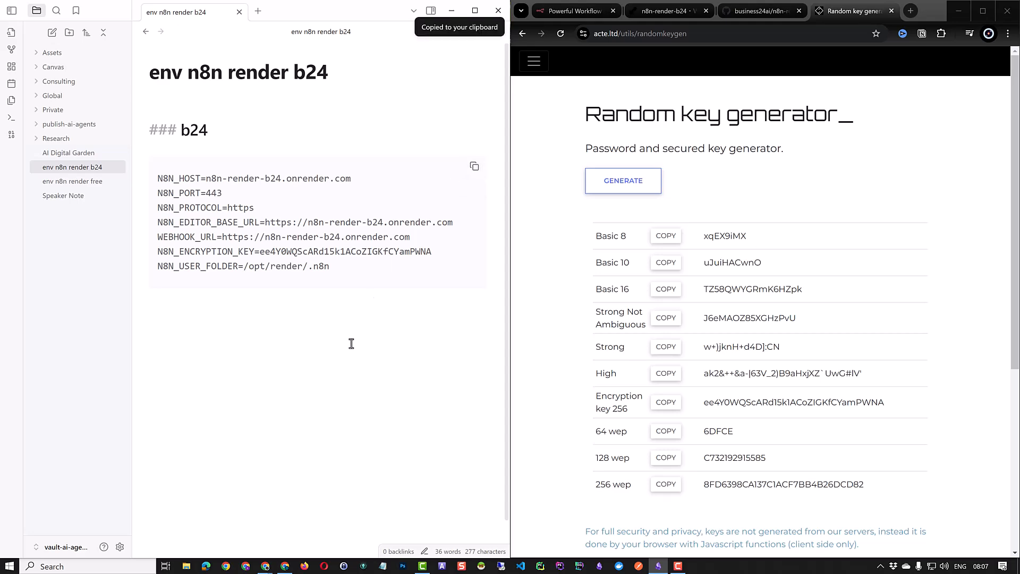
click(761, 10)
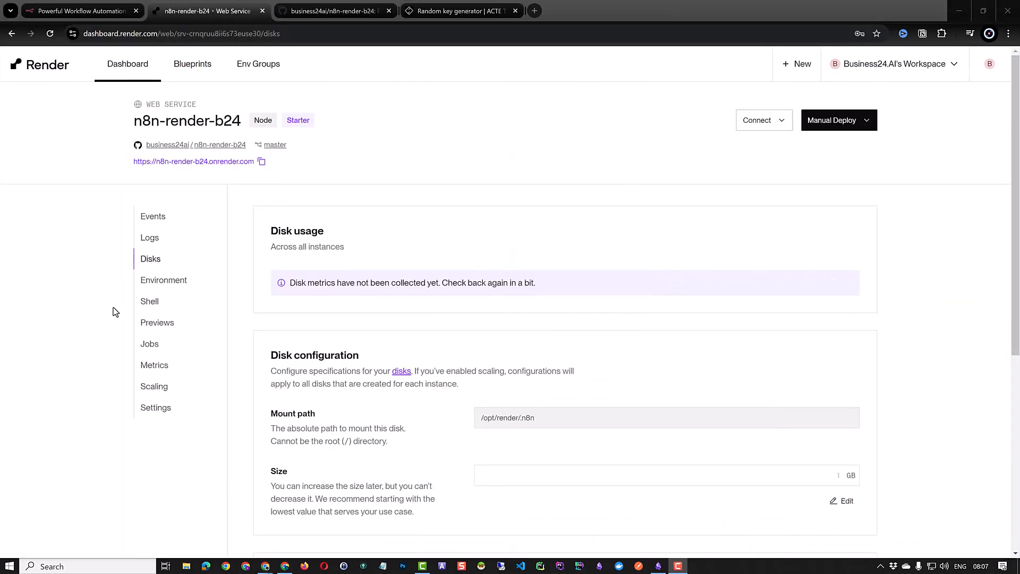
Paste the seven variables via 'Add from .env' into Environment and save with rebuild and deploy
click(163, 279)
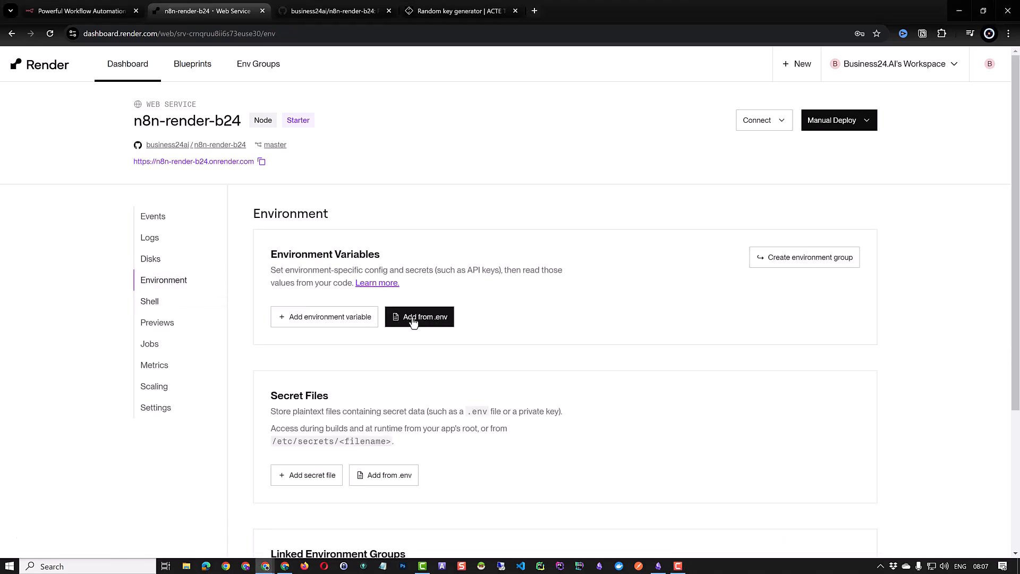
click(419, 316)
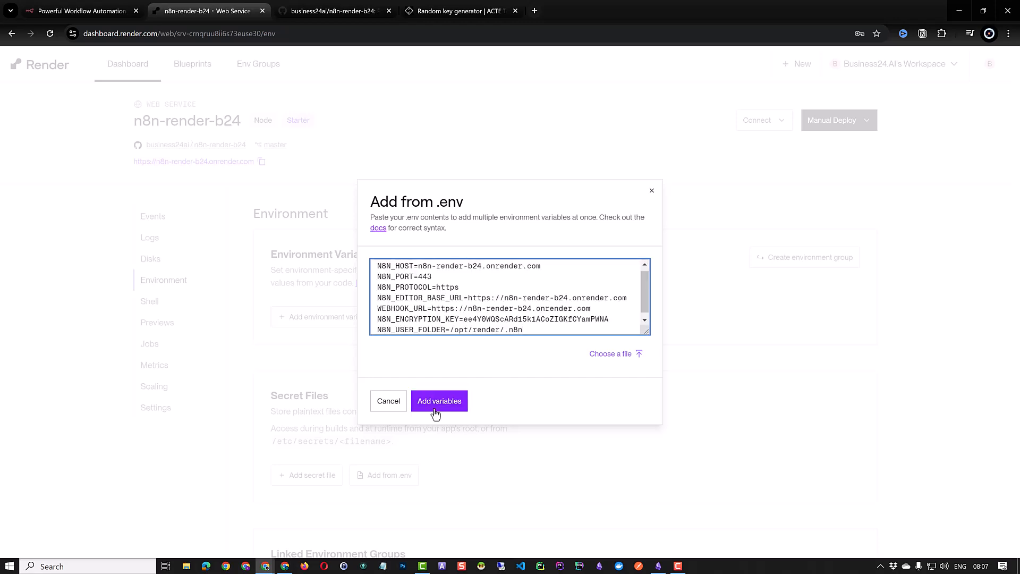
click(438, 400)
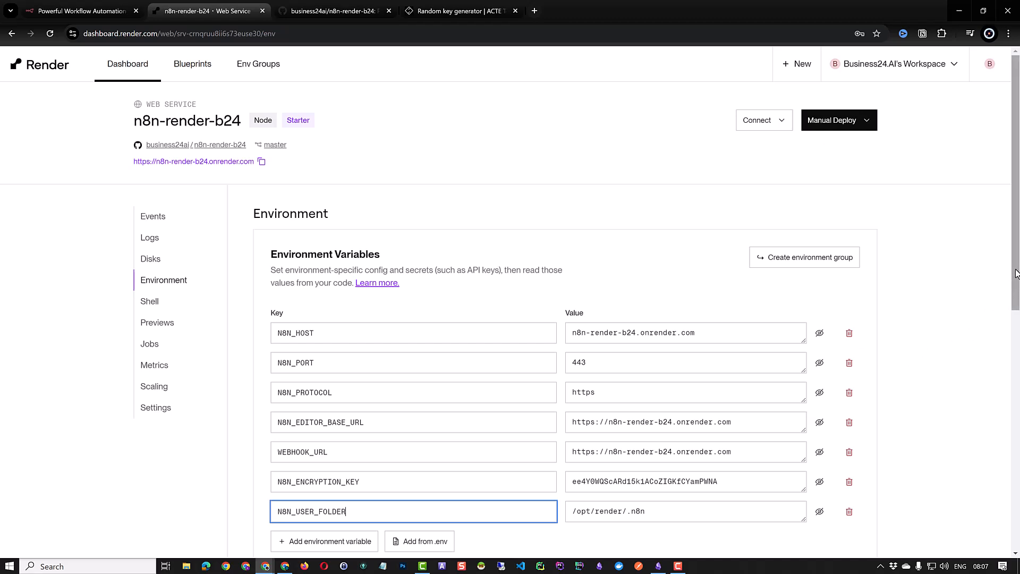
scroll(down, 3)
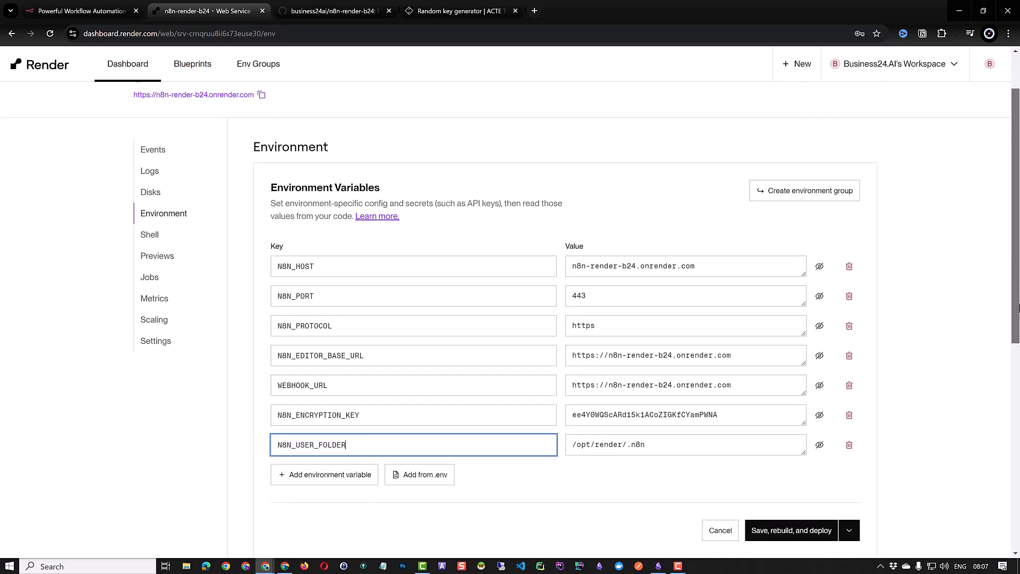
scroll(up, 3)
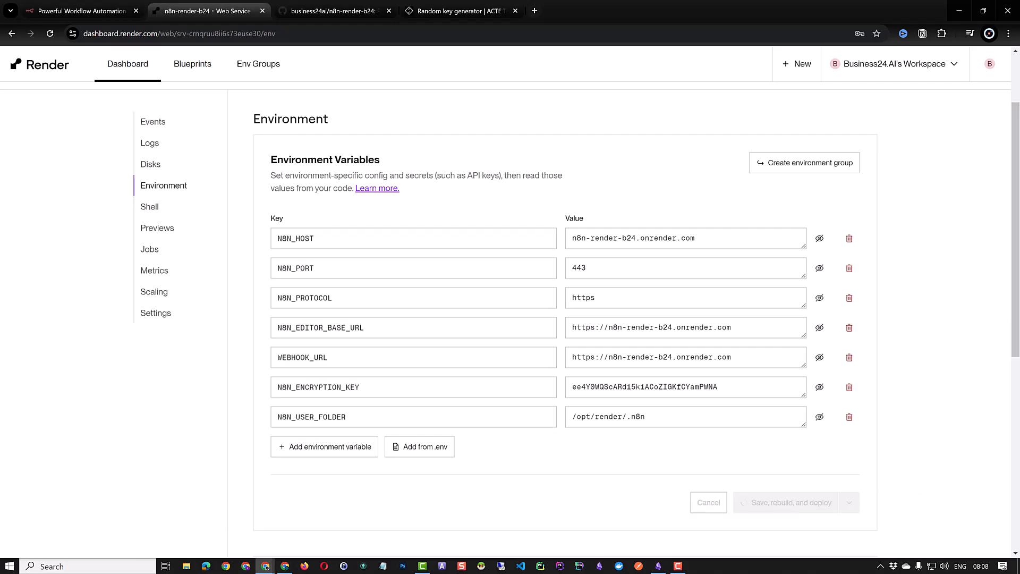
click(153, 121)
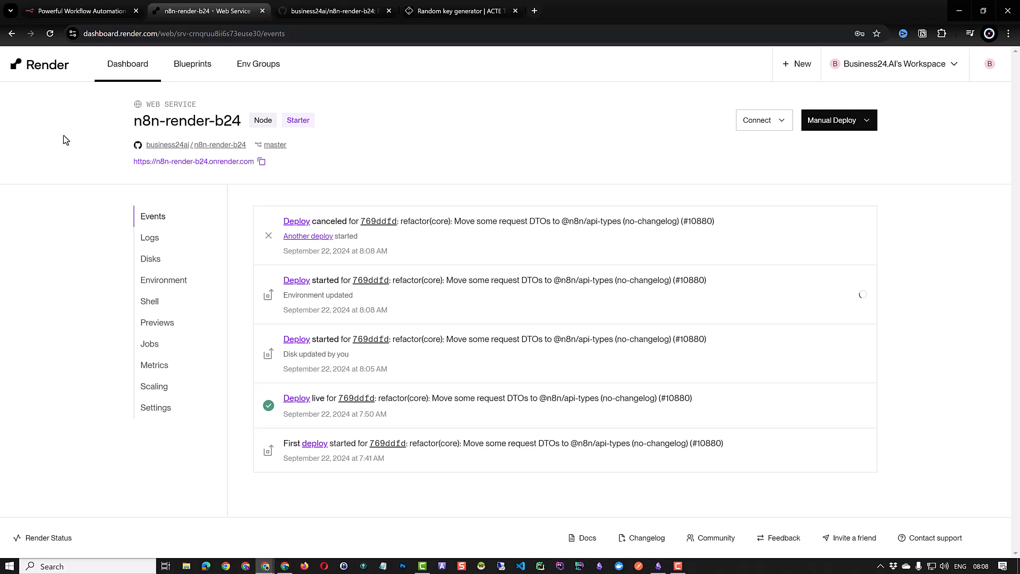
Check deploy logs and events until 'Deploy live', then reopen the n8n service URL
click(149, 237)
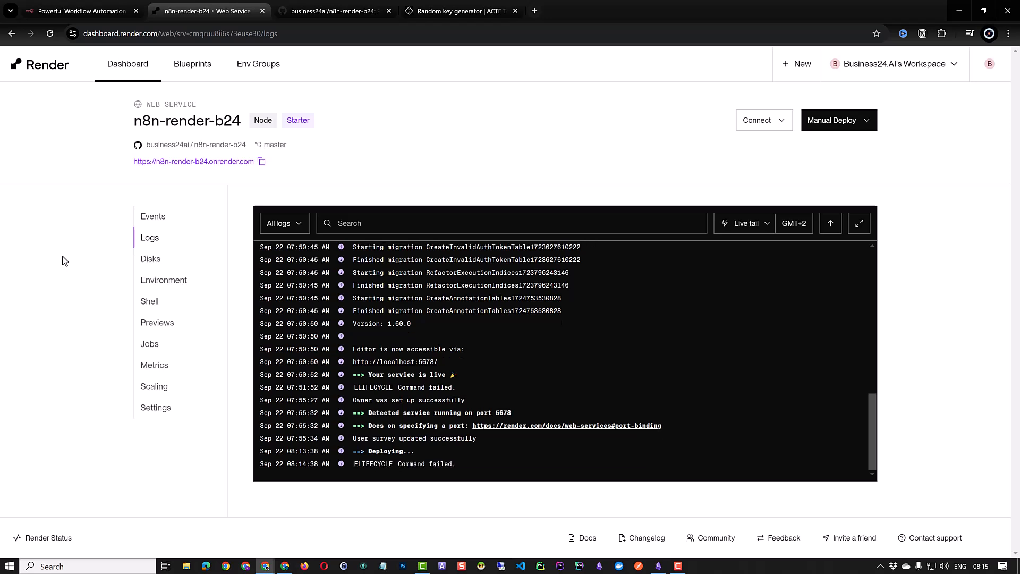
click(152, 216)
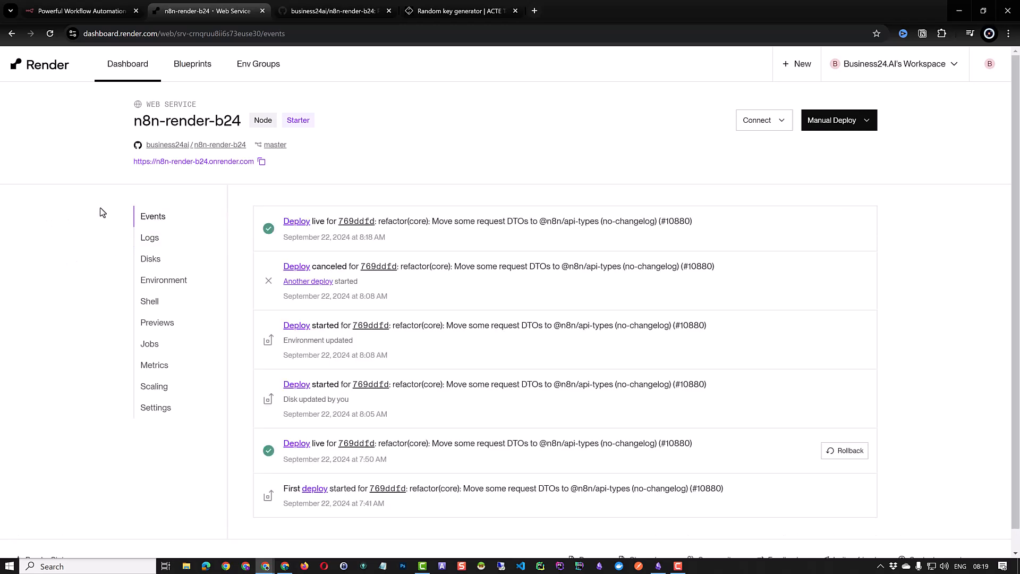
click(534, 11)
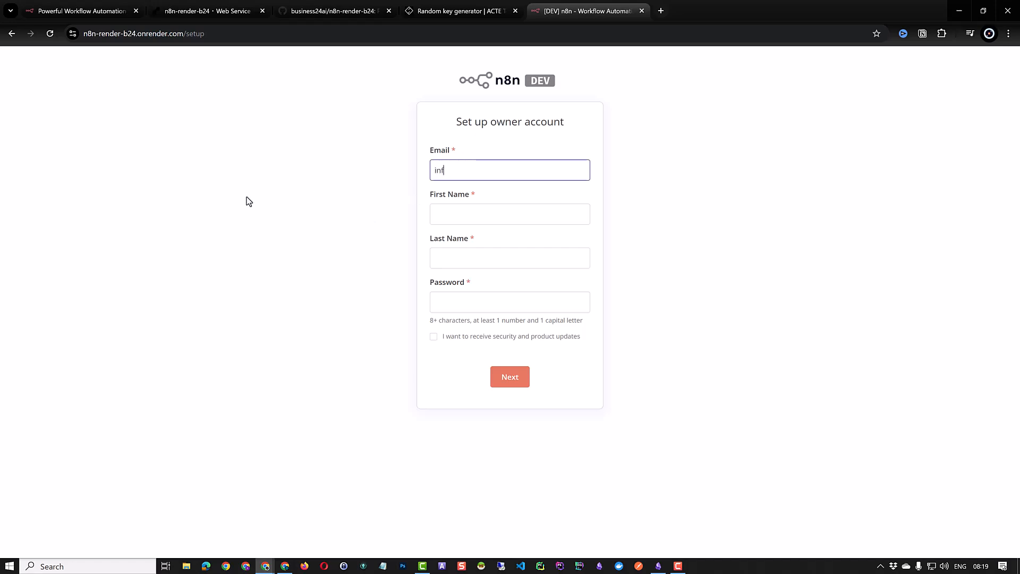
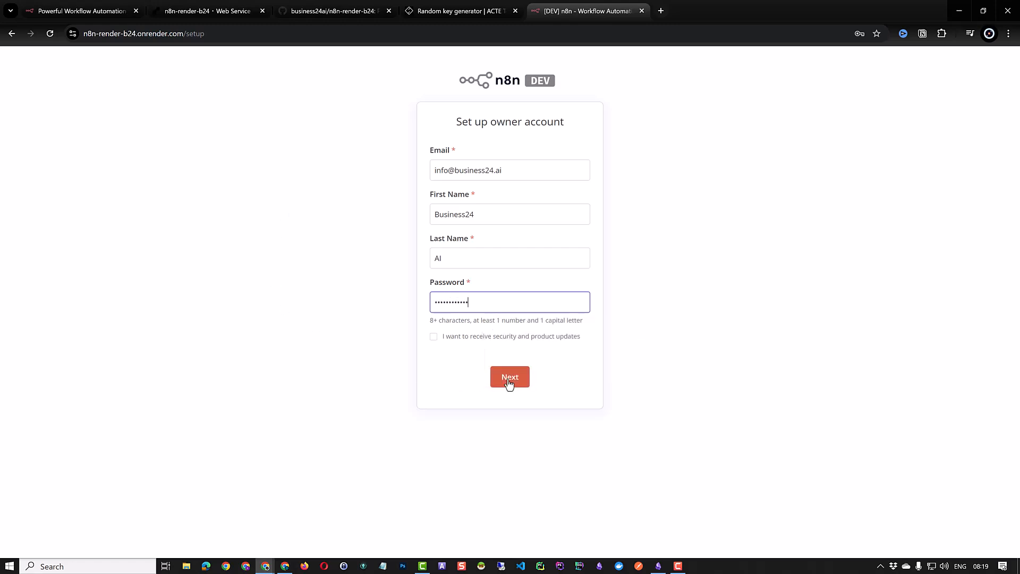
click(508, 377)
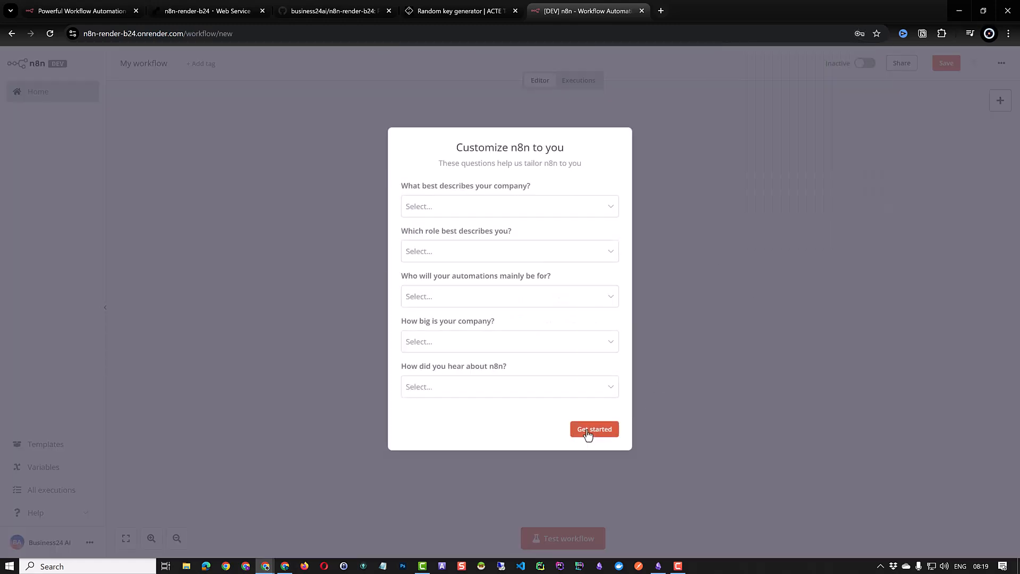
Name the new workflow 'Ping Webhook' and add a Webhook trigger node
click(593, 428)
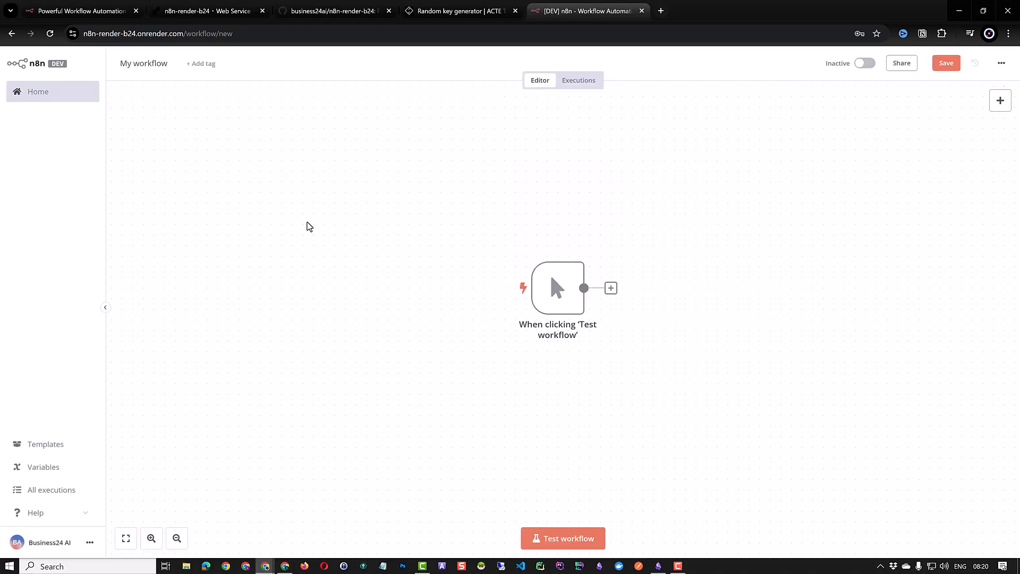
mouse_move(389, 306)
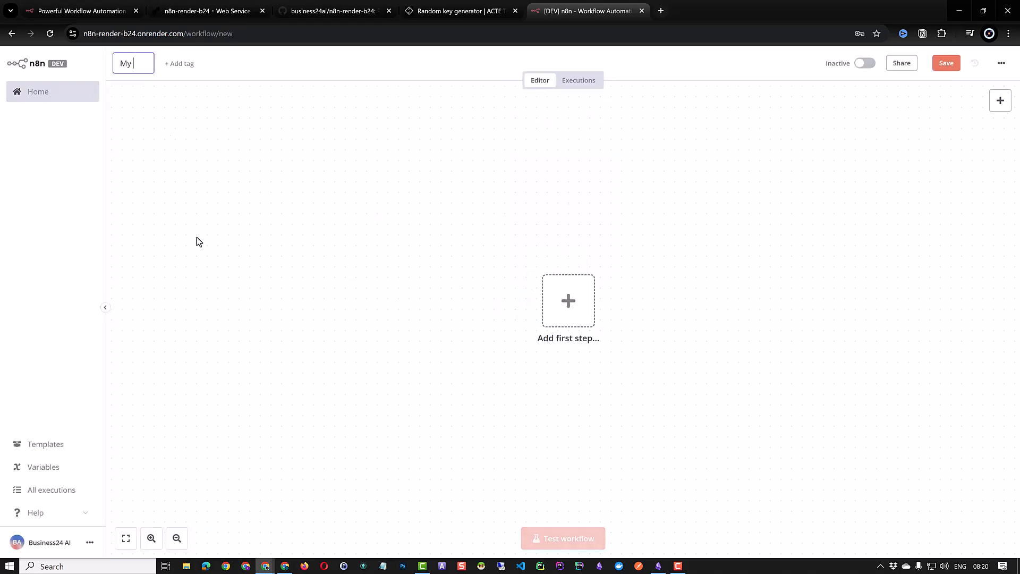
text(Ping Webhook)
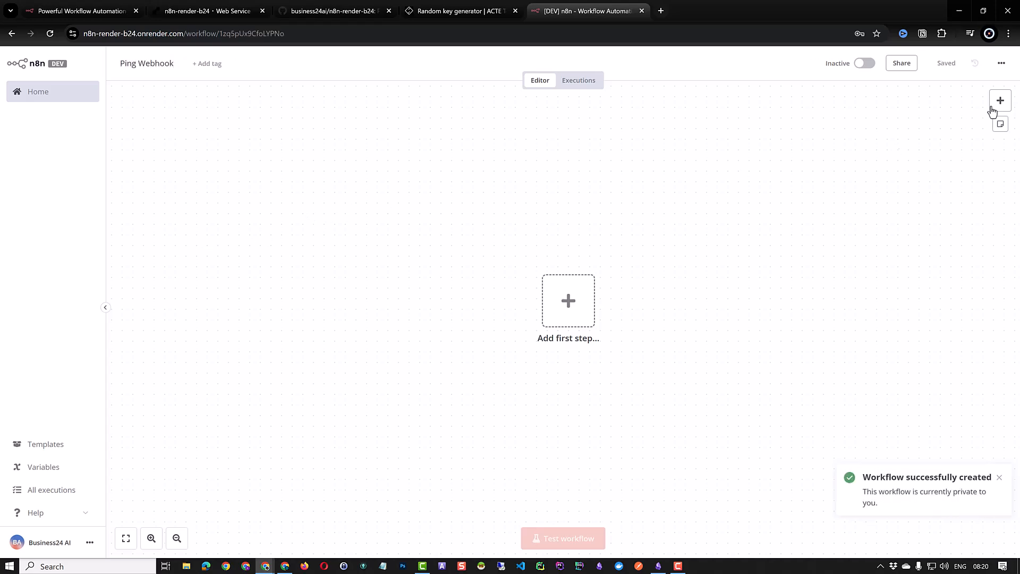
text(webhook)
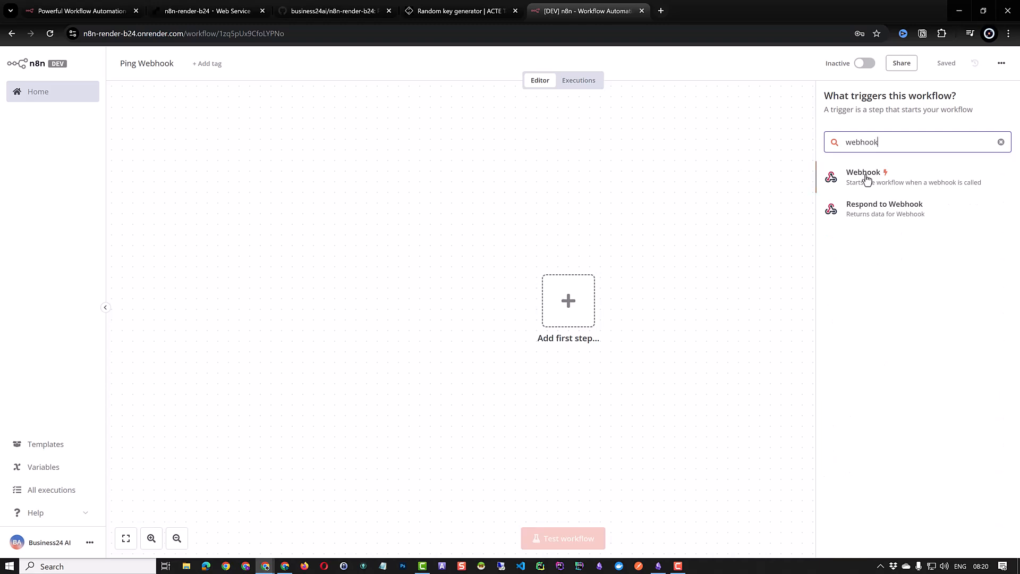
click(863, 178)
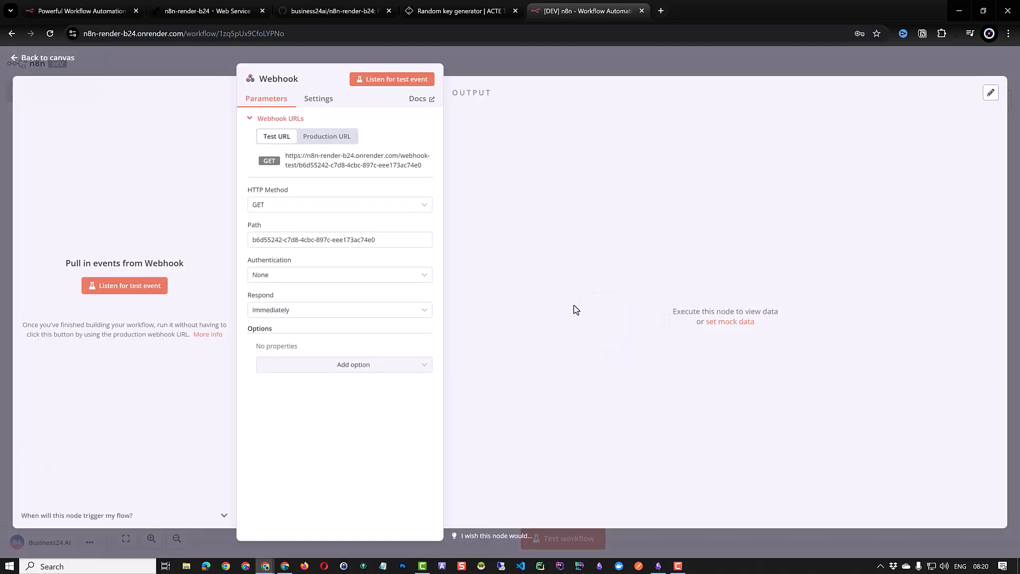
click(339, 160)
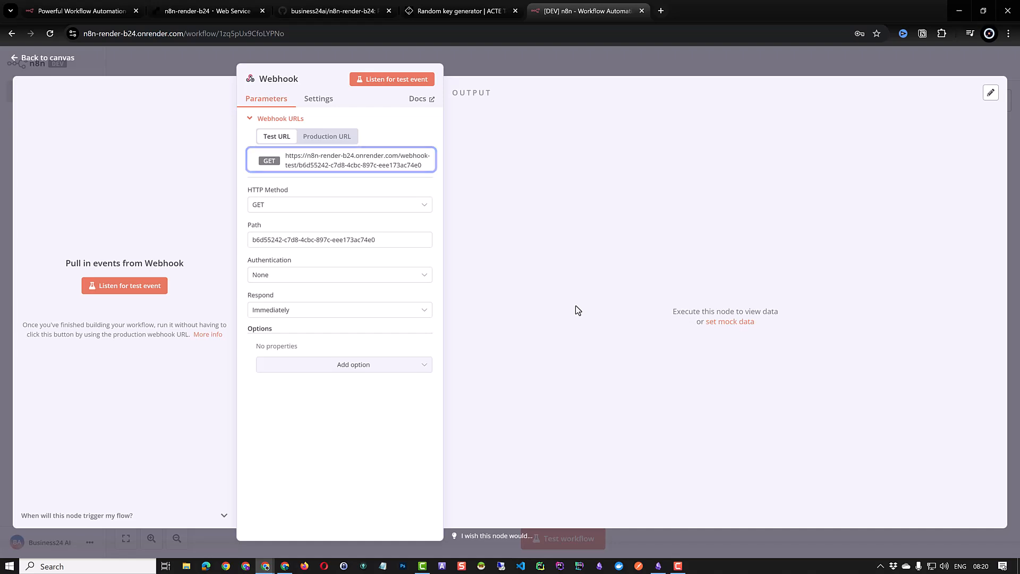
mouse_move(328, 314)
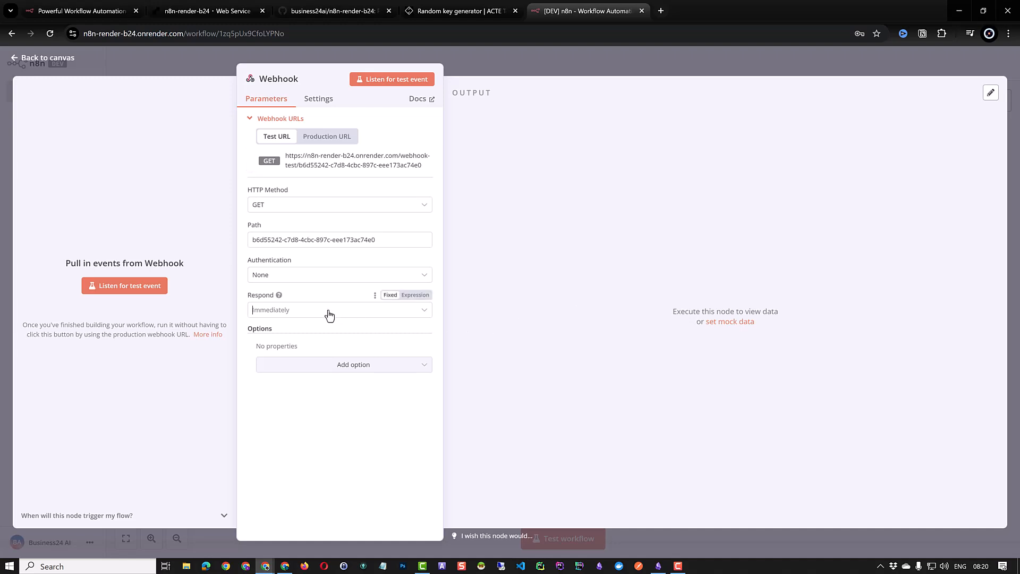
Set Respond to 'Using Respond to Webhook Node' and add that node with JSON body "status": "webhook is working"
click(338, 309)
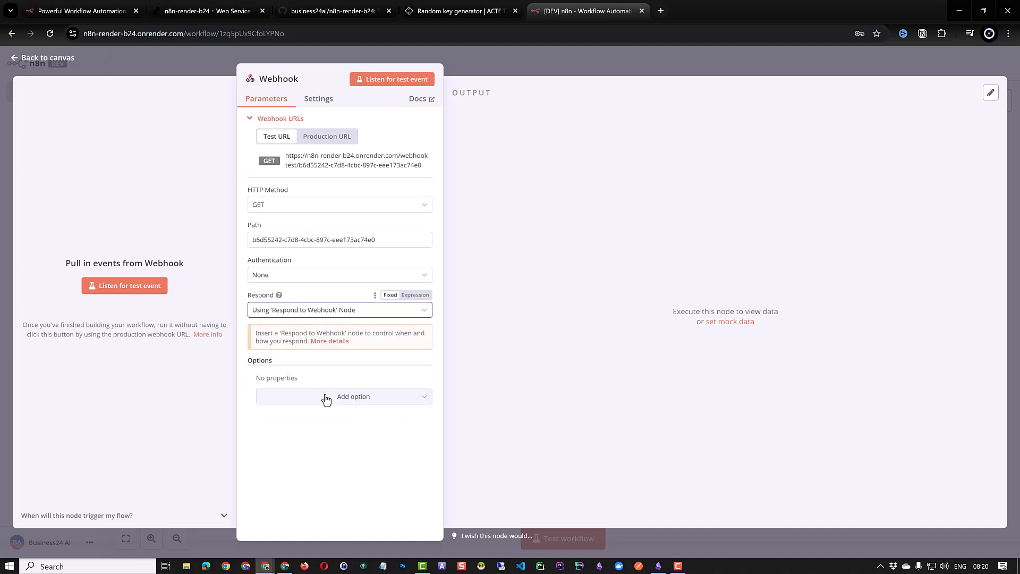
click(41, 58)
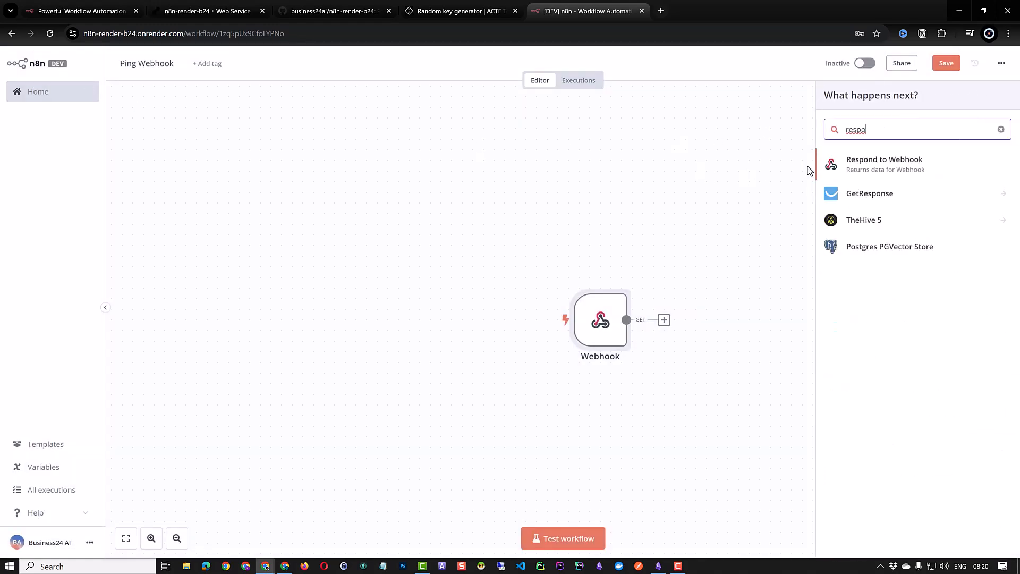
click(883, 164)
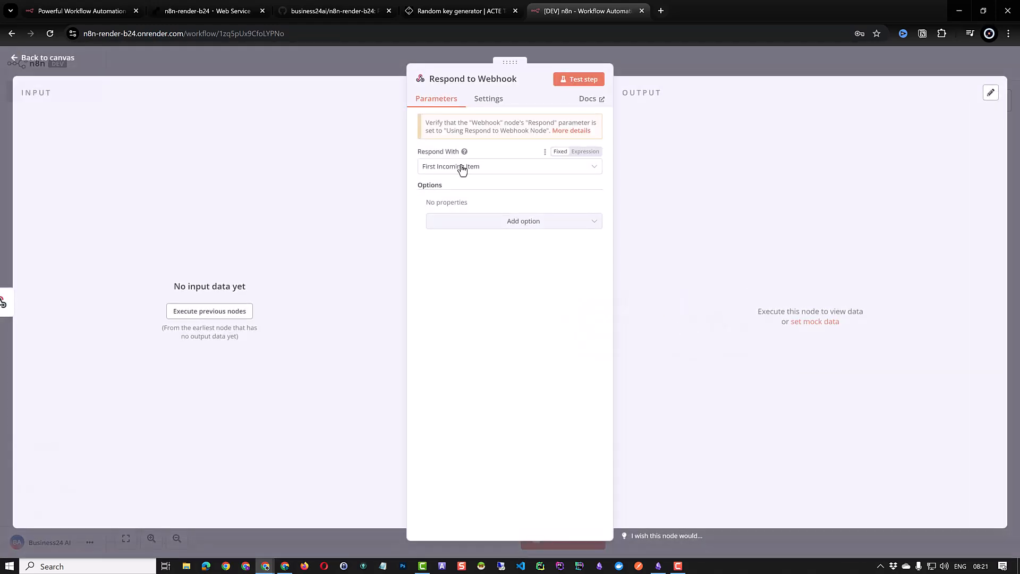
click(509, 166)
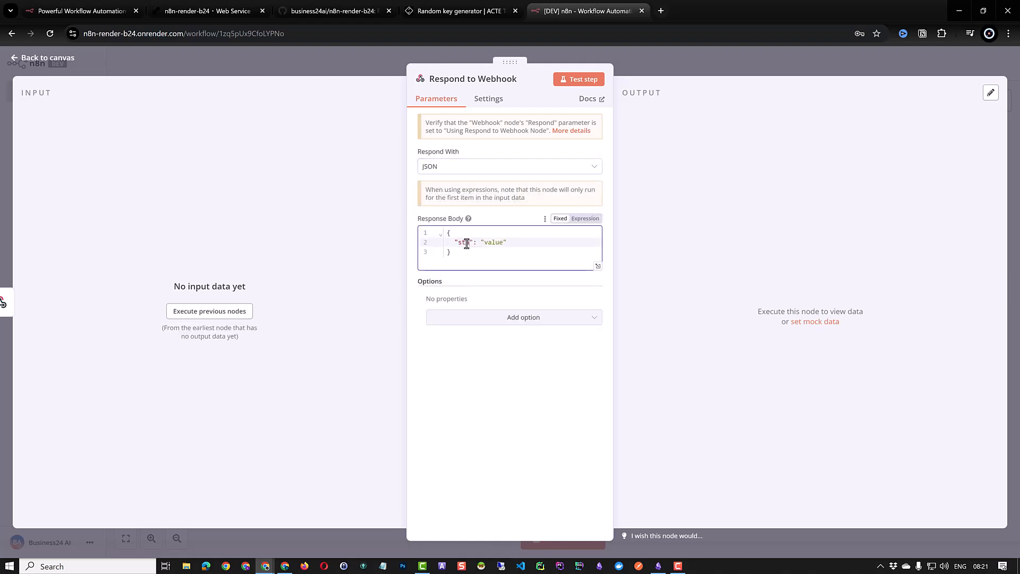
text("status": "webhook is work)
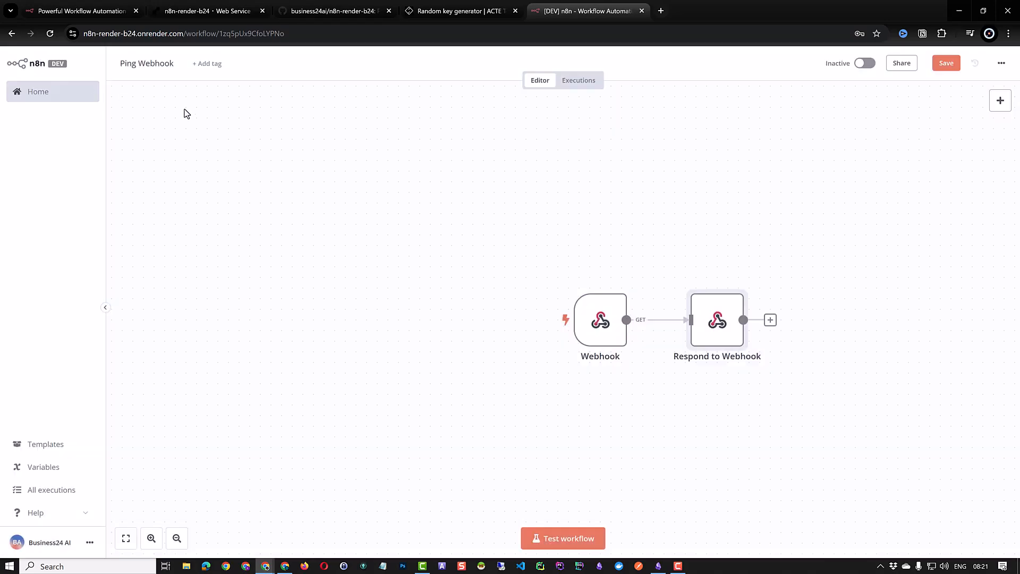
Save the workflow, start 'Listen for test event' and copy the test webhook URL
click(946, 63)
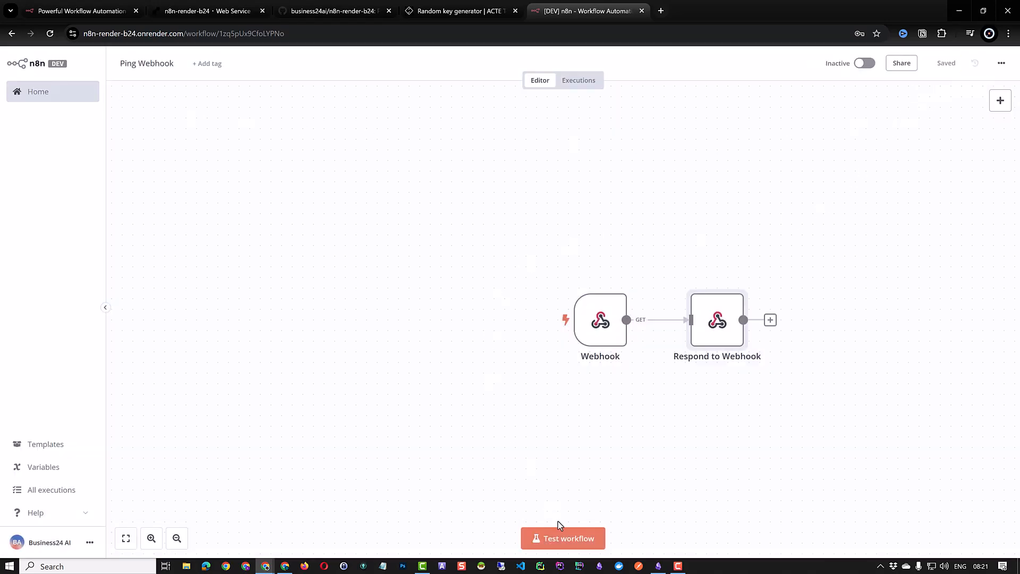
click(562, 537)
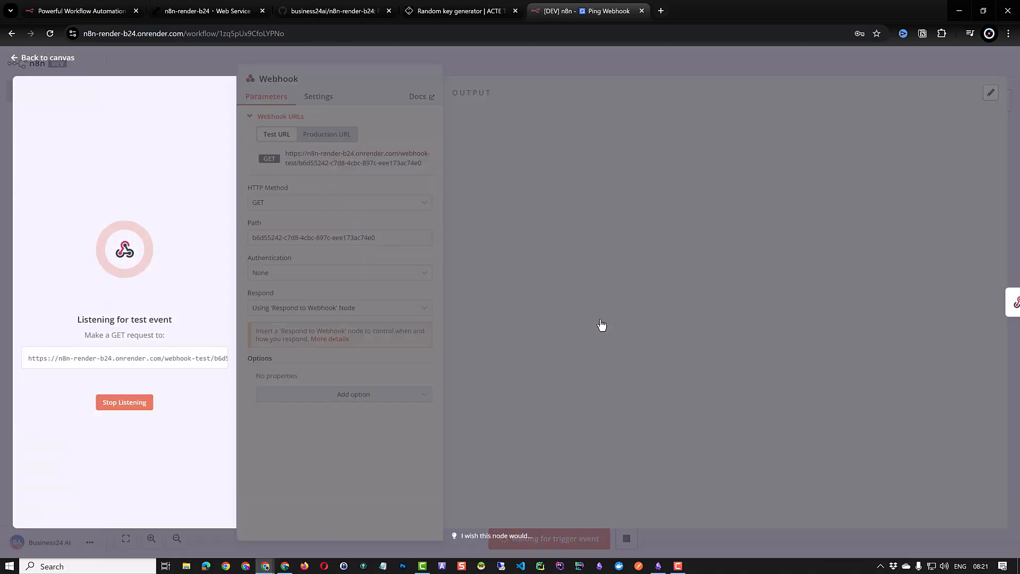
click(125, 357)
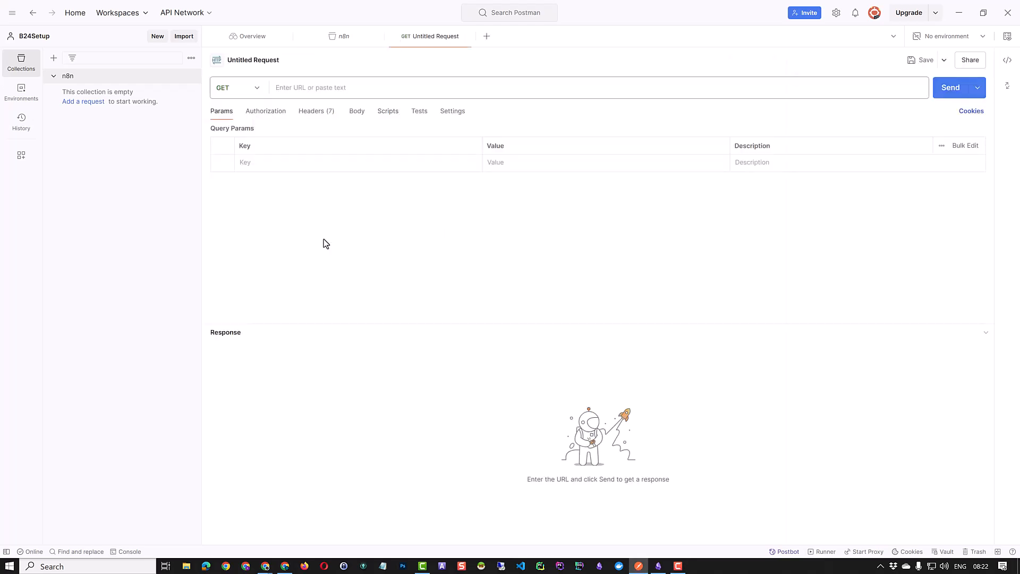
Send a GET request to the test webhook URL and get the 200 OK 'Webhook is working' reply
click(949, 87)
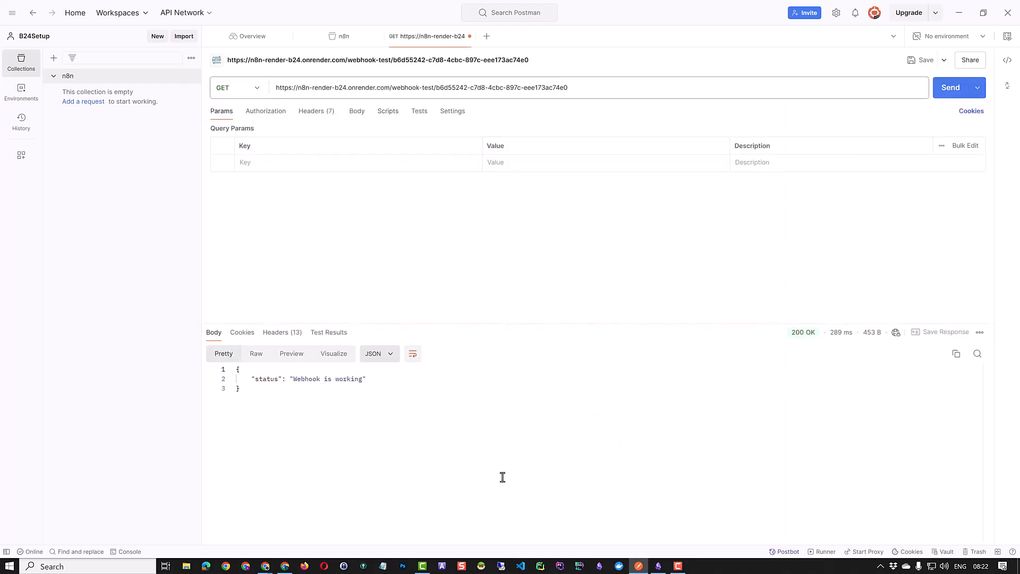
mouse_move(129, 469)
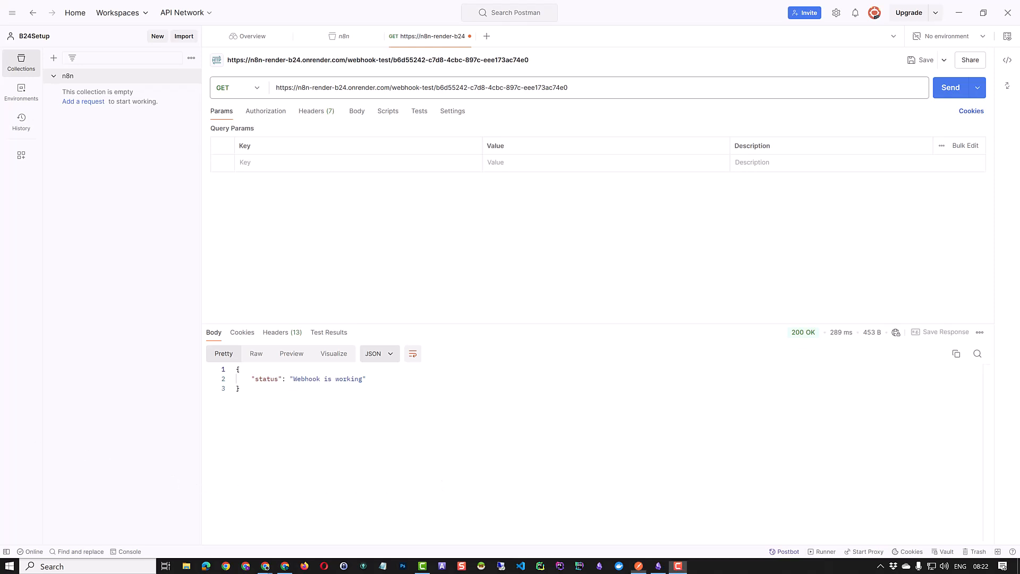
click(293, 378)
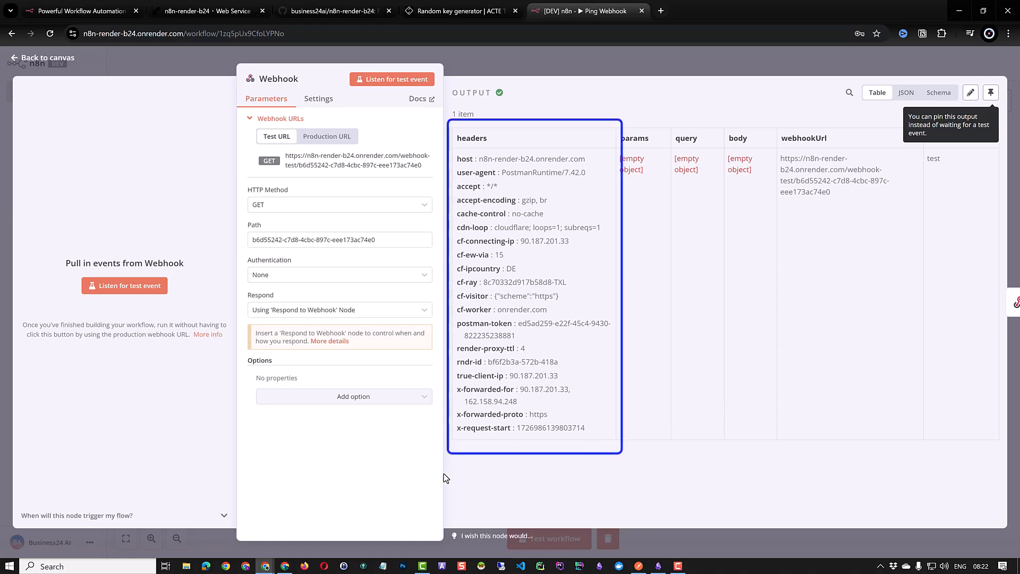
mouse_move(141, 256)
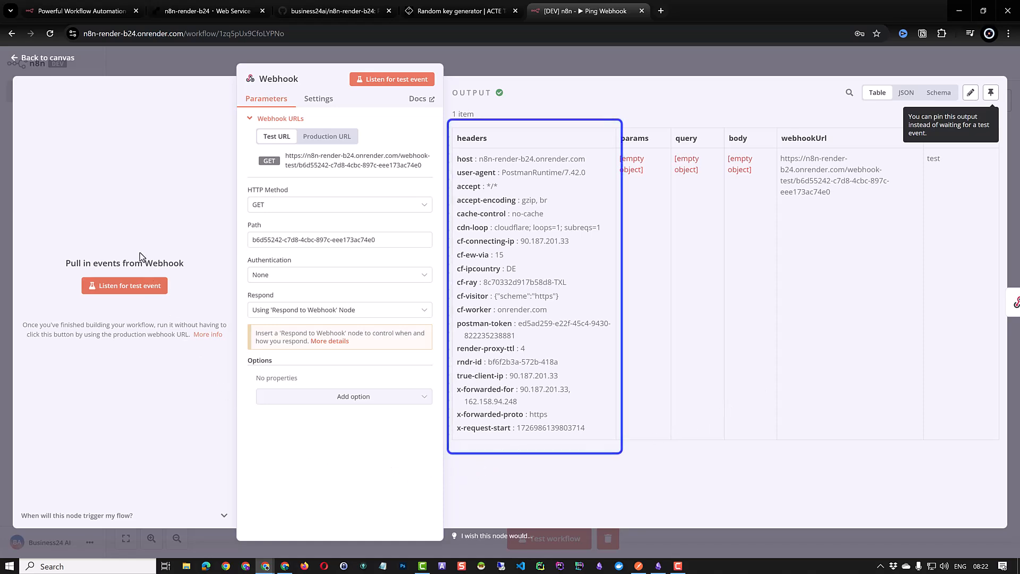
mouse_move(55, 59)
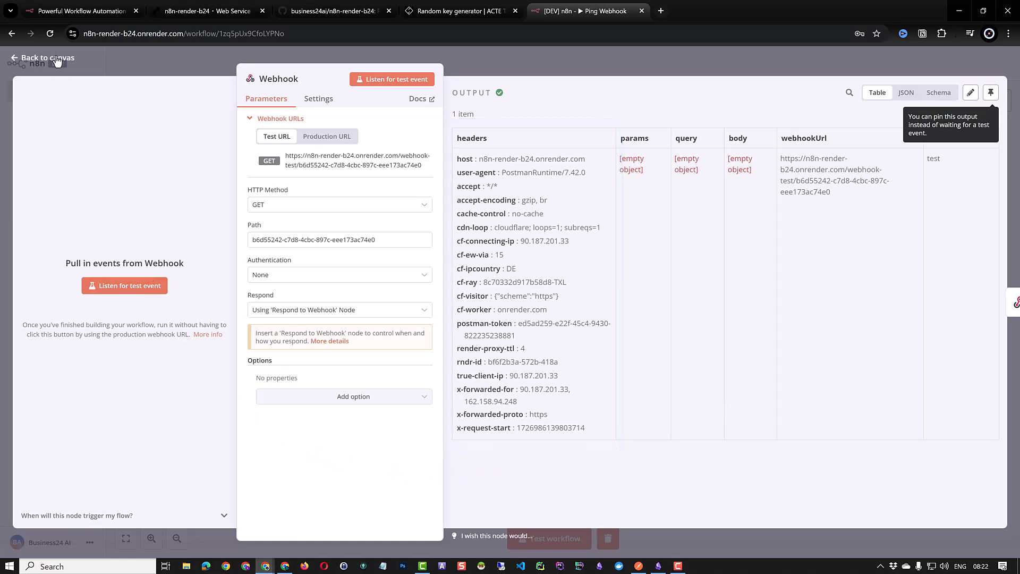
Return to the canvas and save the workflow with both nodes executed successfully
click(46, 58)
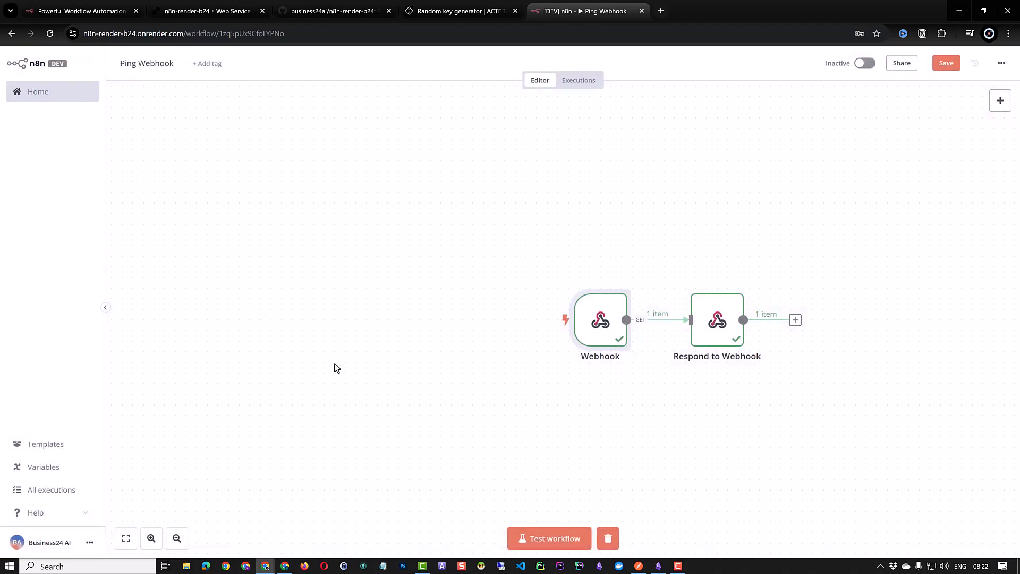
mouse_move(873, 128)
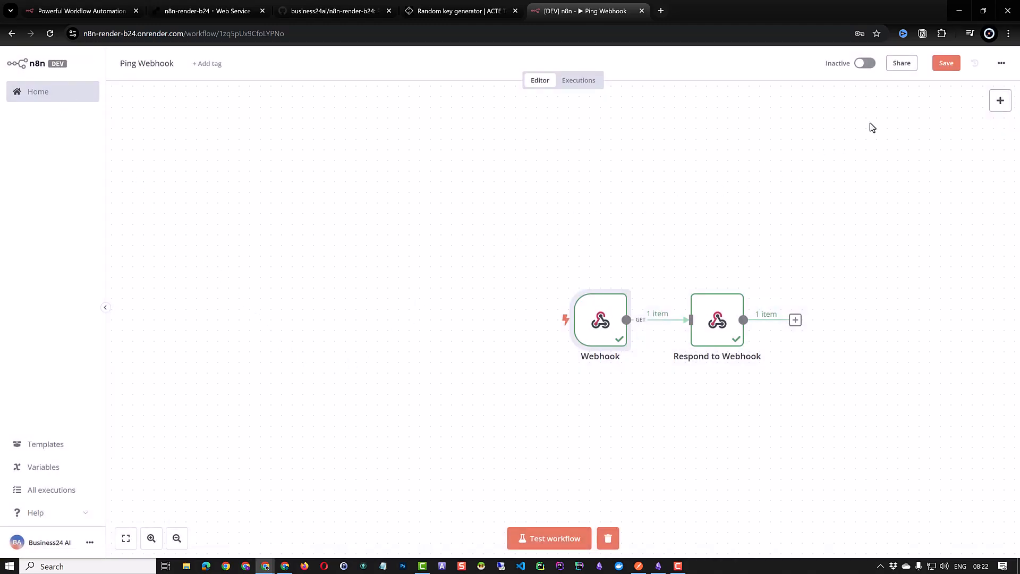
click(945, 62)
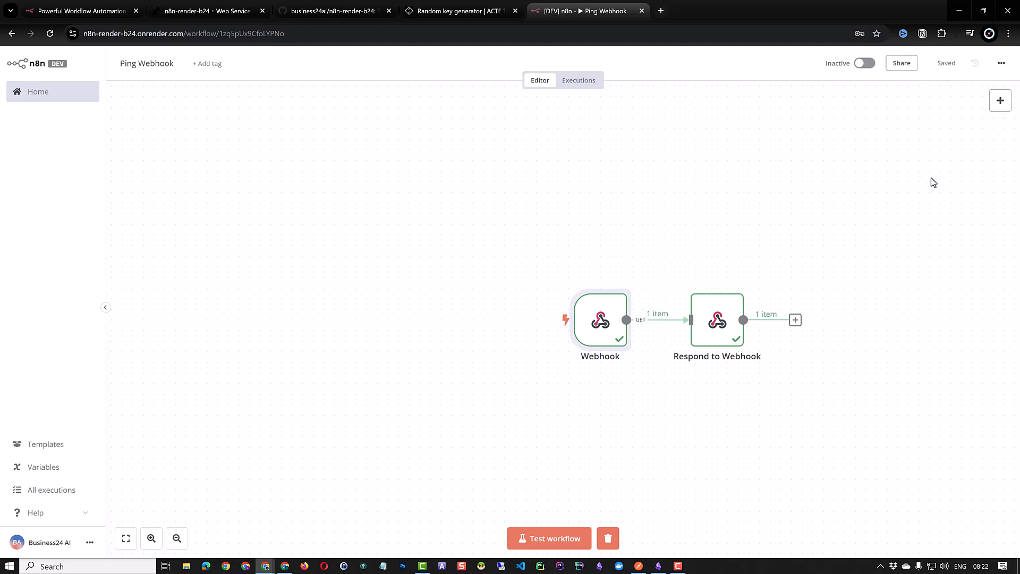
mouse_move(928, 202)
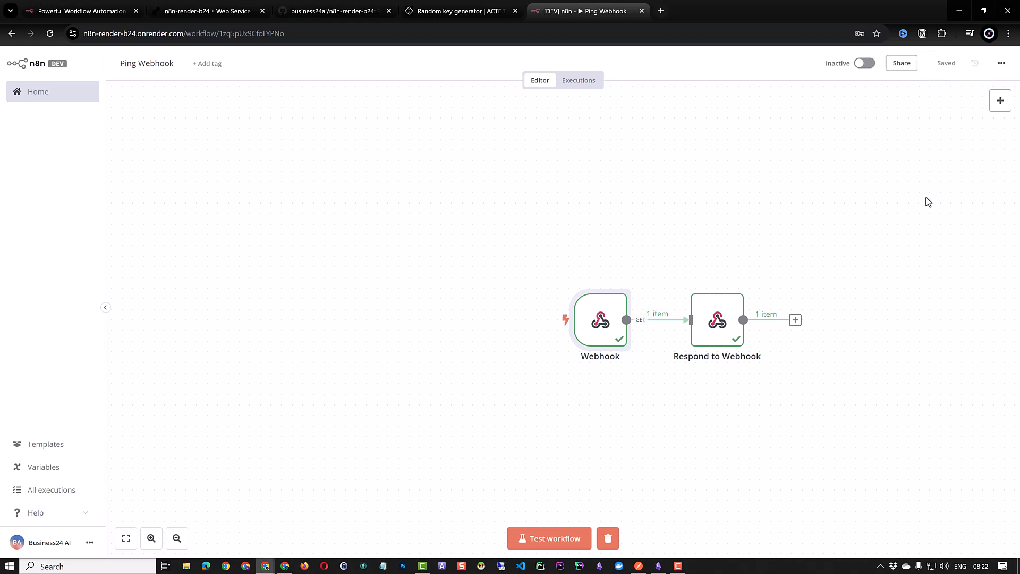
mouse_move(899, 206)
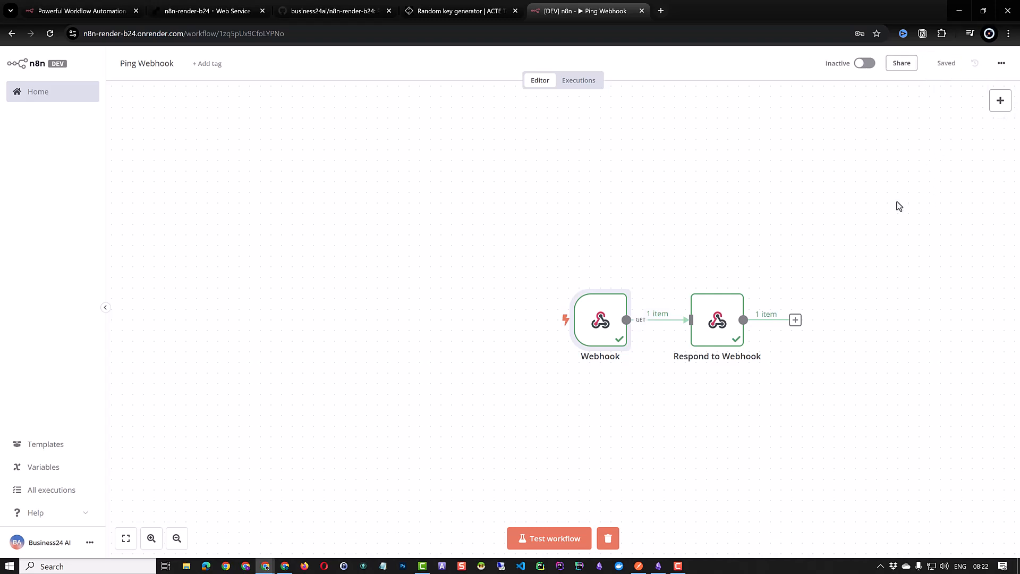
mouse_move(835, 212)
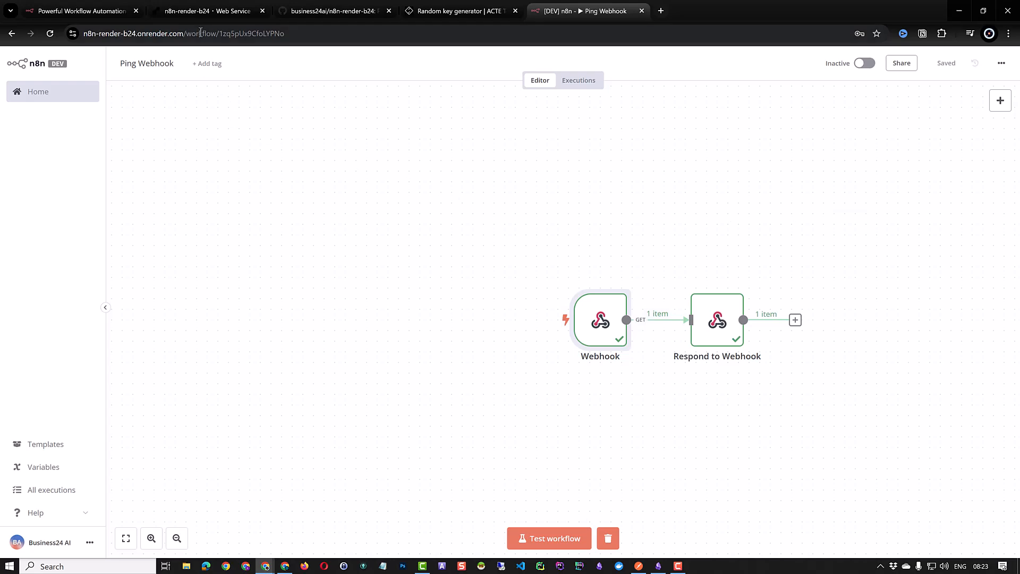
Restart the n8n-render-b24 web service from Manual Deploy and view its logs
click(205, 11)
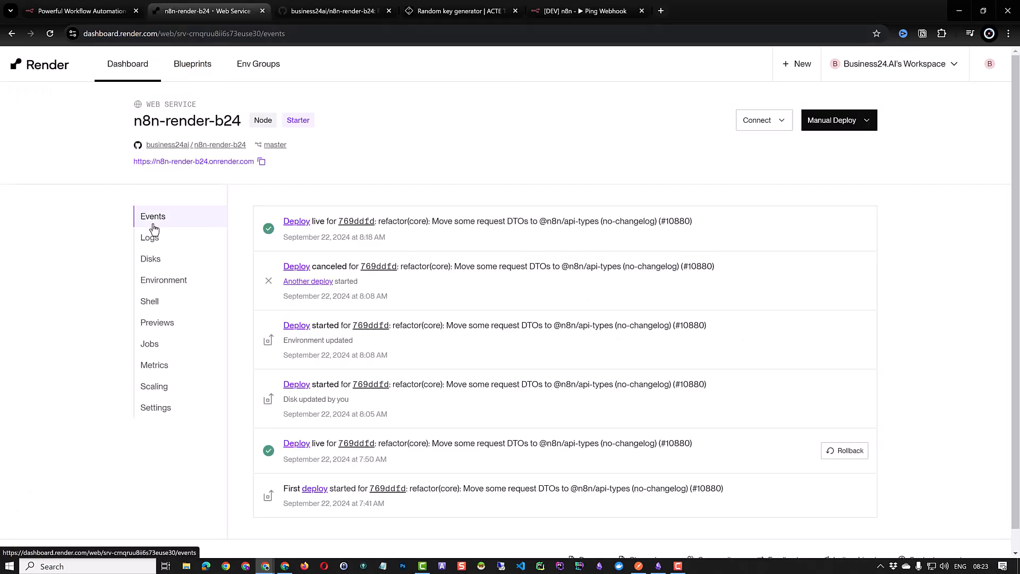
click(838, 120)
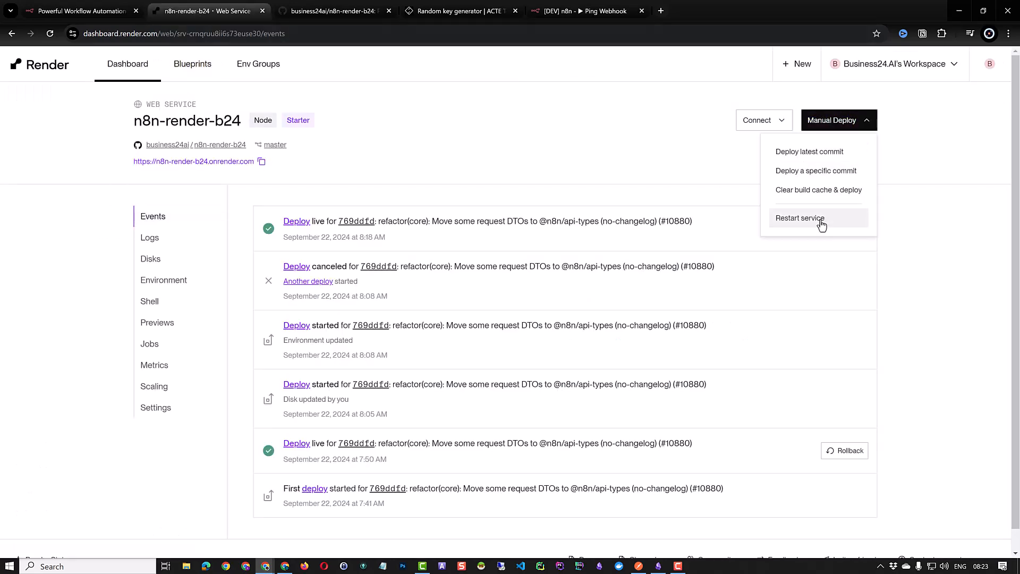
click(799, 217)
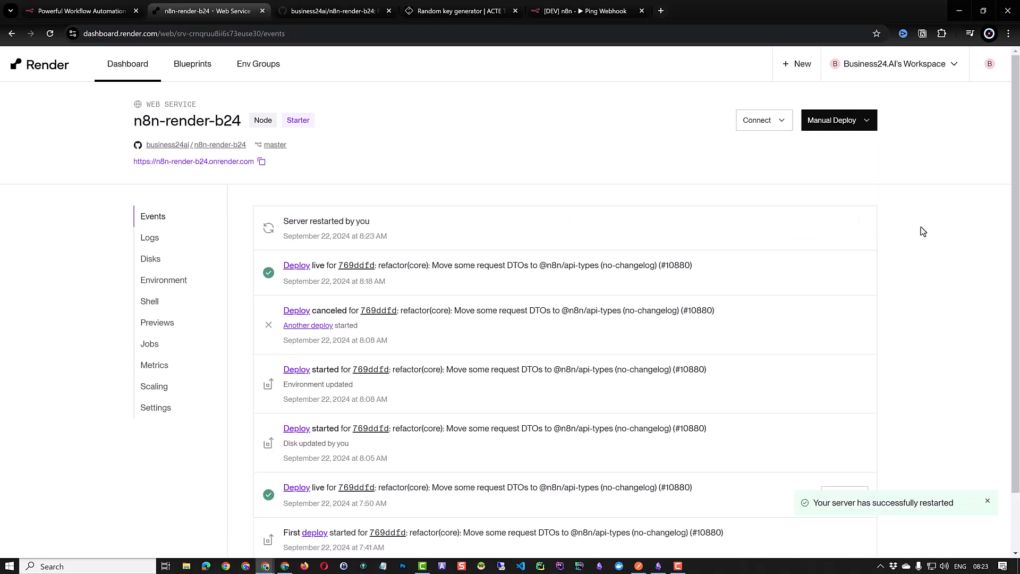
mouse_move(150, 237)
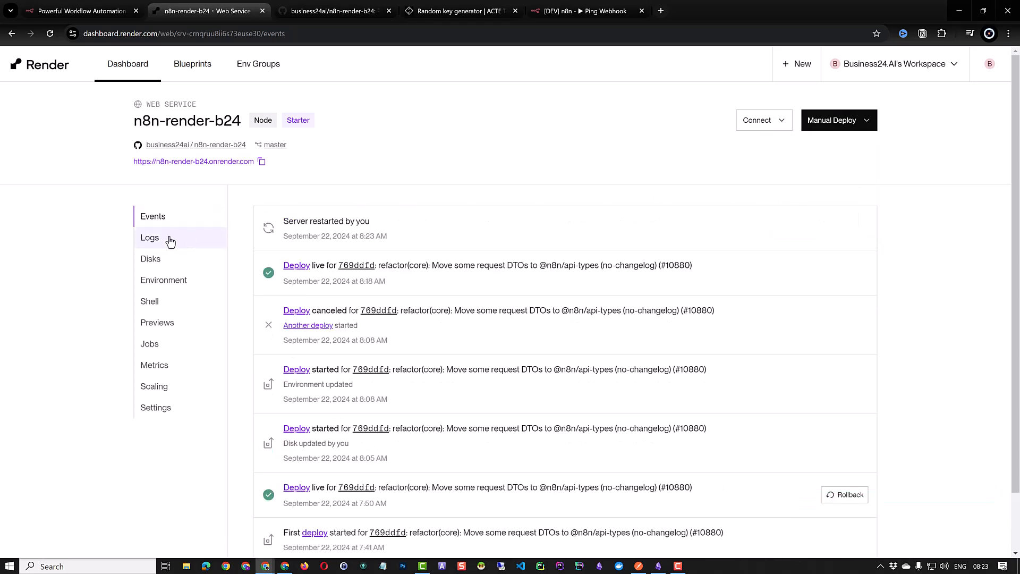
click(149, 237)
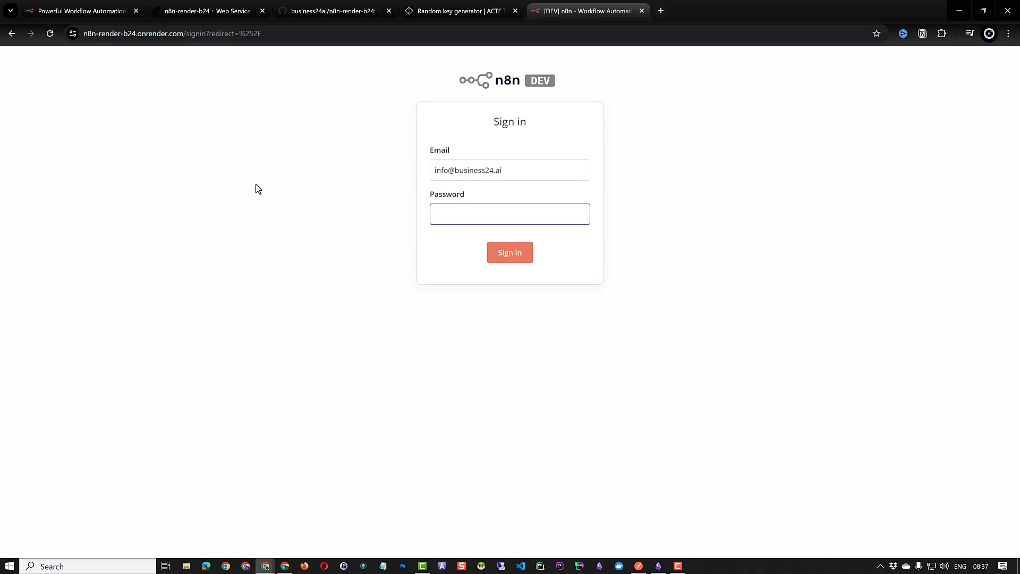
Sign back into n8n and confirm the Ping Webhook workflow and its Webhook node are intact
click(509, 253)
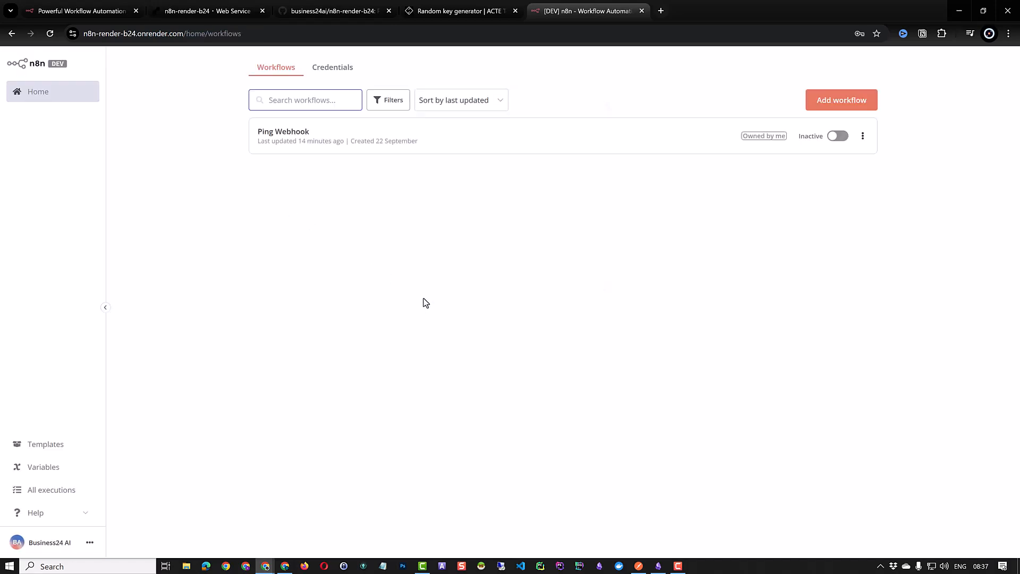
mouse_move(474, 230)
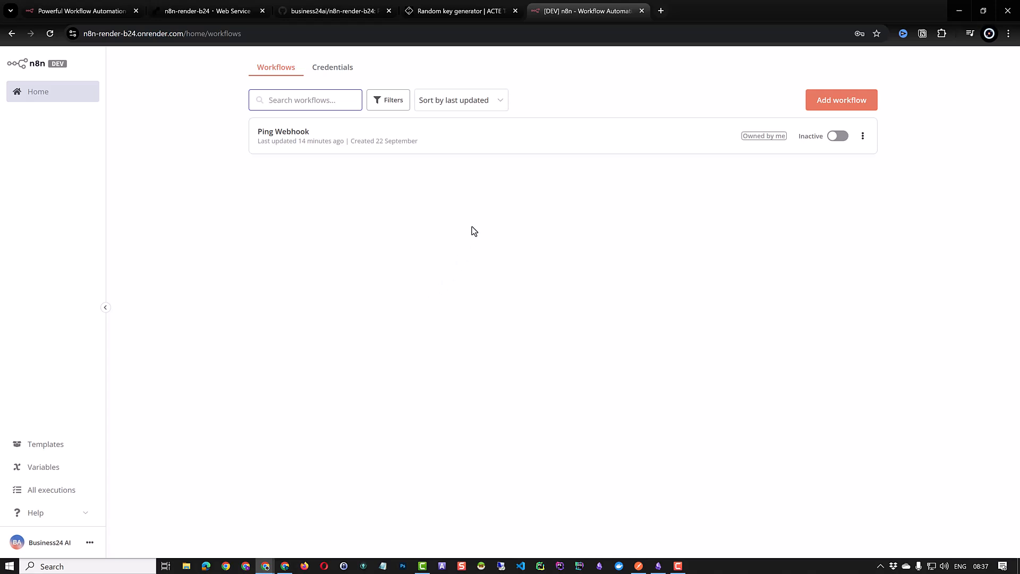
click(283, 132)
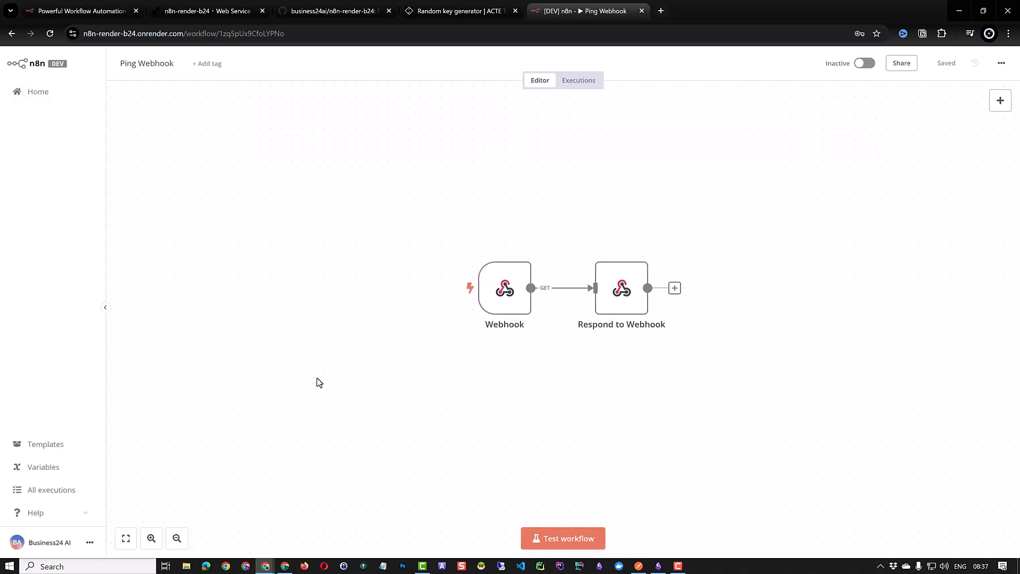
mouse_move(503, 293)
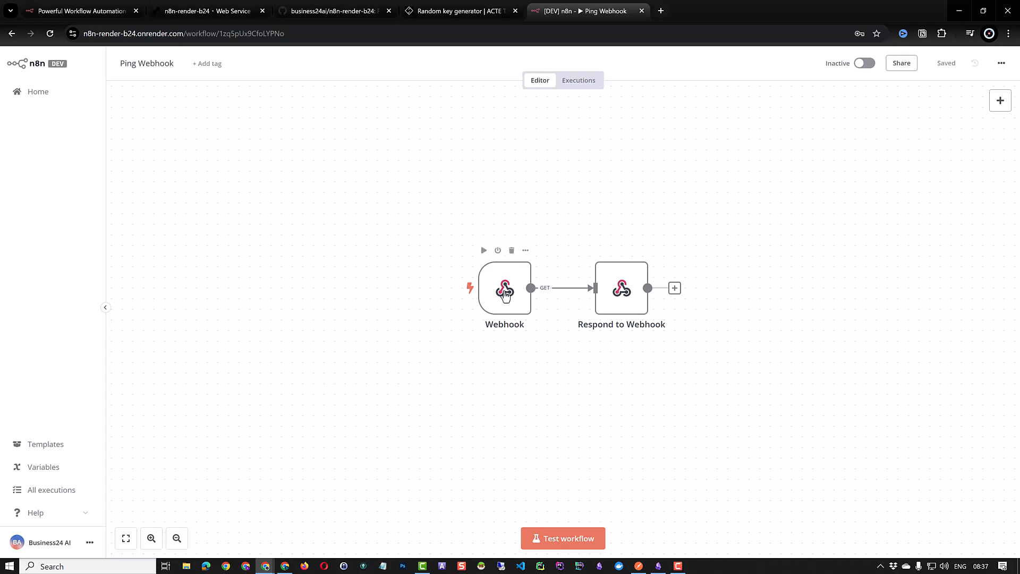
double_click(504, 288)
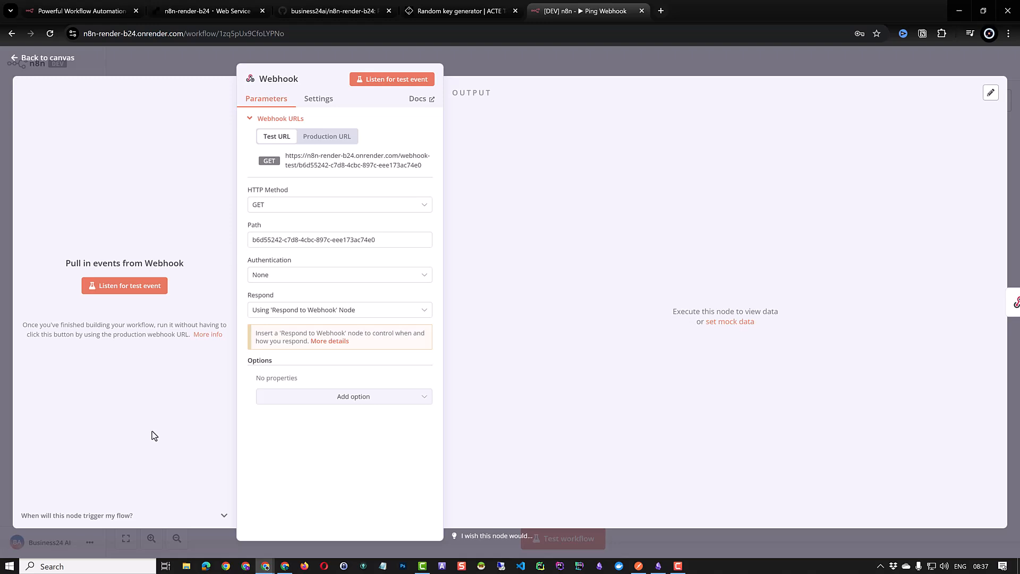
mouse_move(72, 124)
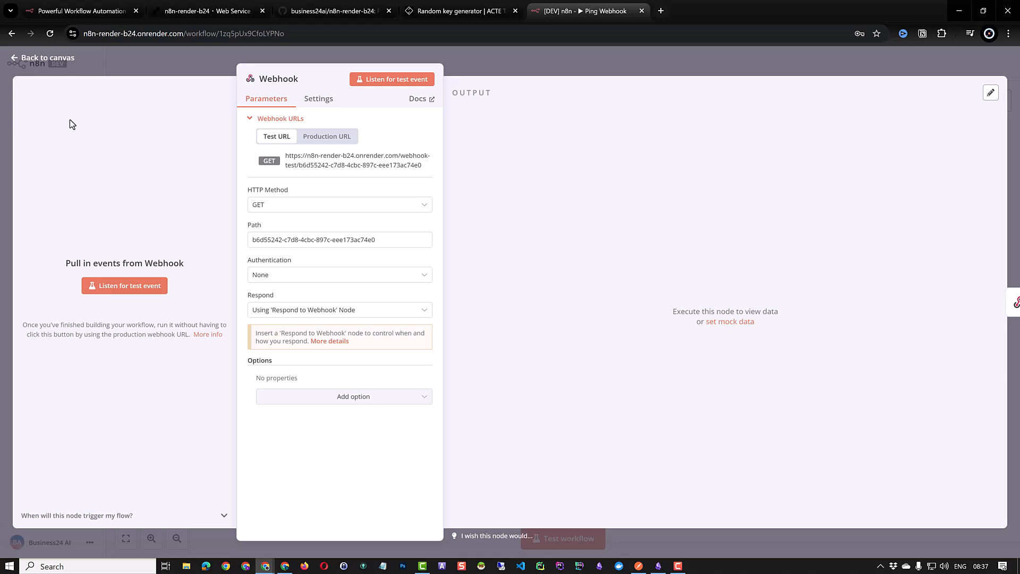
click(41, 57)
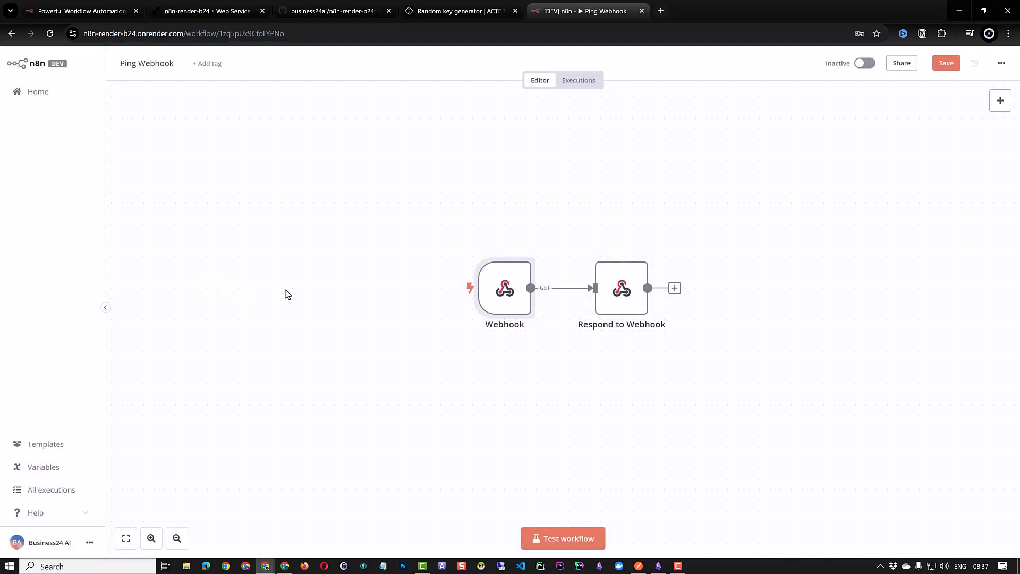
mouse_move(333, 263)
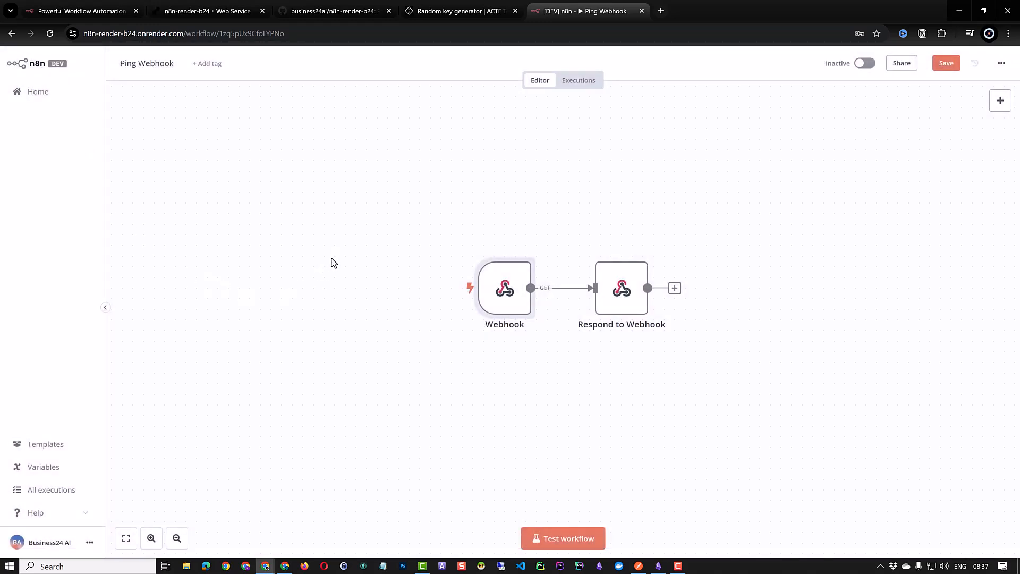